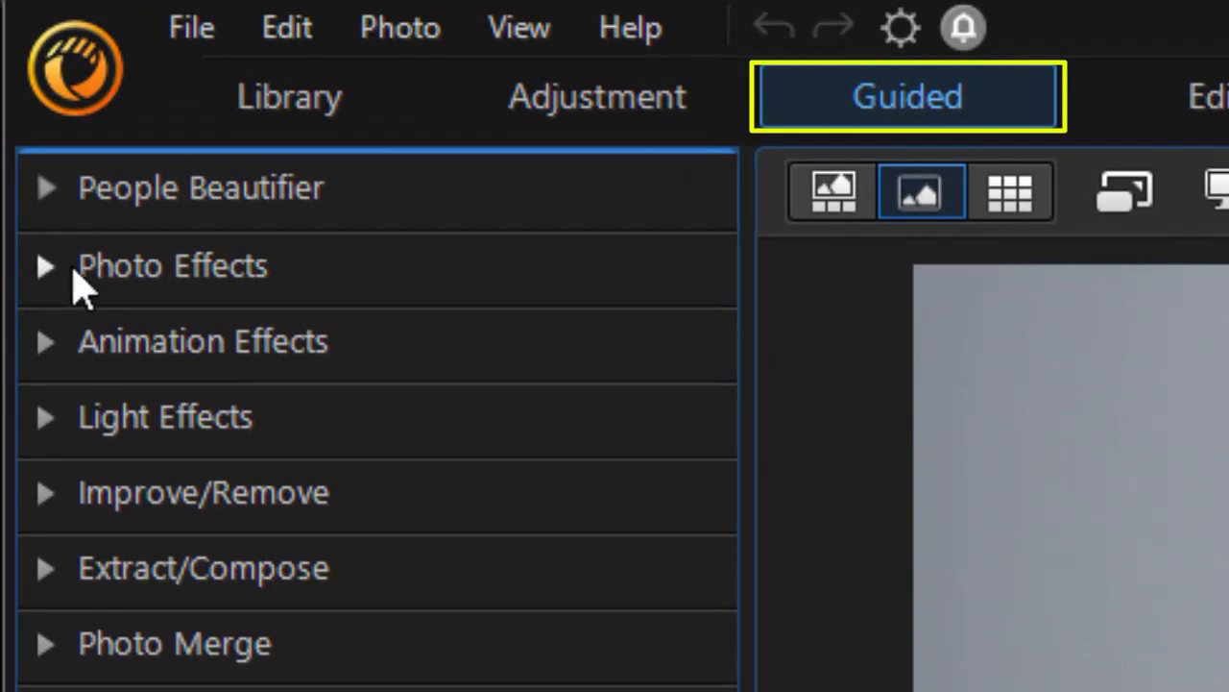
{"action": "mouse_move", "coordinate": [53, 283]}
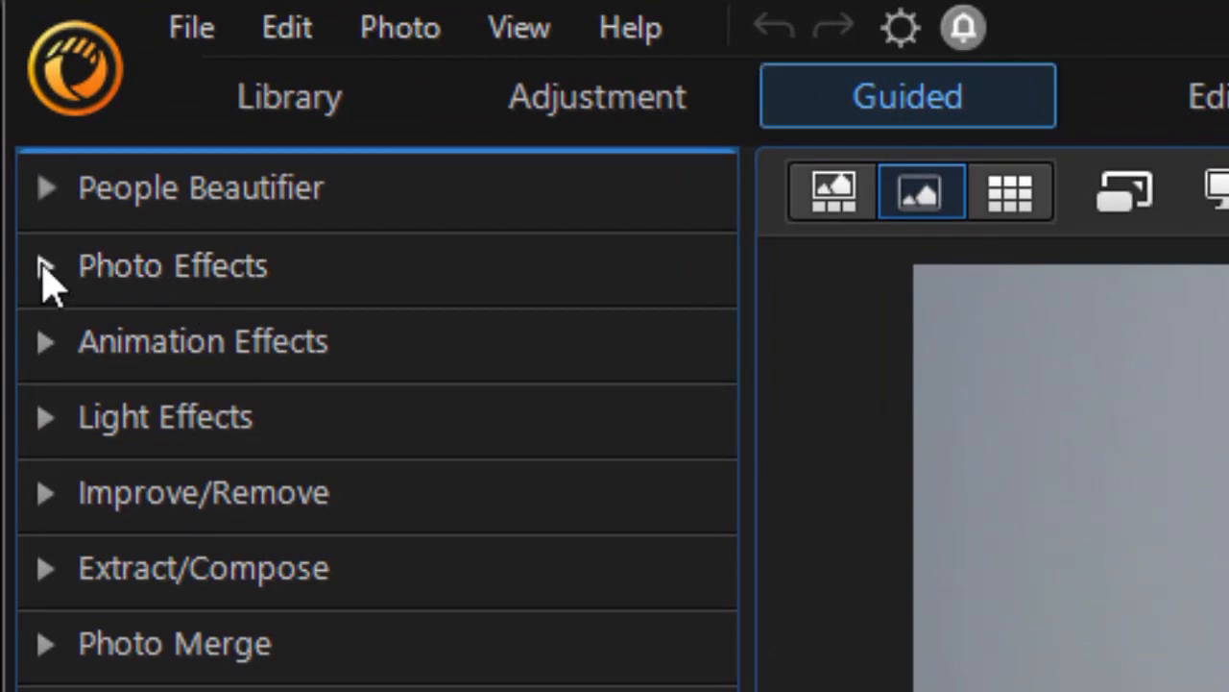
Expand the Photo Effects group in the Guided module to list Sky Replacement
{"action": "left_click", "coordinate": [47, 266]}
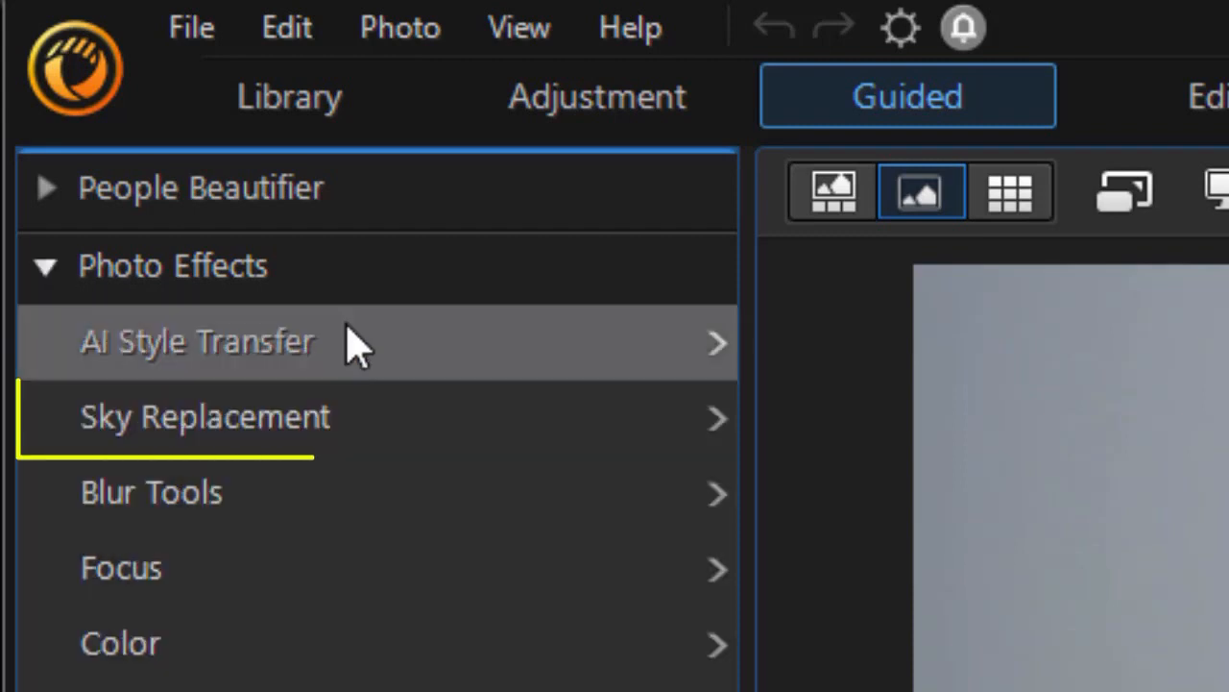
{"action": "mouse_move", "coordinate": [552, 442]}
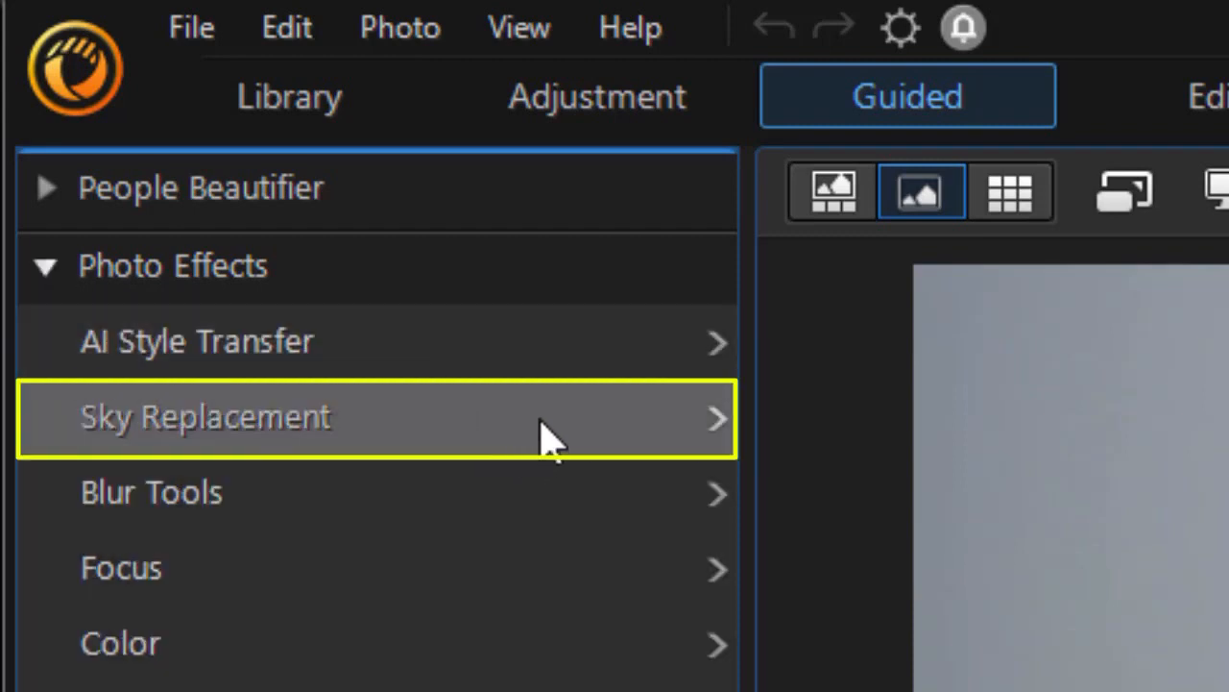
{"action": "mouse_move", "coordinate": [567, 432]}
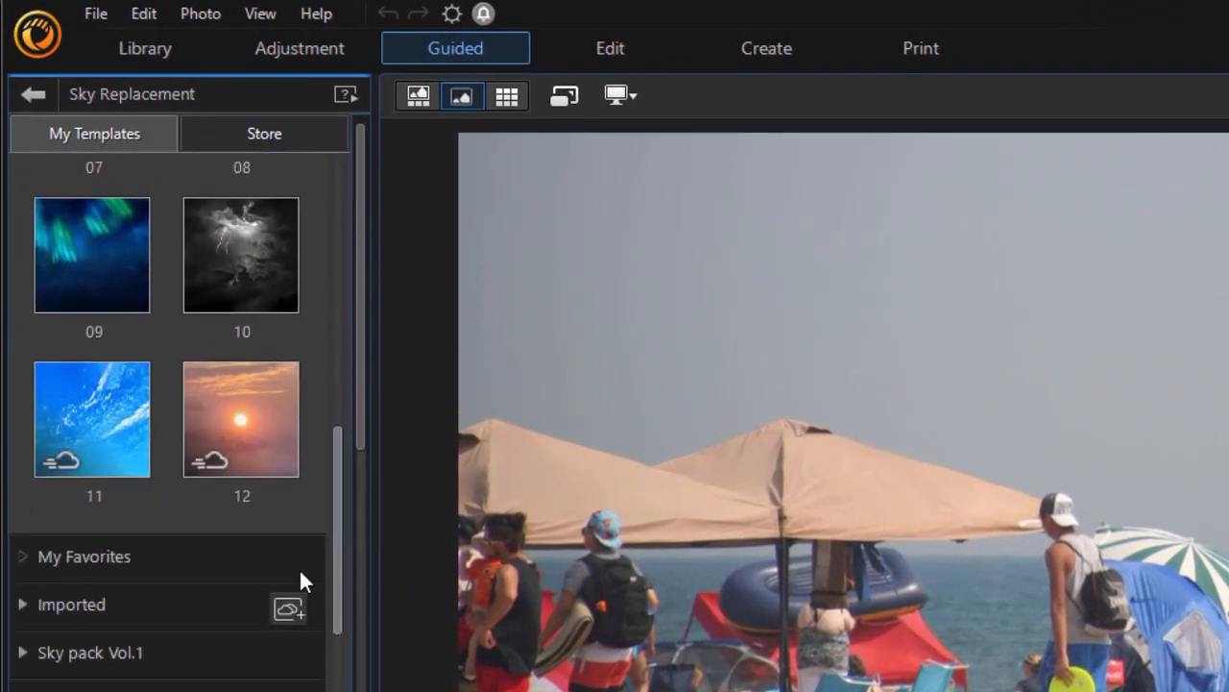
Preview Default sky templates 01 and 05, ending on the lightning-storm template 10
{"action": "scroll", "scroll_direction": "up", "scroll_amount": 3}
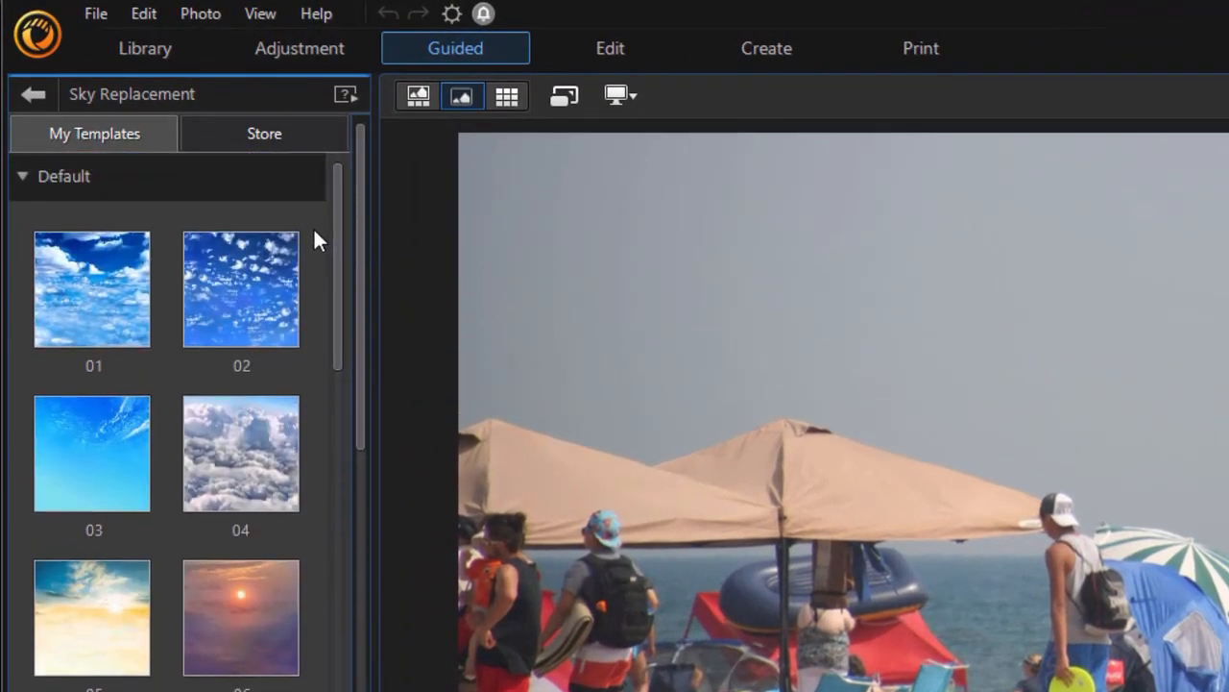
{"action": "left_click", "coordinate": [91, 288]}
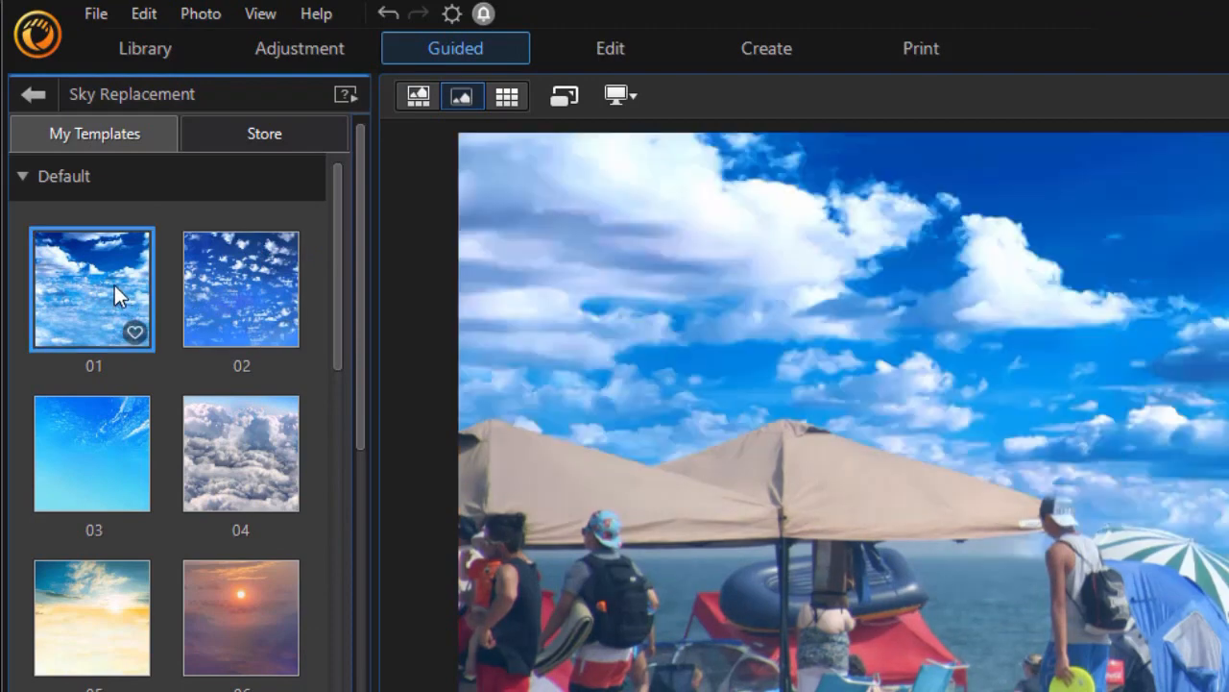
{"action": "mouse_move", "coordinate": [120, 293]}
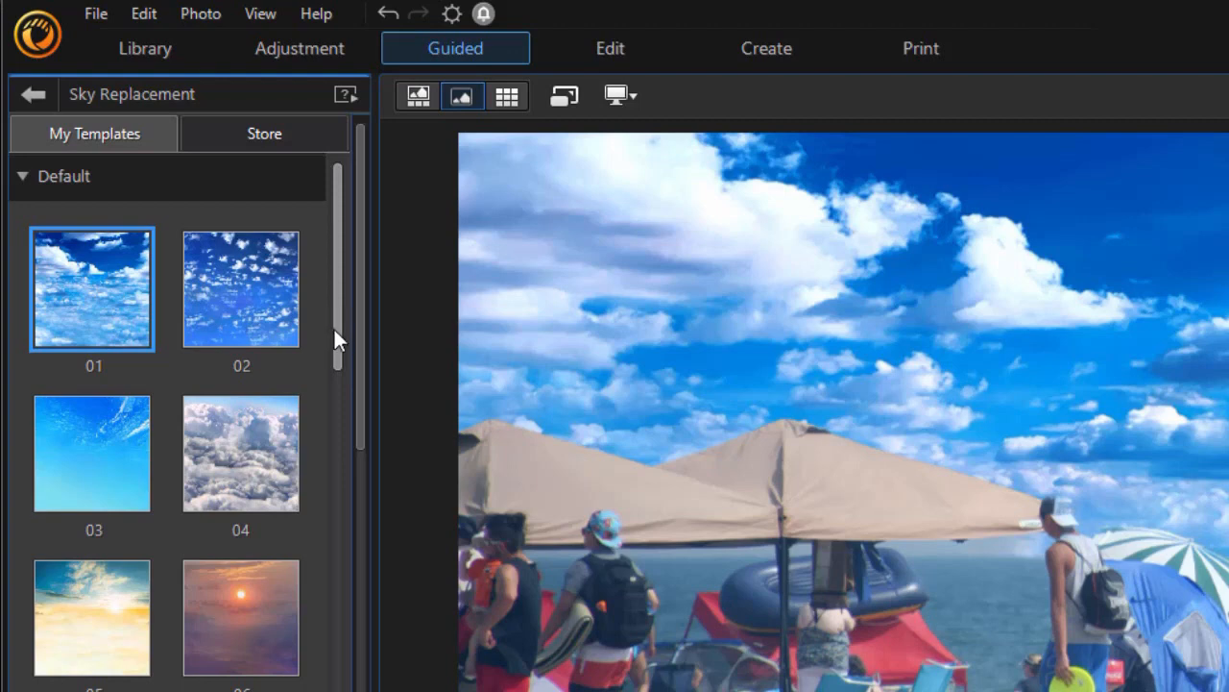
{"action": "scroll", "scroll_direction": "down", "scroll_amount": 3}
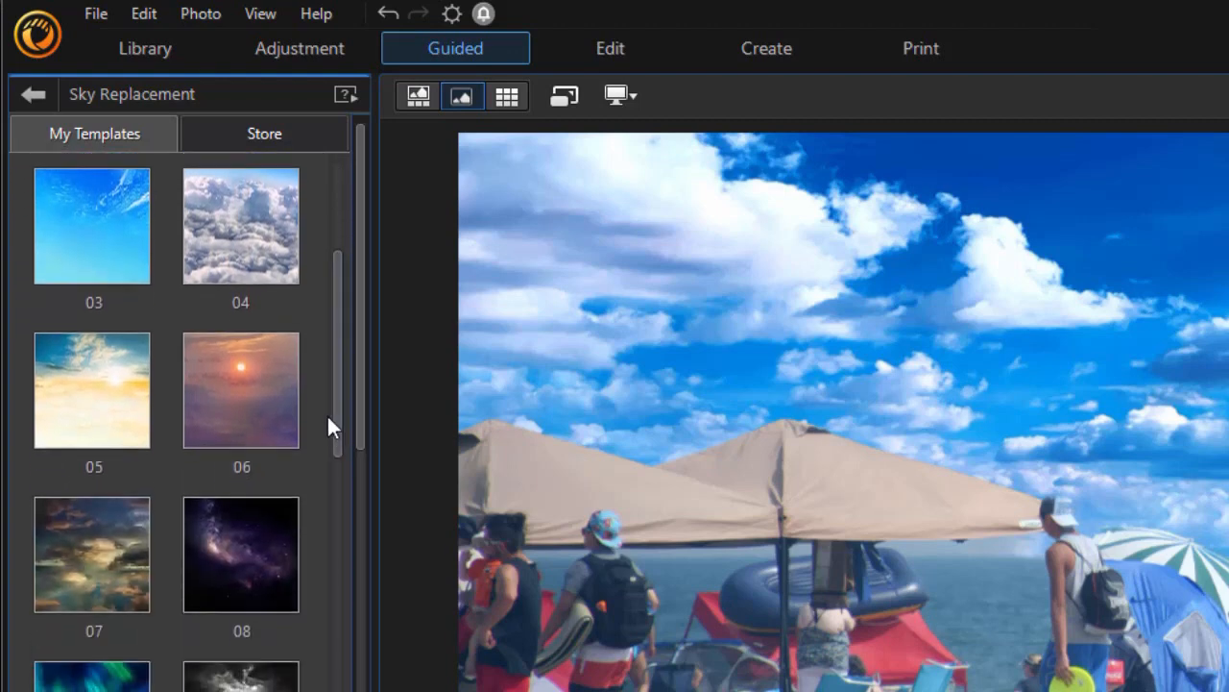
{"action": "left_click", "coordinate": [91, 389]}
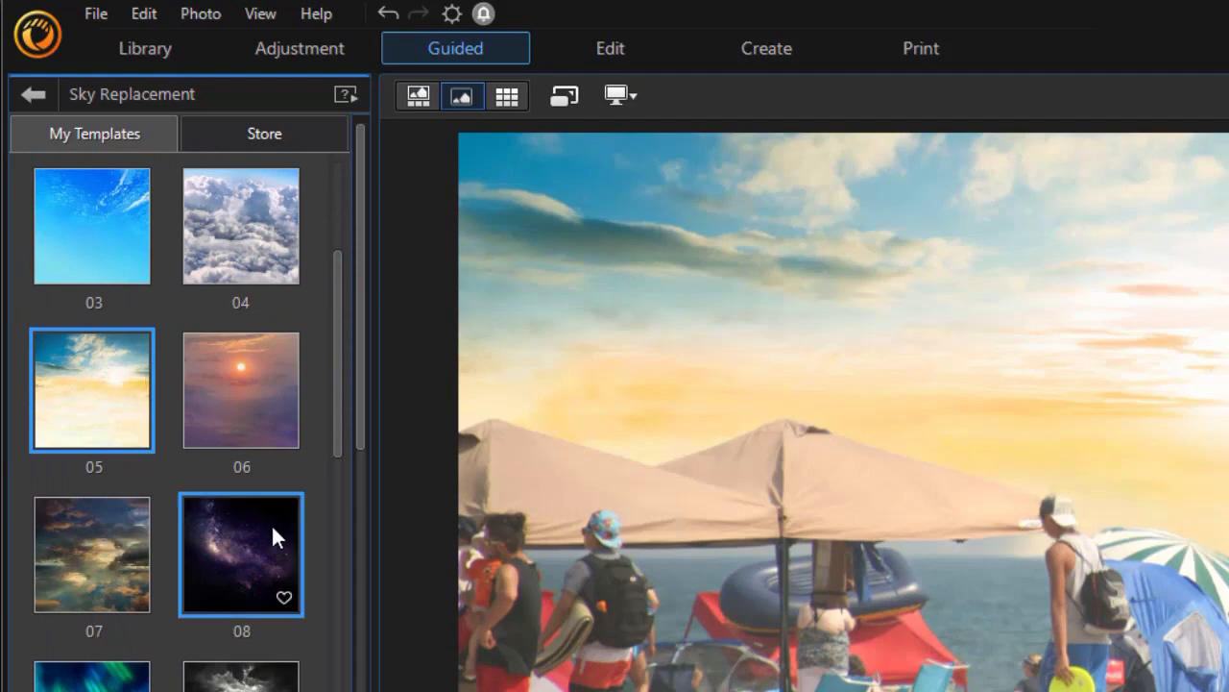
{"action": "left_click", "coordinate": [91, 553]}
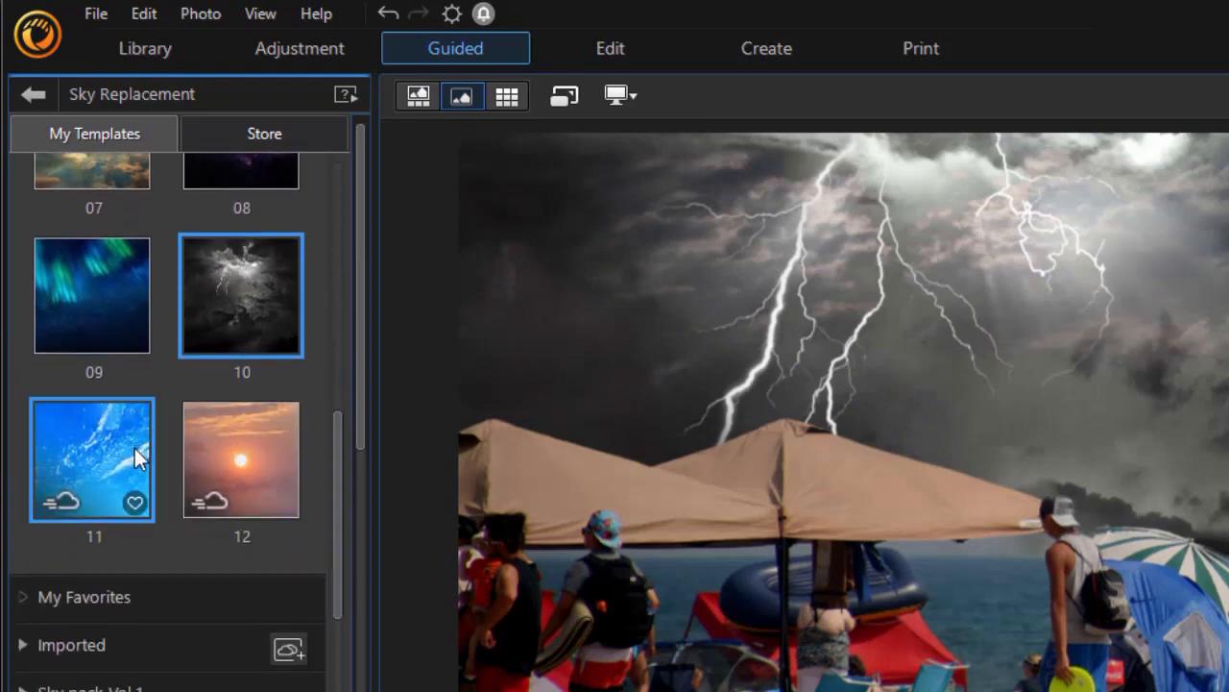
Apply Default sky template 11, a vivid blue sky with wispy clouds
{"action": "left_click", "coordinate": [241, 460]}
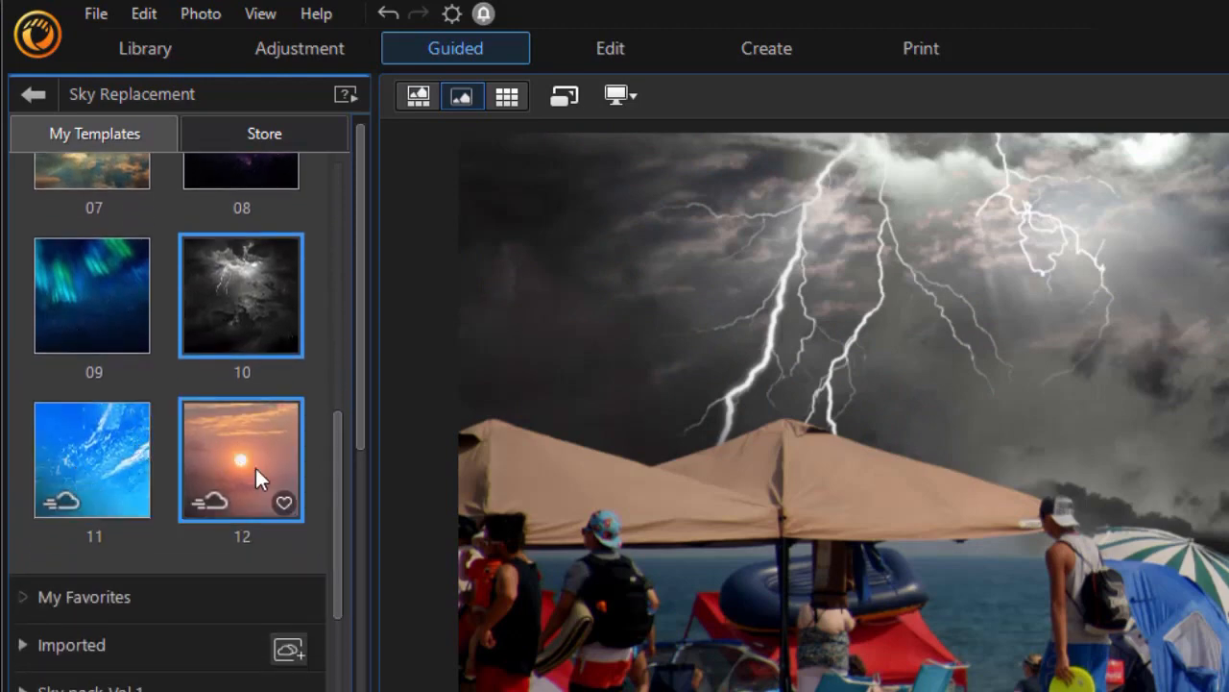
{"action": "left_click", "coordinate": [91, 459]}
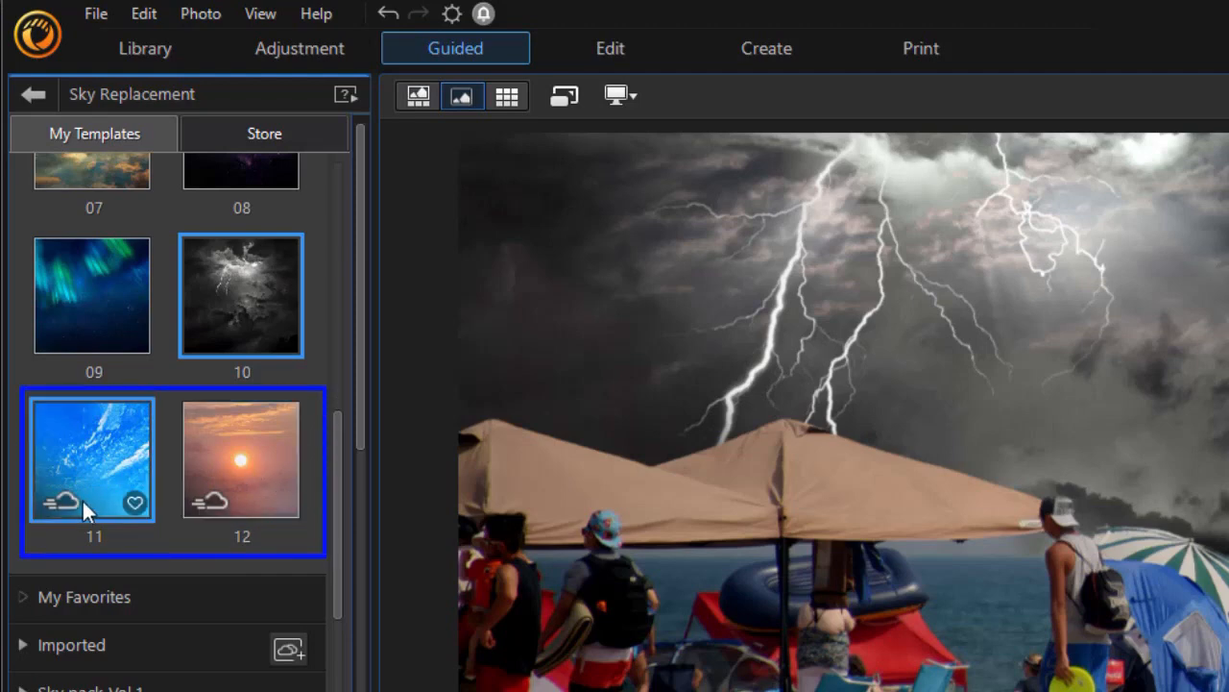
{"action": "mouse_move", "coordinate": [120, 473]}
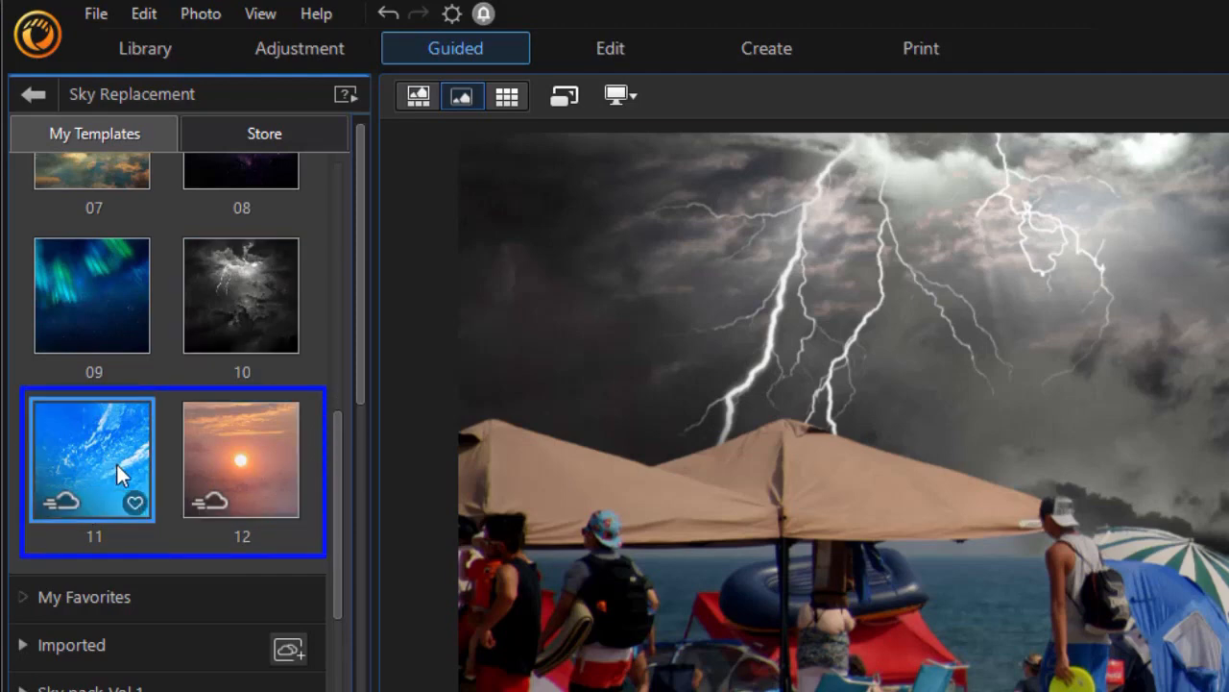
{"action": "left_click", "coordinate": [93, 458]}
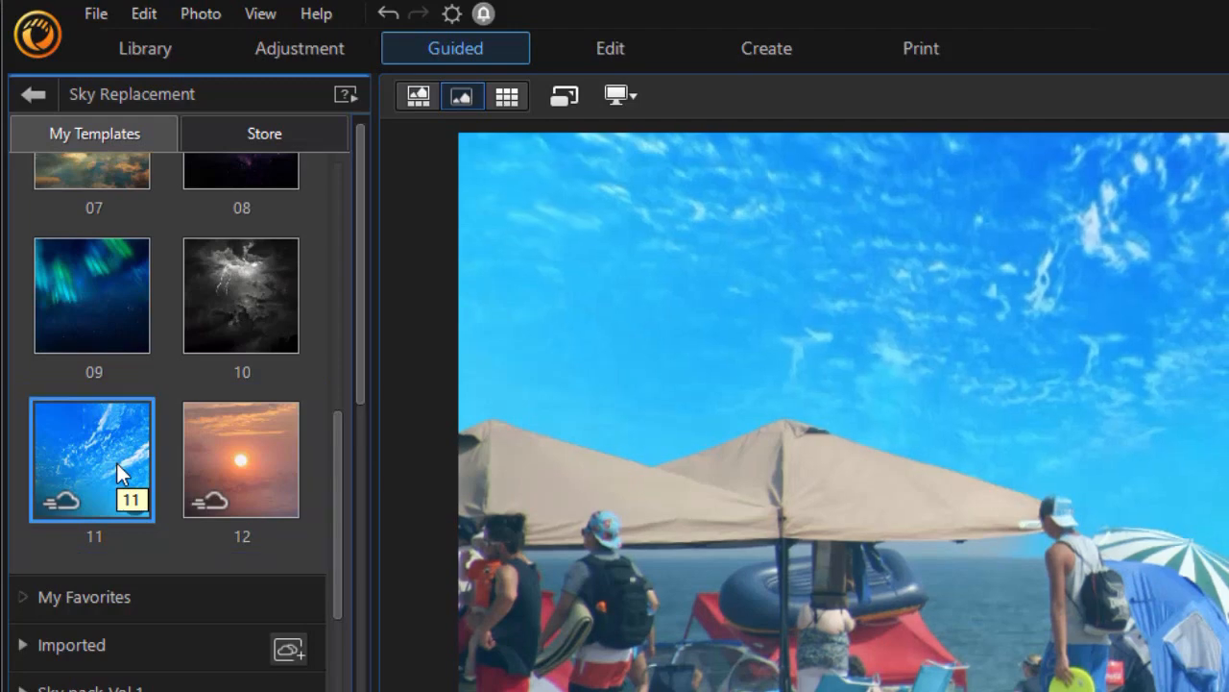
{"action": "mouse_move", "coordinate": [140, 464]}
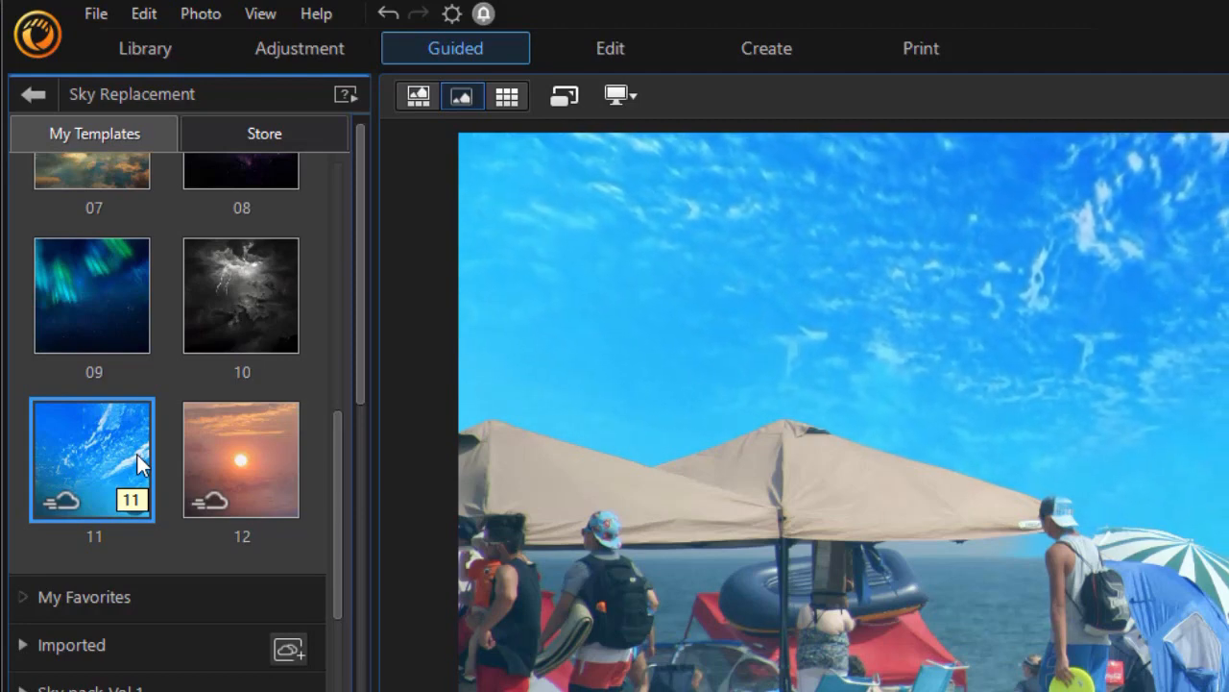
{"action": "scroll", "scroll_direction": "up", "scroll_amount": 3}
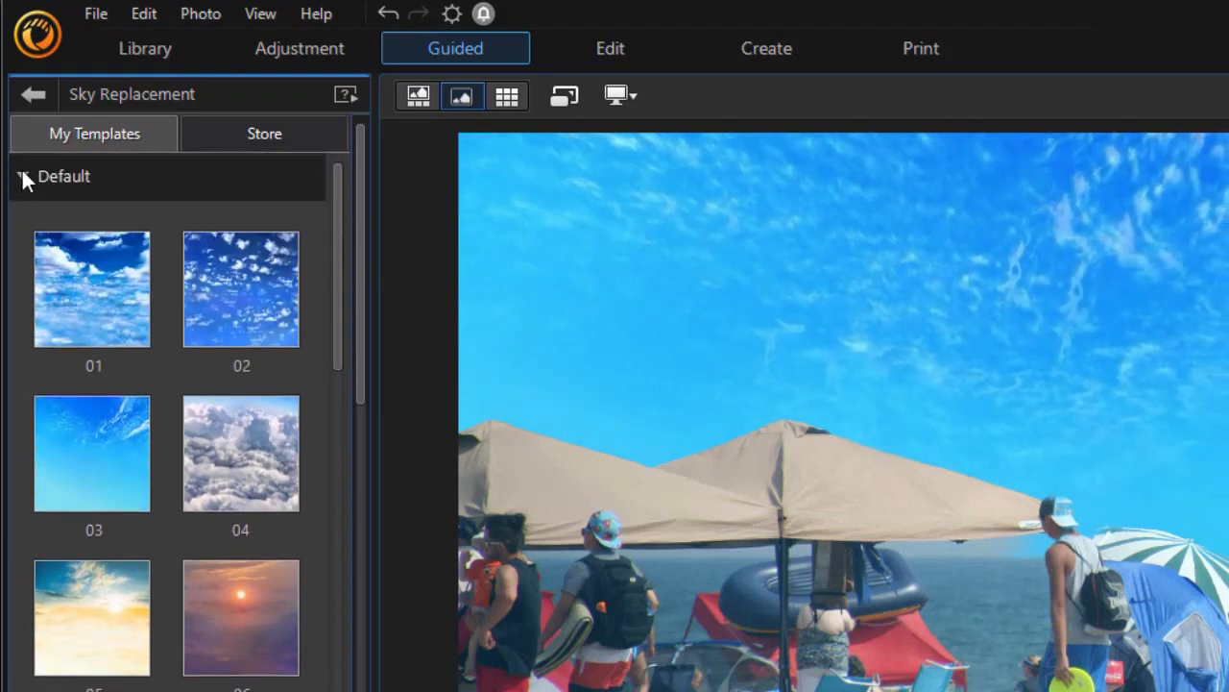
{"action": "left_click", "coordinate": [22, 176]}
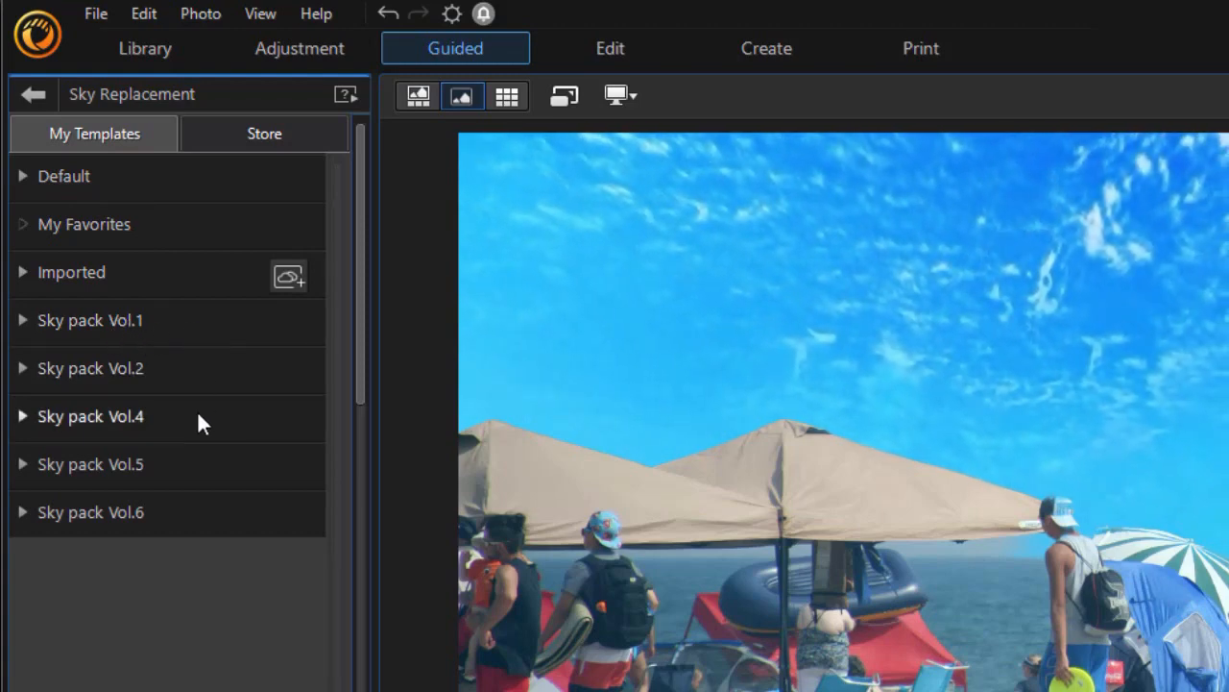
{"action": "mouse_move", "coordinate": [306, 231]}
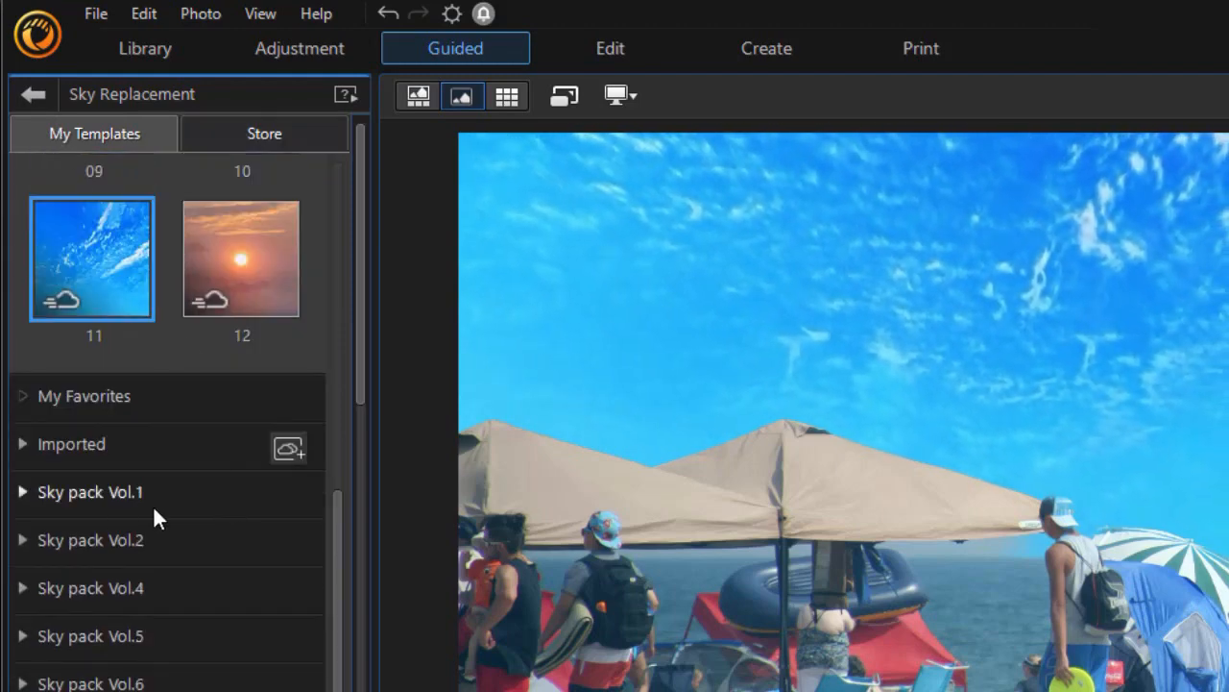
Expand Sky pack Vol.2 and preview templates 18, 15, 06, ending on purple dusk 05
{"action": "left_click", "coordinate": [90, 539]}
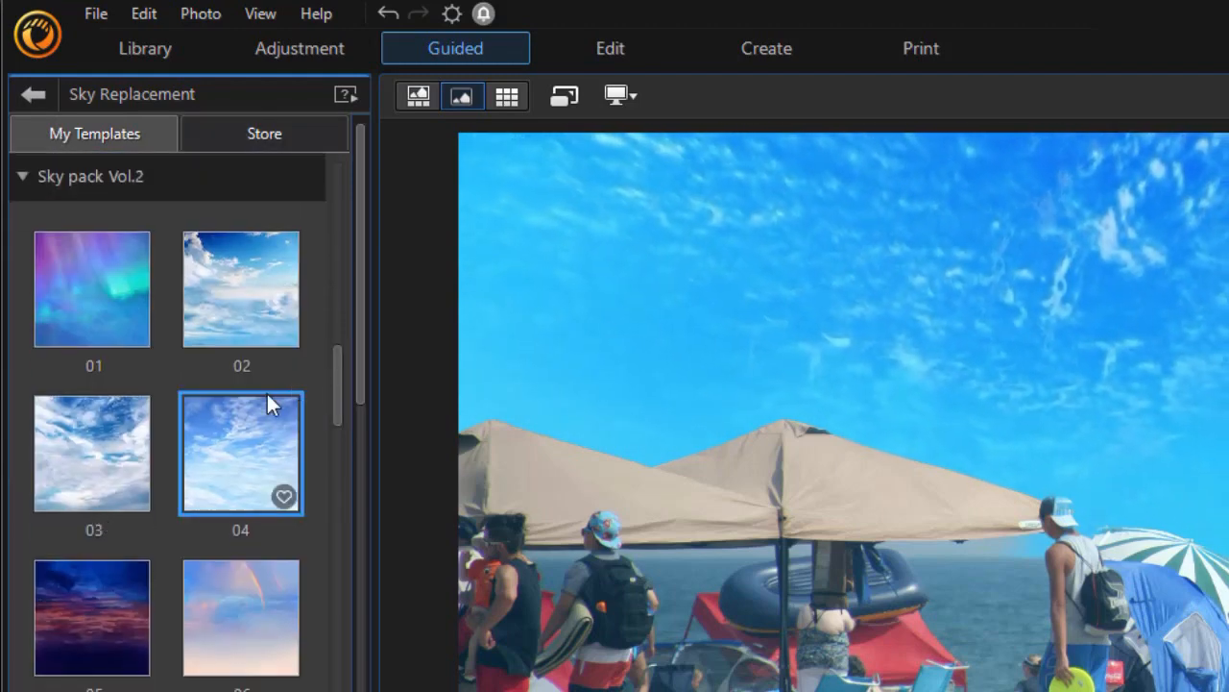
{"action": "scroll", "scroll_direction": "down", "scroll_amount": 3}
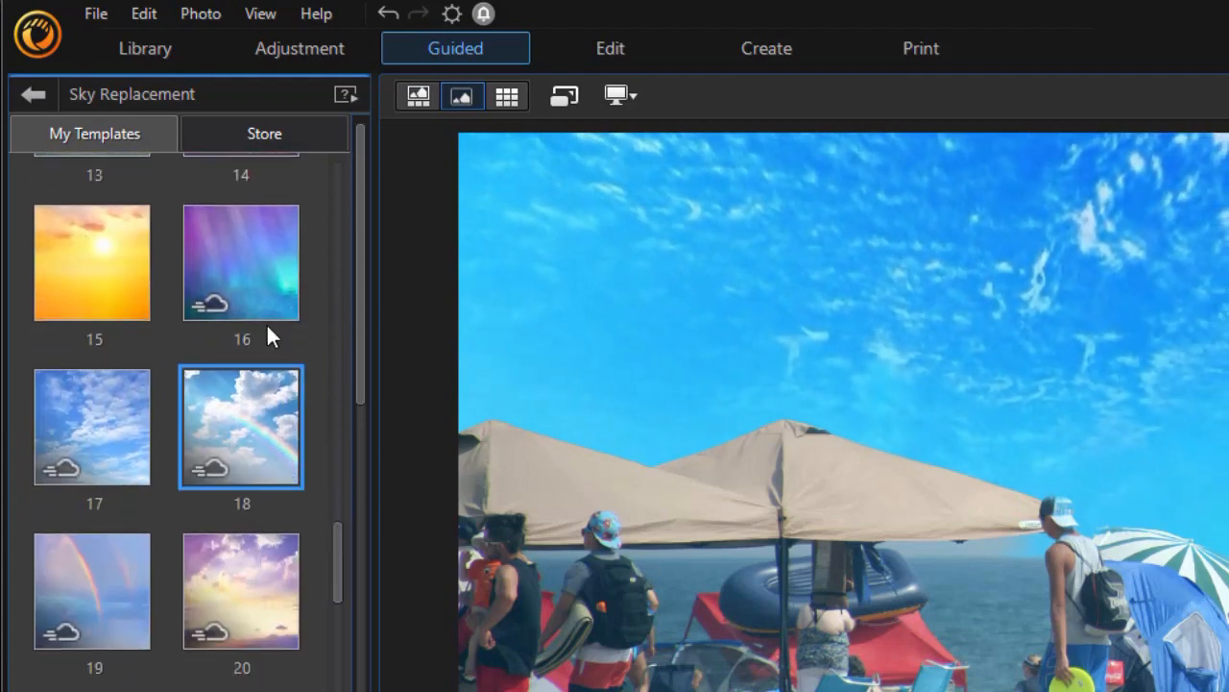
{"action": "left_click", "coordinate": [241, 262]}
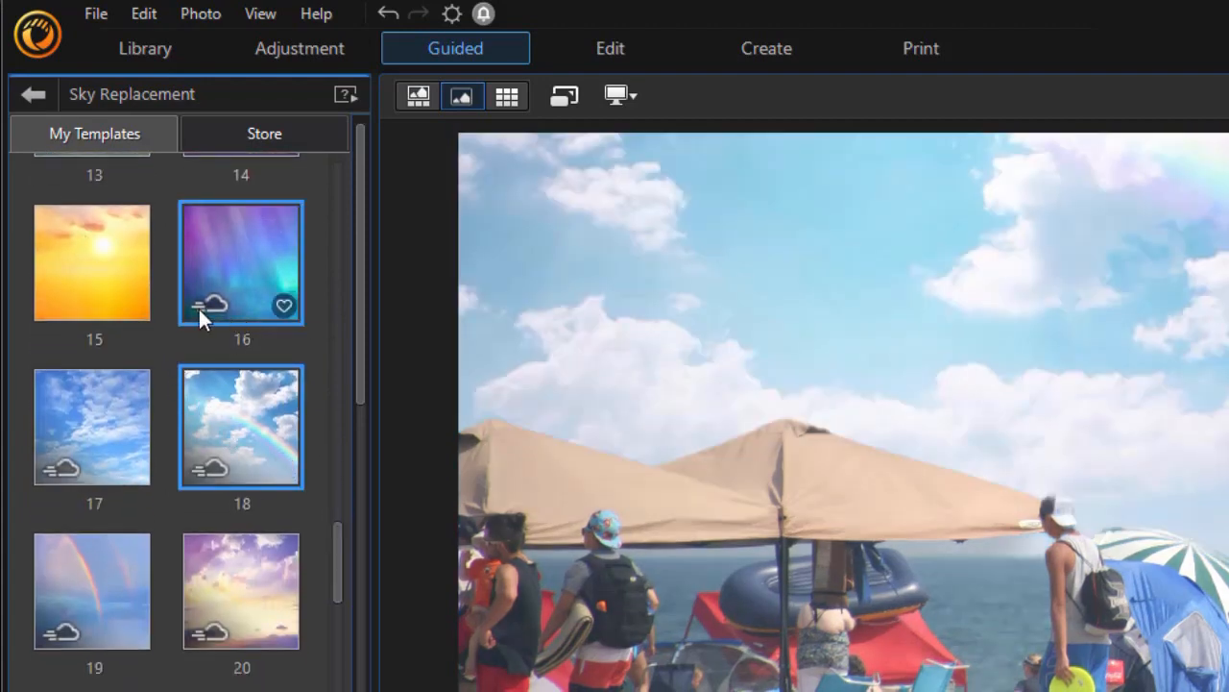
{"action": "left_click", "coordinate": [91, 262]}
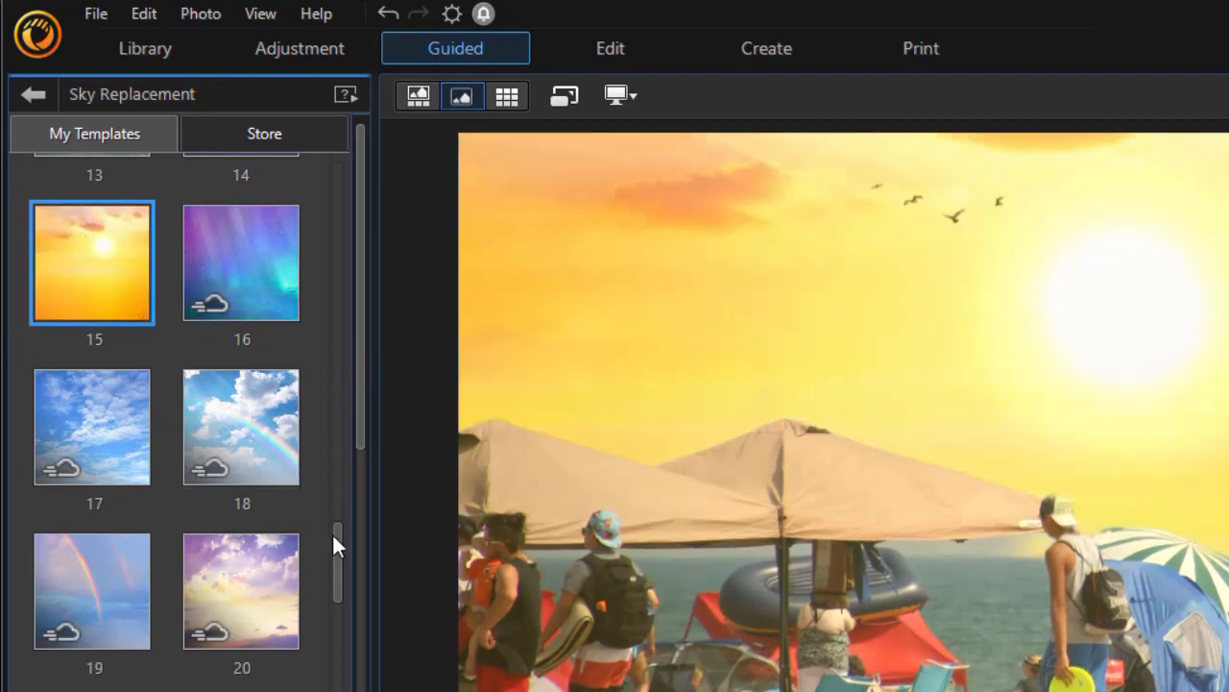
{"action": "scroll", "scroll_direction": "up", "scroll_amount": 3}
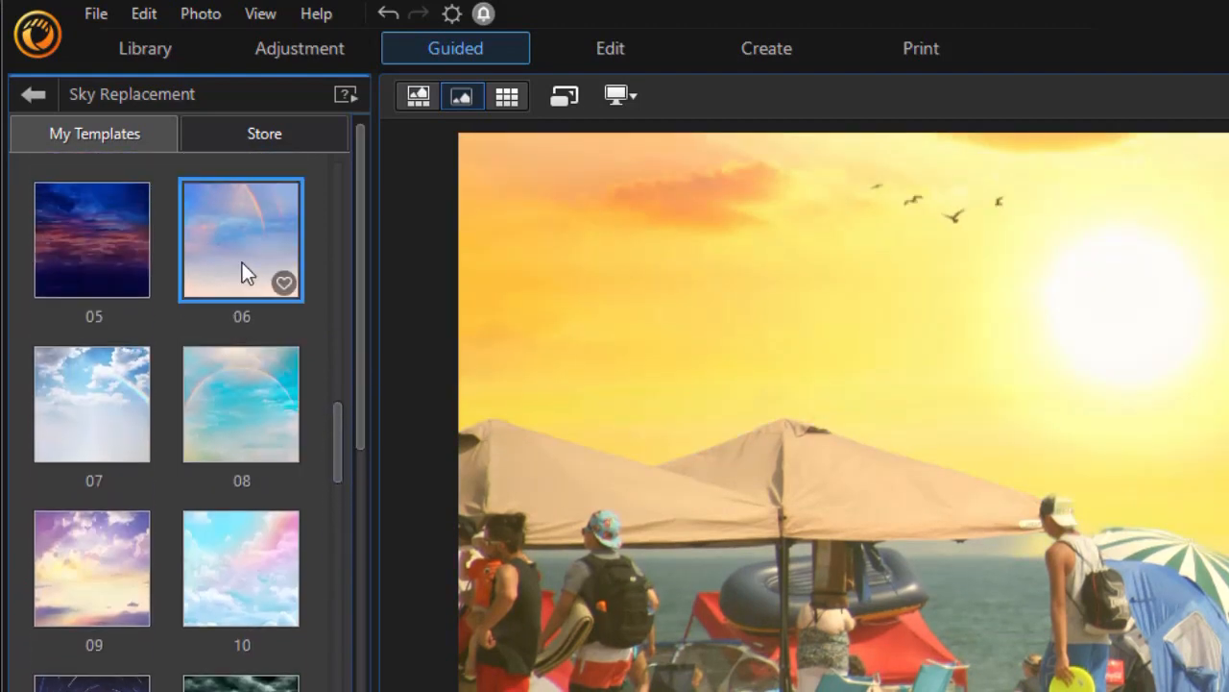
{"action": "left_click", "coordinate": [93, 239]}
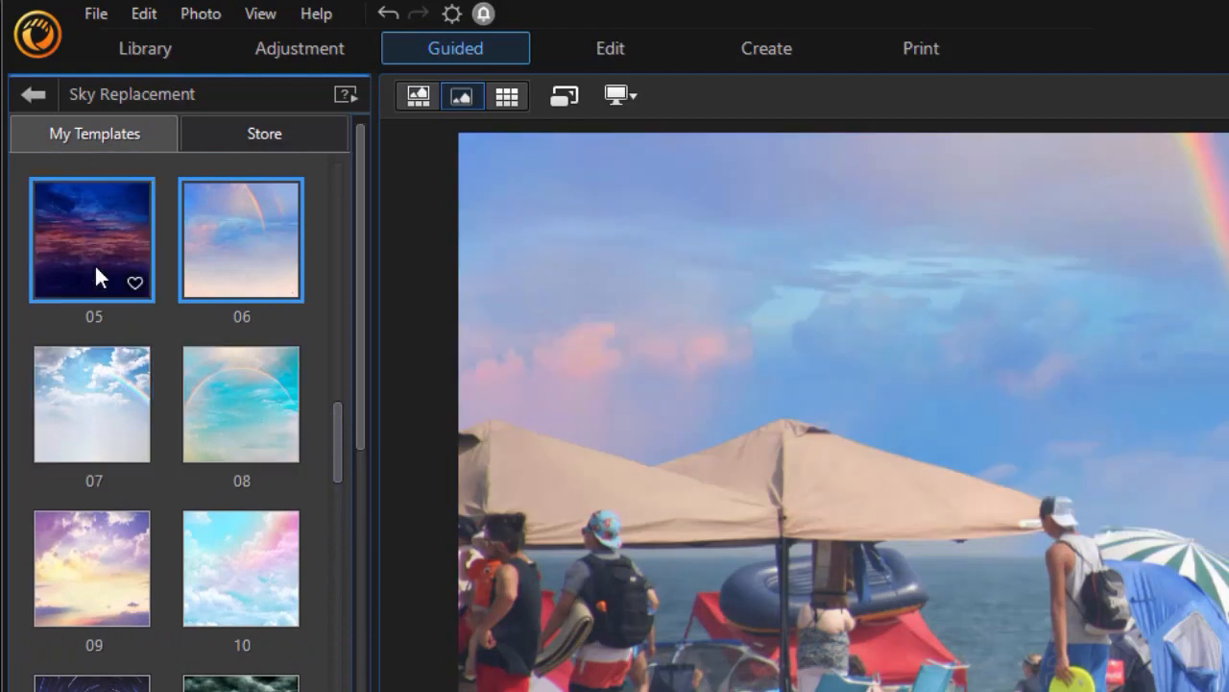
{"action": "left_click", "coordinate": [241, 402]}
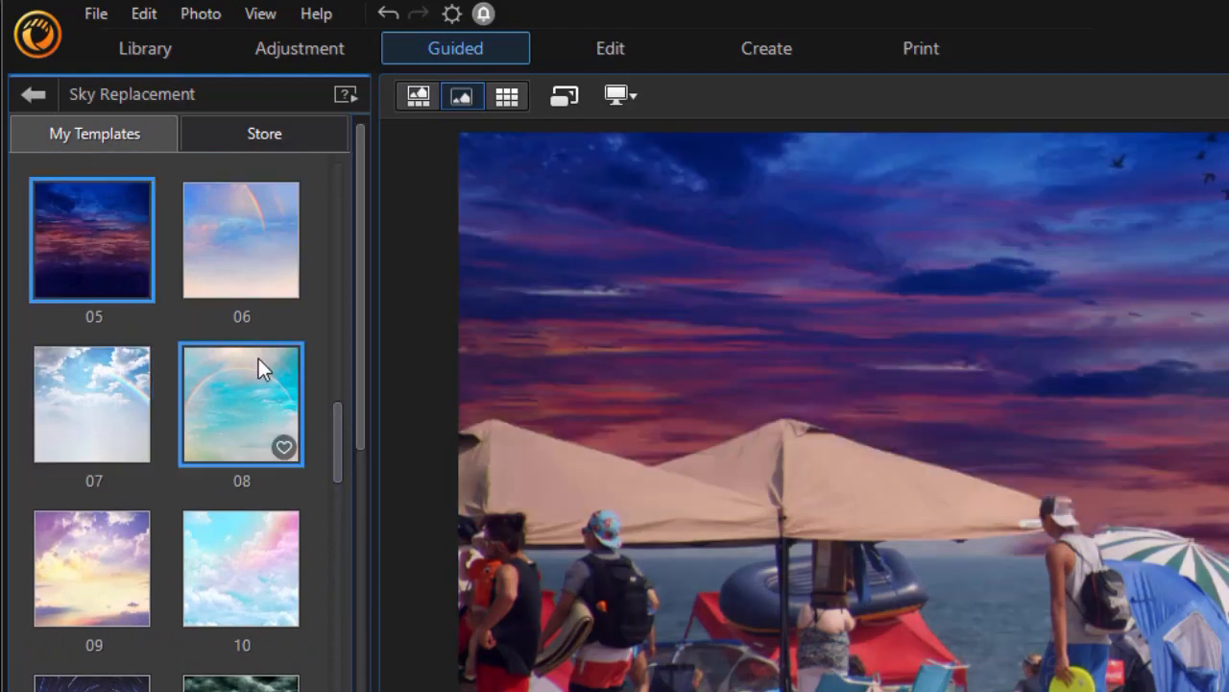
{"action": "mouse_move", "coordinate": [137, 140]}
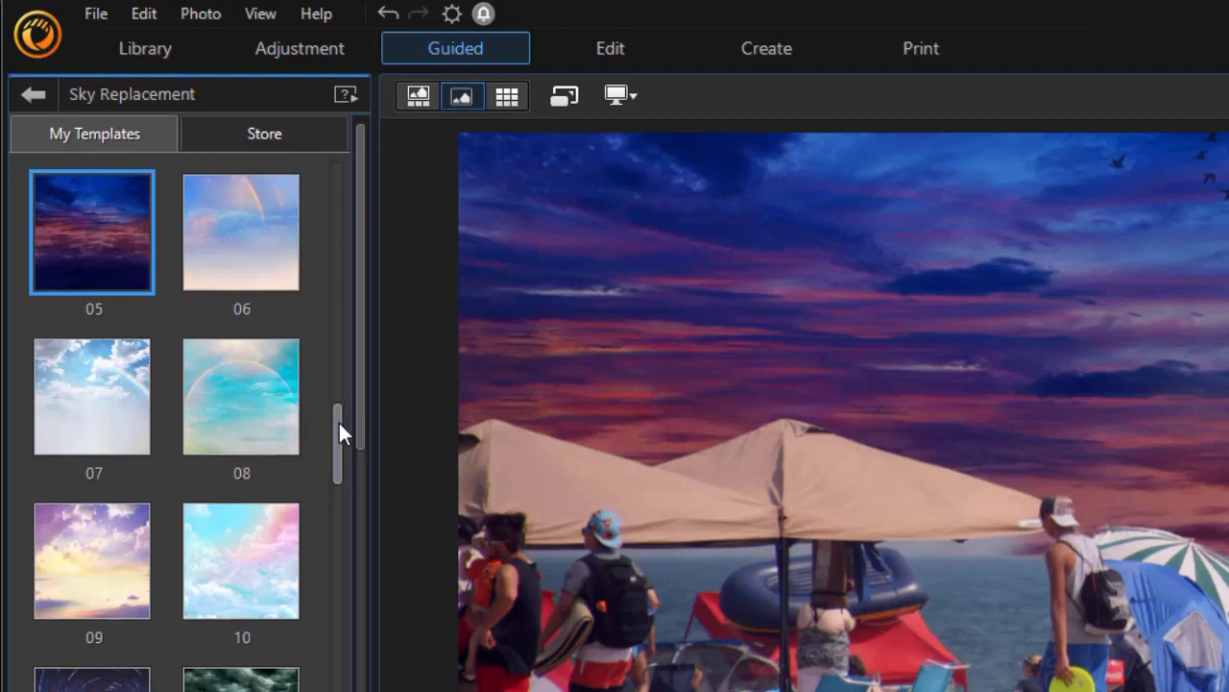
{"action": "scroll", "scroll_direction": "up", "scroll_amount": 3}
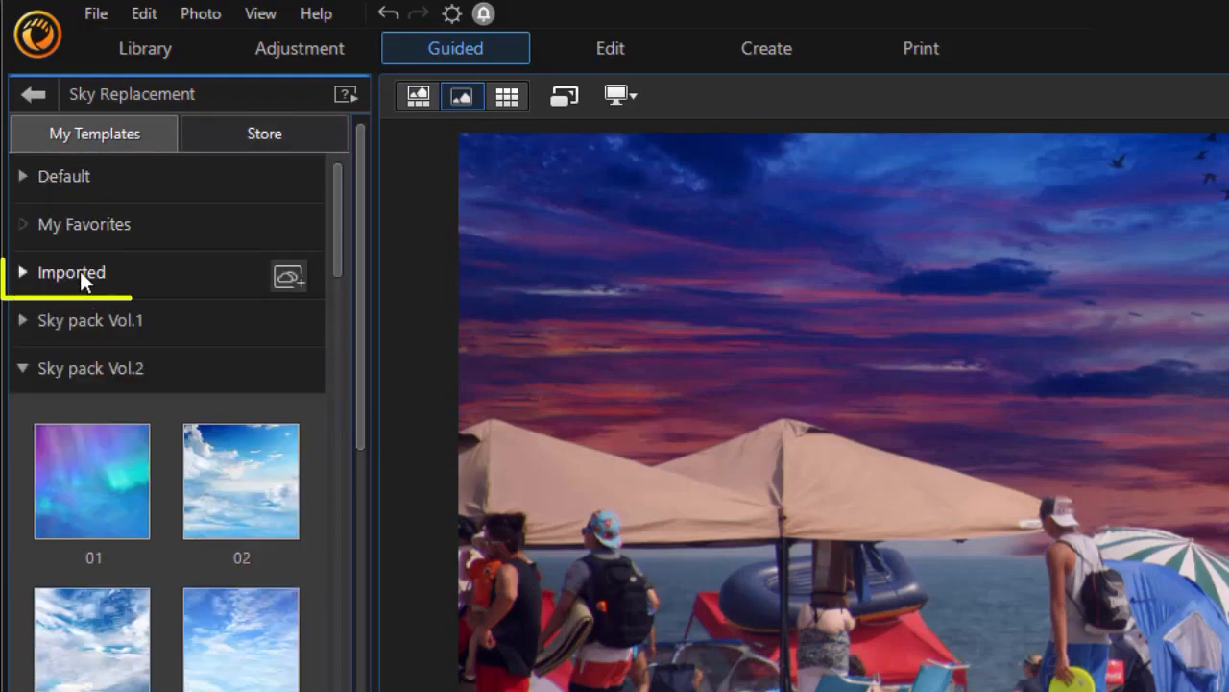
Briefly expand the Imported sky collection, then collapse it again
{"action": "left_click", "coordinate": [71, 271]}
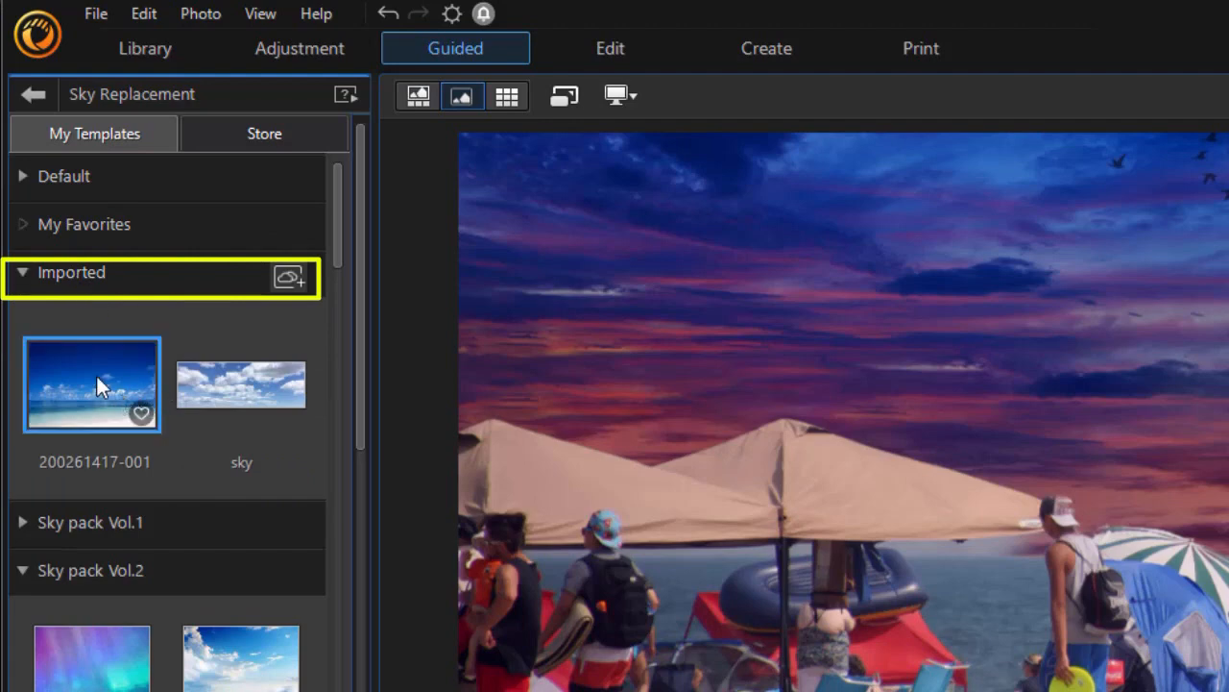
{"action": "mouse_move", "coordinate": [91, 384]}
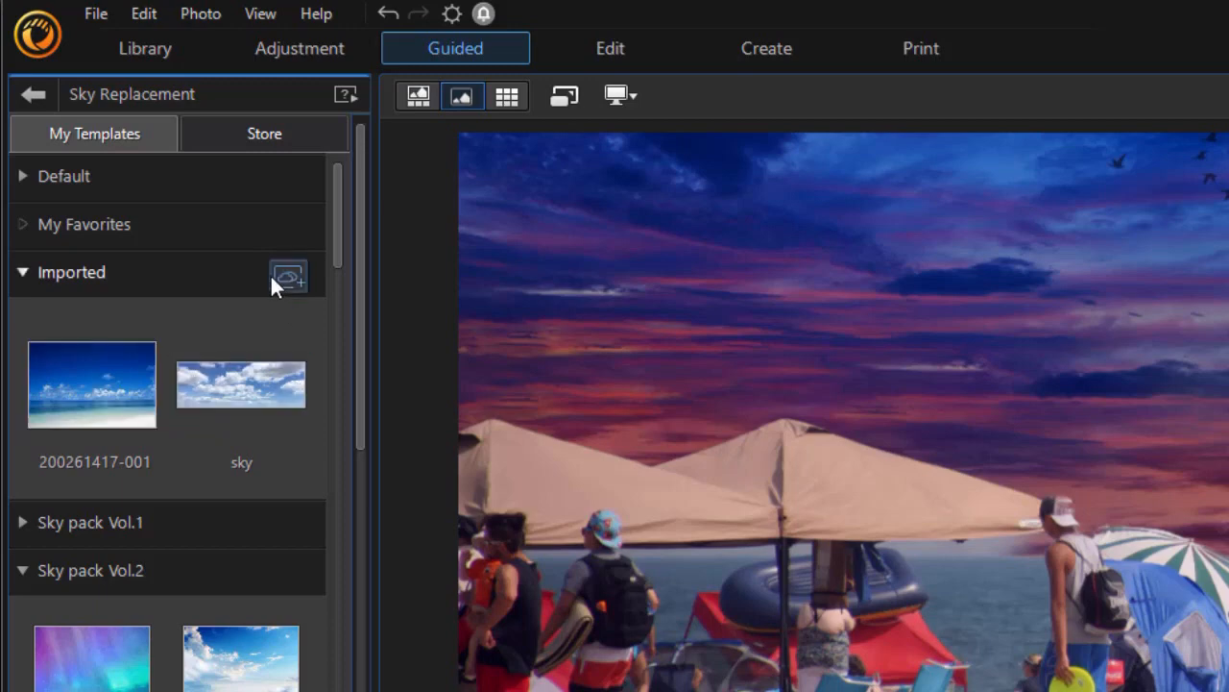
{"action": "mouse_move", "coordinate": [295, 290]}
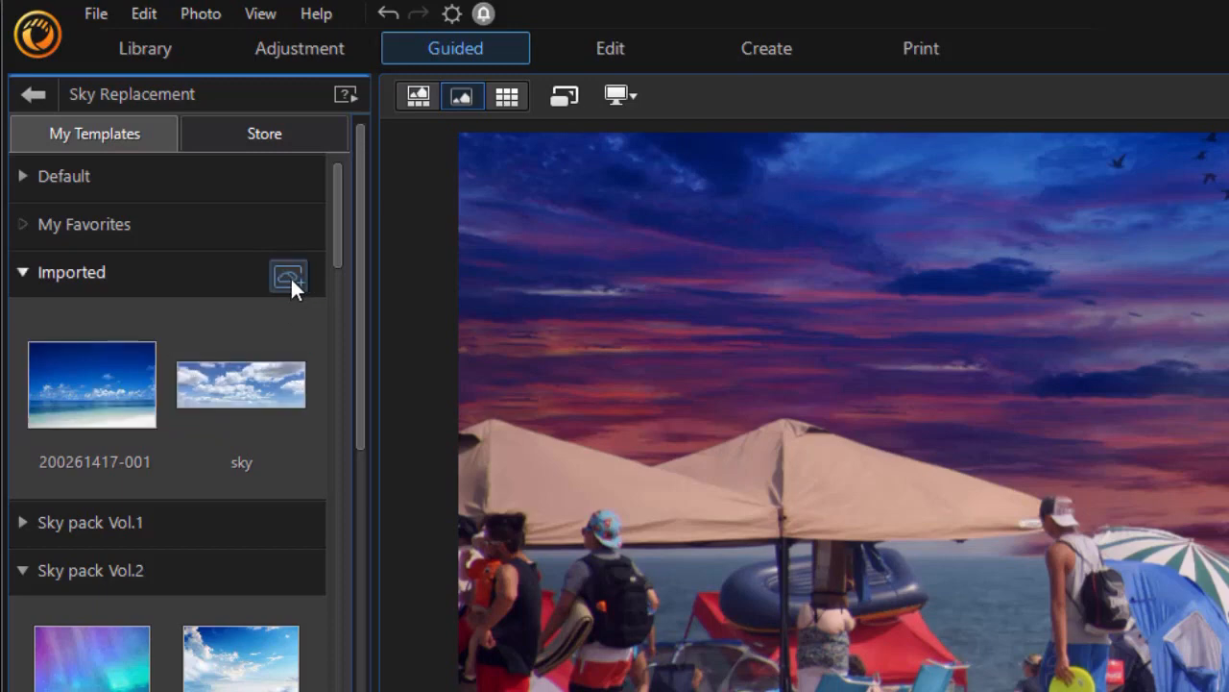
{"action": "mouse_move", "coordinate": [288, 276]}
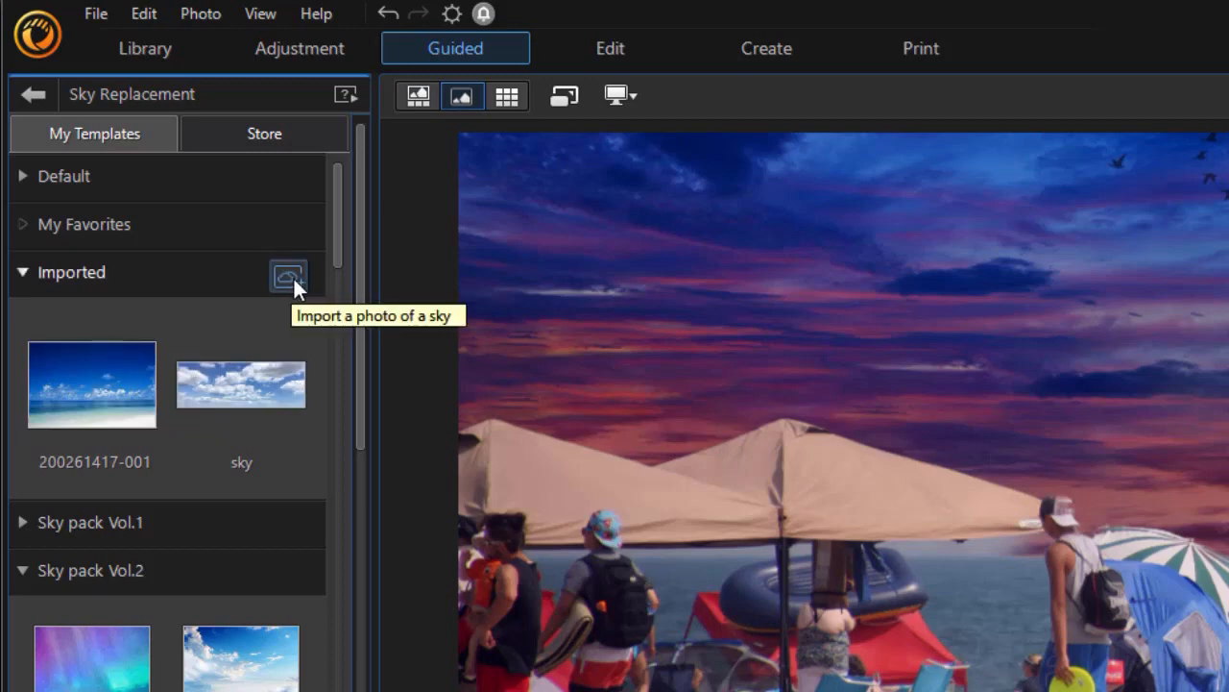
{"action": "mouse_move", "coordinate": [288, 275]}
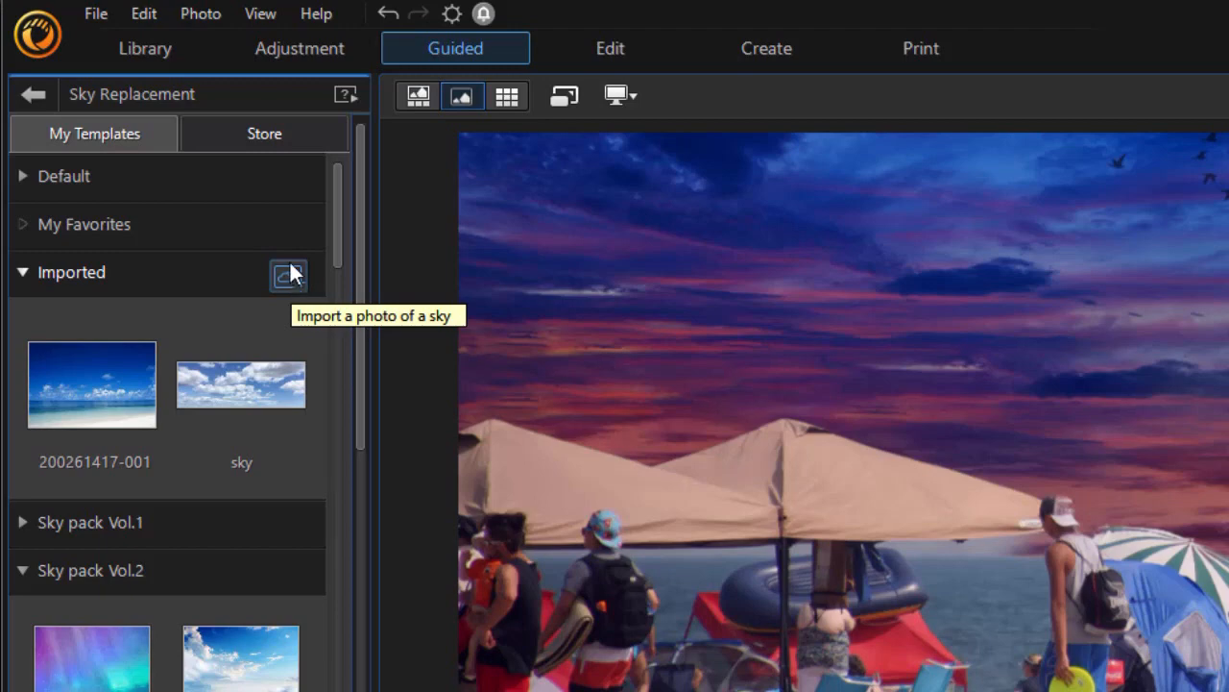
{"action": "mouse_move", "coordinate": [36, 281]}
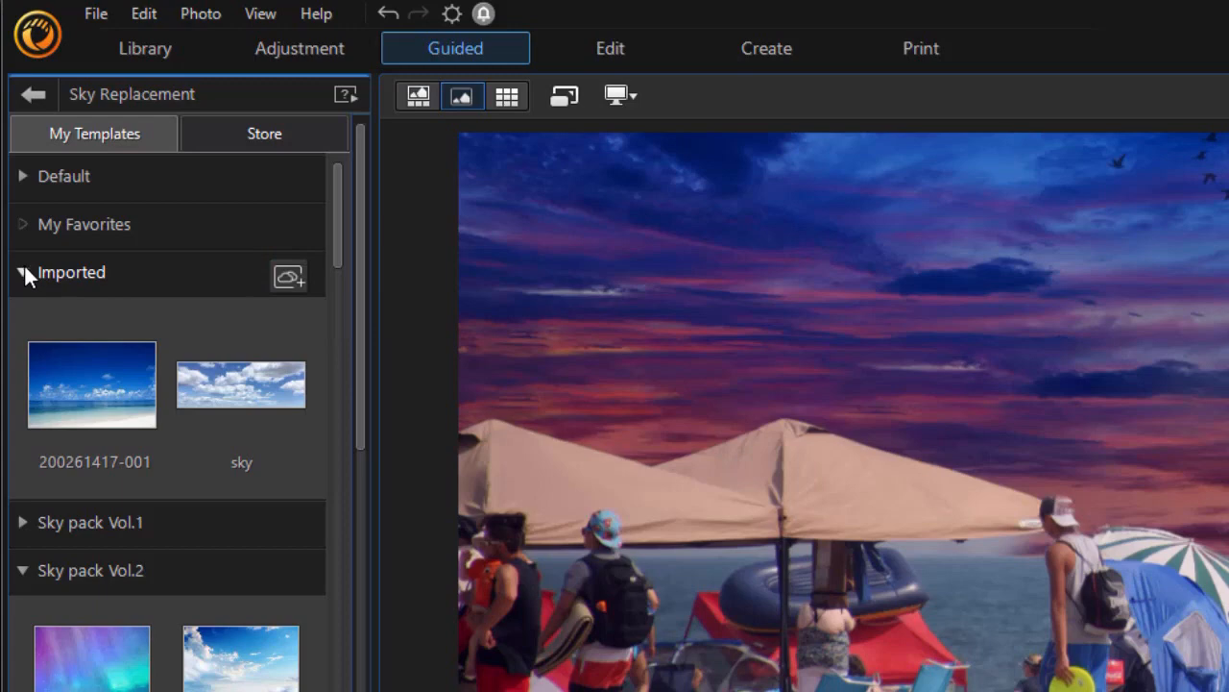
{"action": "left_click", "coordinate": [22, 272]}
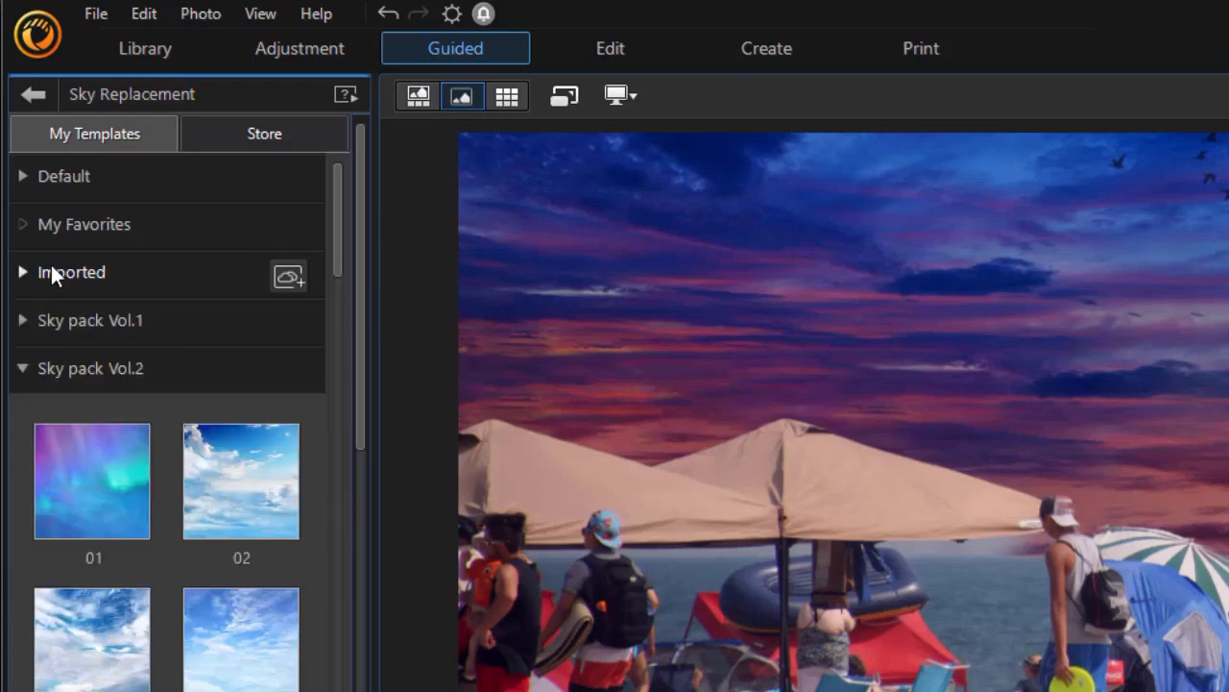
{"action": "mouse_move", "coordinate": [96, 239]}
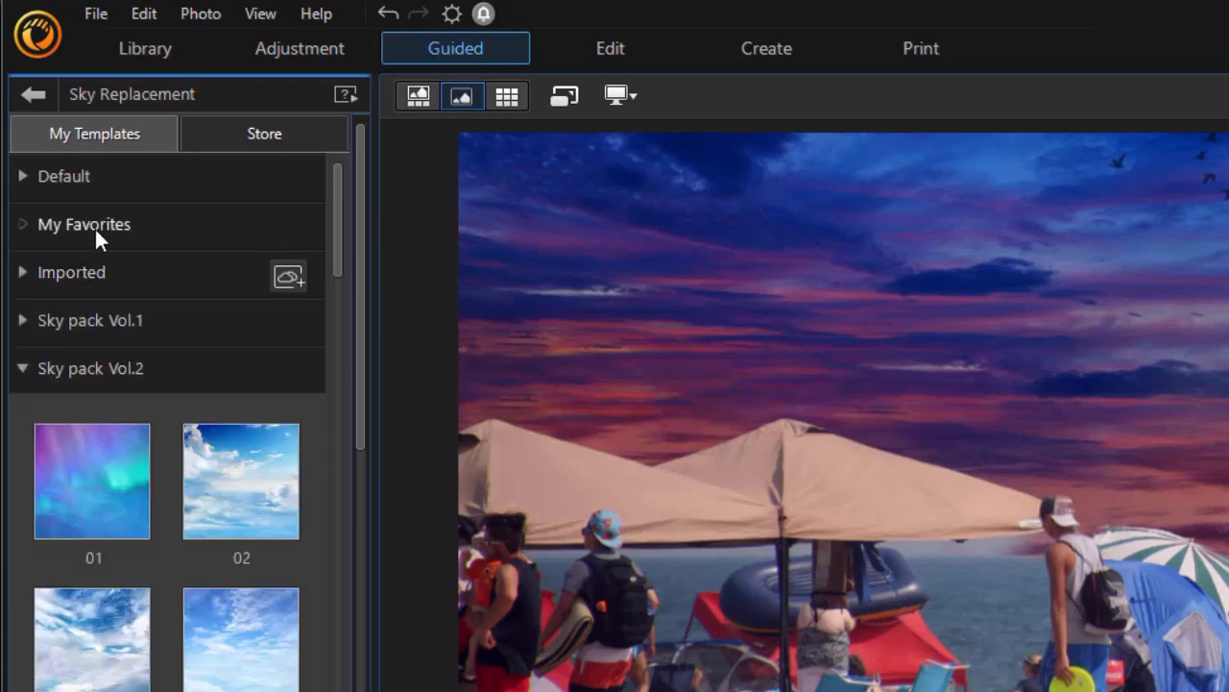
Apply a blue cloudy Sky pack Vol.2 sky and set Feather to -49
{"action": "left_click", "coordinate": [23, 176]}
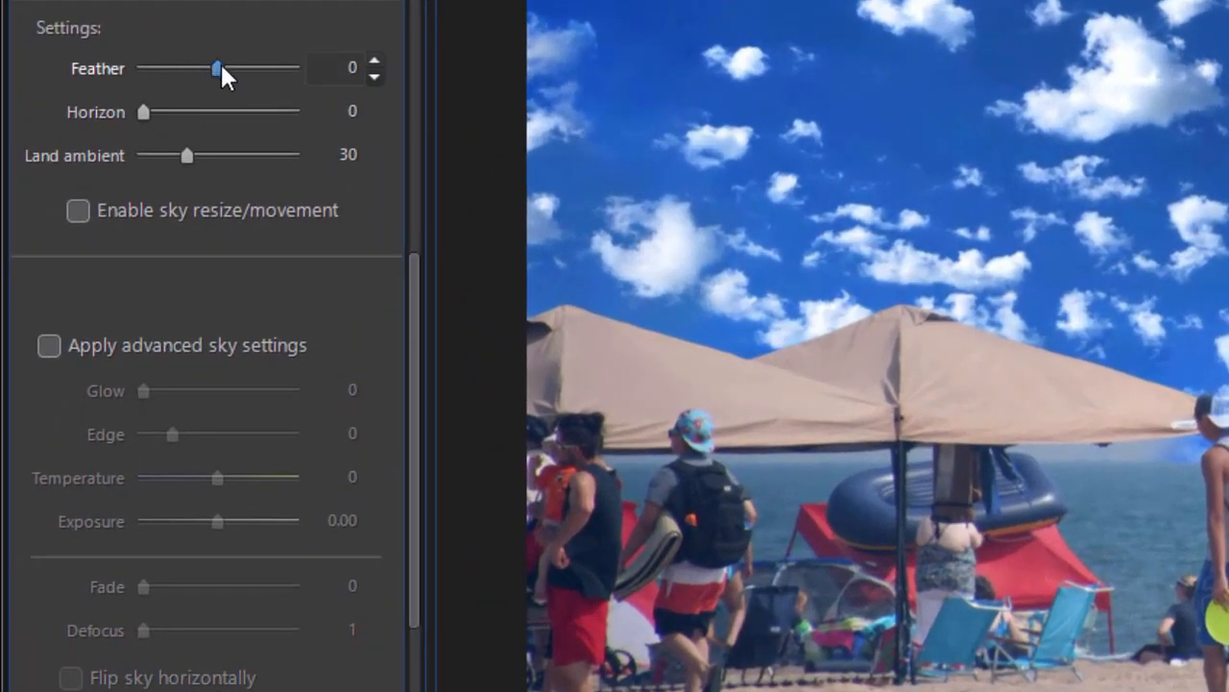
{"action": "left_click_drag", "start_coordinate": [213, 68], "coordinate": [226, 69]}
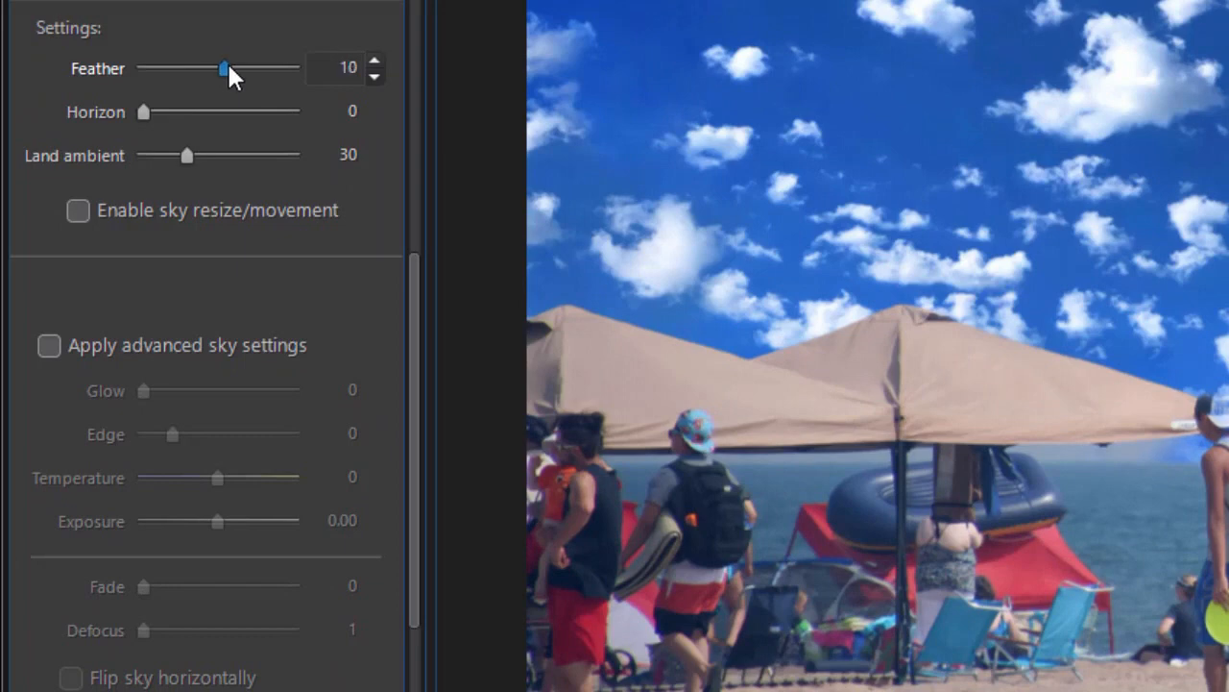
{"action": "left_click_drag", "start_coordinate": [225, 69], "coordinate": [293, 68]}
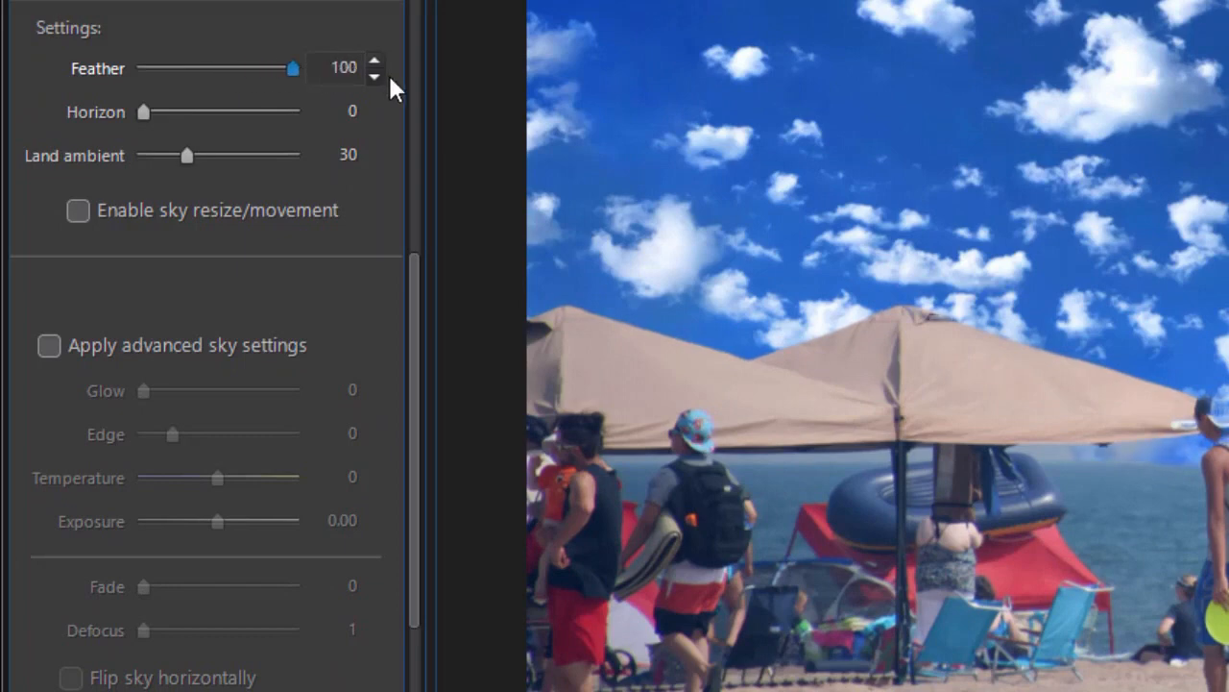
{"action": "left_click_drag", "start_coordinate": [293, 69], "coordinate": [177, 69]}
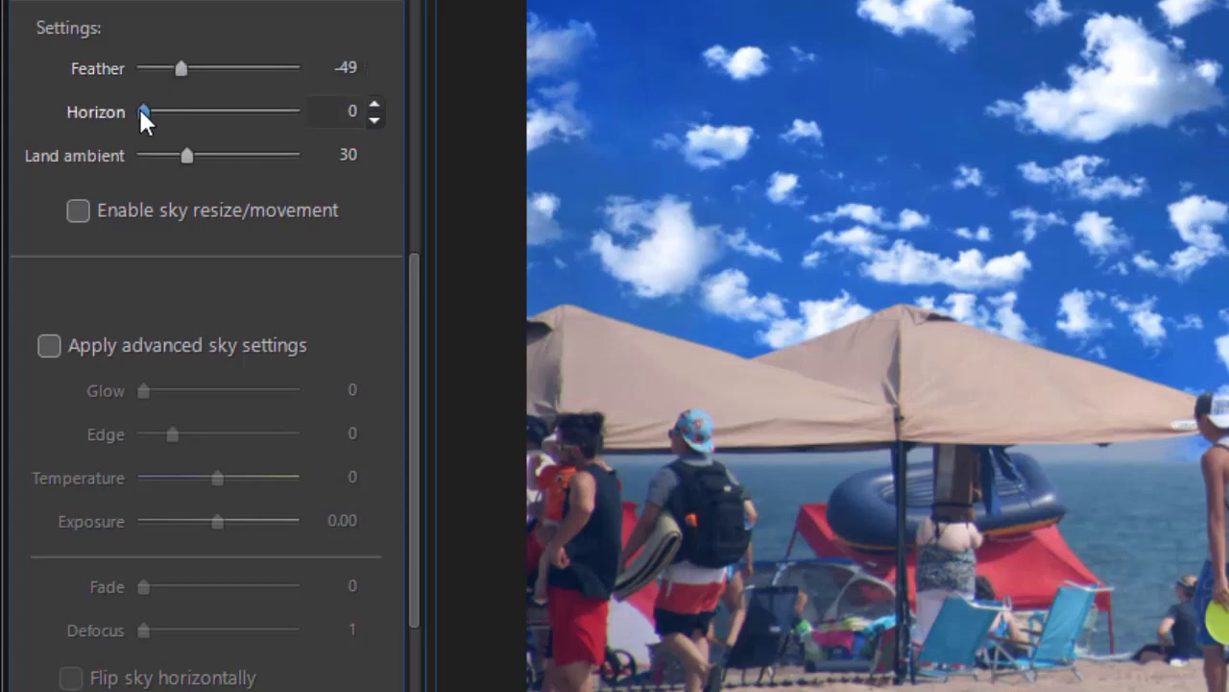
Adjust the sky Horizon slider, settling it at 21
{"action": "left_click_drag", "start_coordinate": [145, 111], "coordinate": [105, 190]}
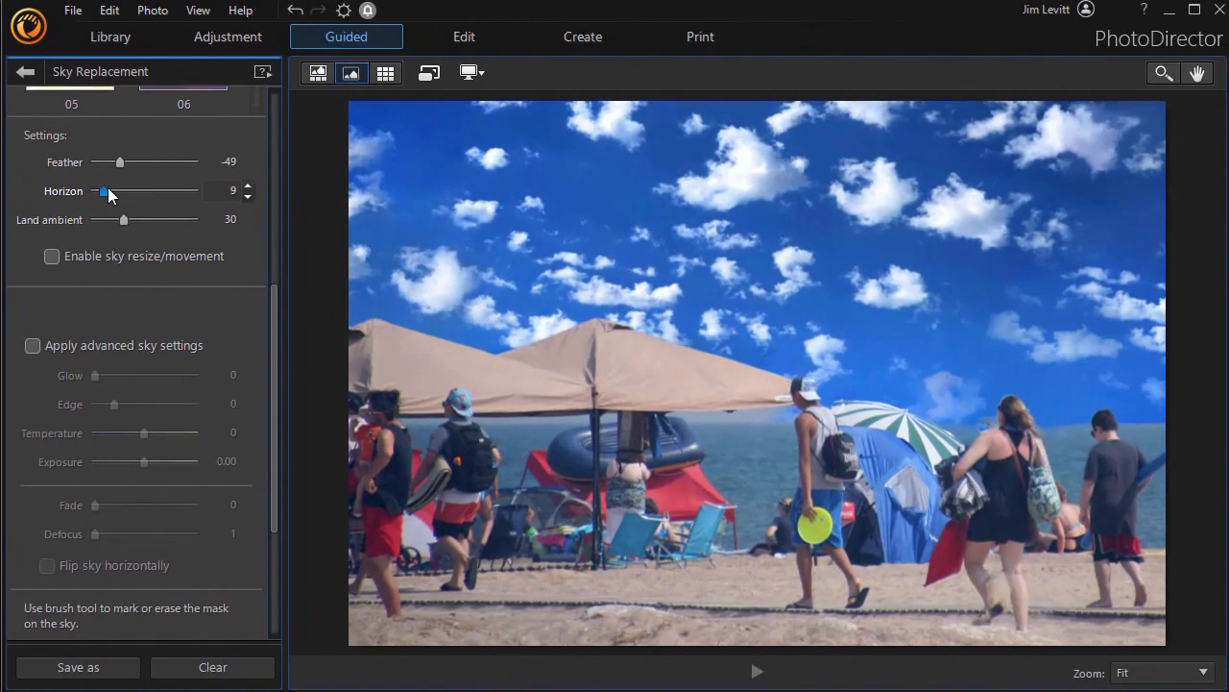
{"action": "left_click_drag", "start_coordinate": [103, 191], "coordinate": [123, 191]}
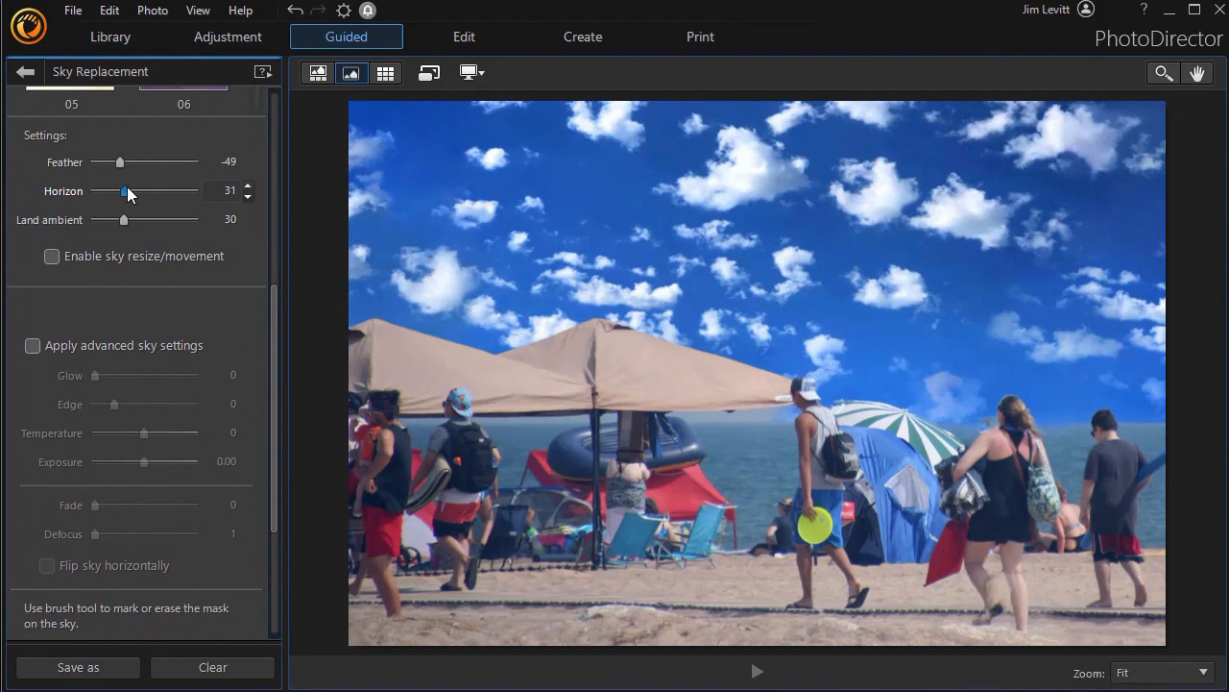
{"action": "left_click_drag", "start_coordinate": [123, 192], "coordinate": [193, 192]}
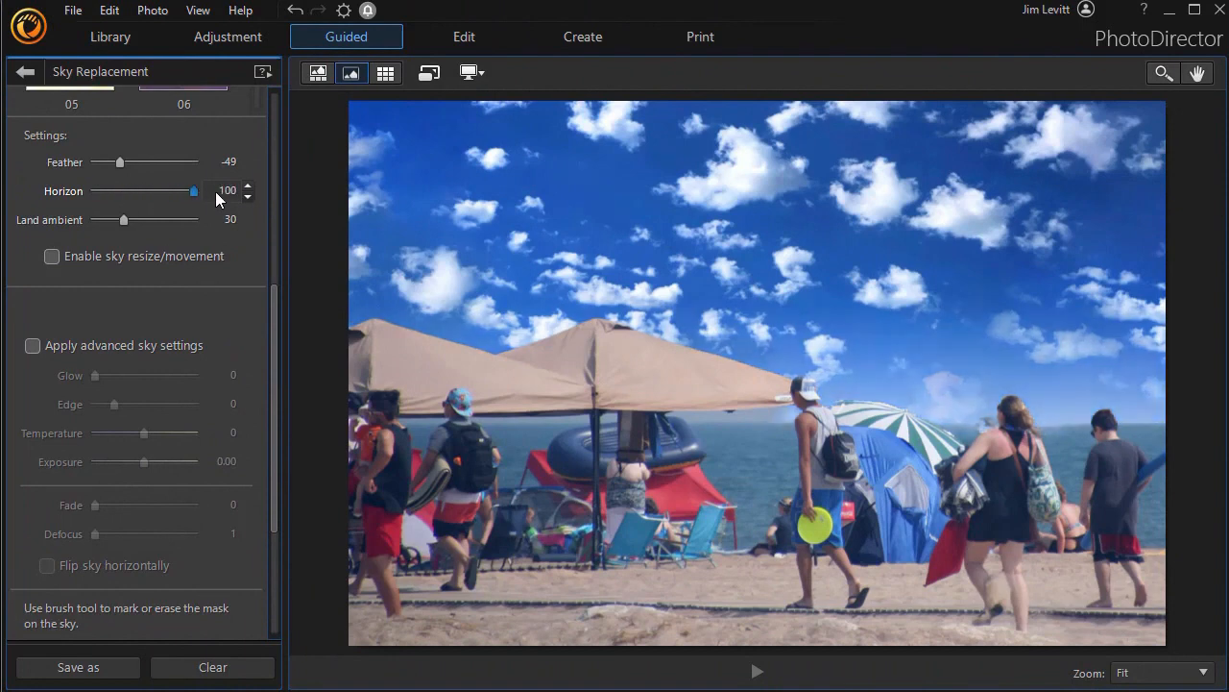
{"action": "left_click_drag", "start_coordinate": [193, 191], "coordinate": [174, 191]}
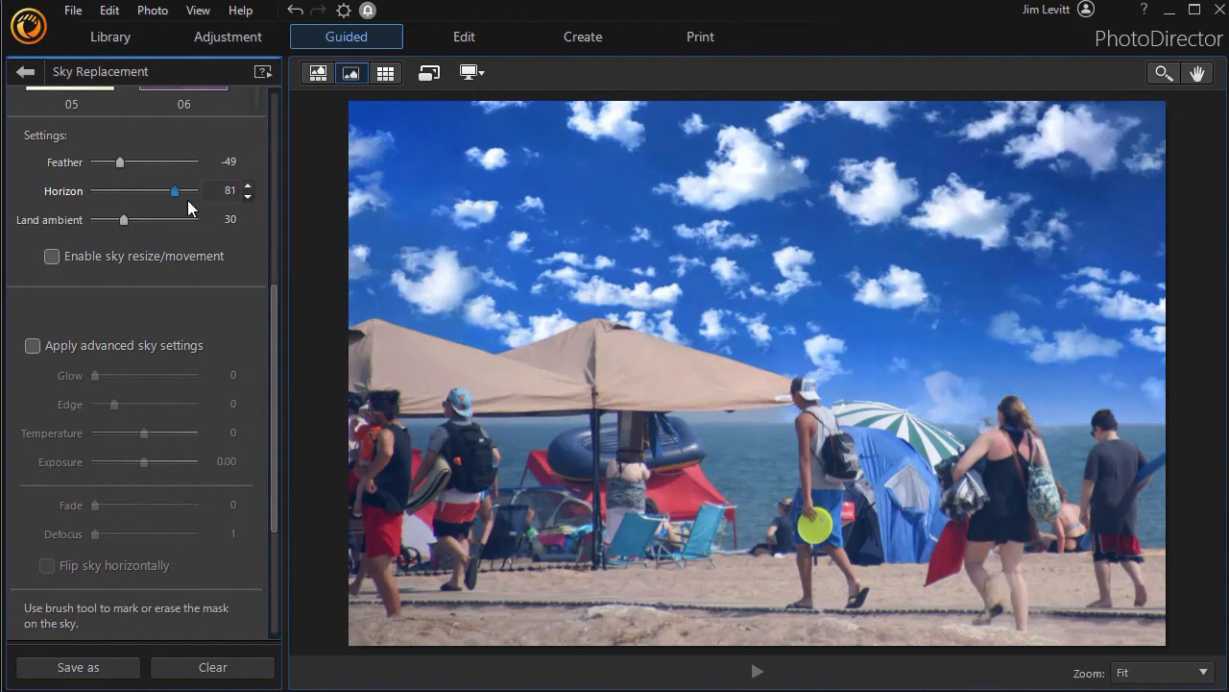
{"action": "left_click_drag", "start_coordinate": [174, 191], "coordinate": [188, 191]}
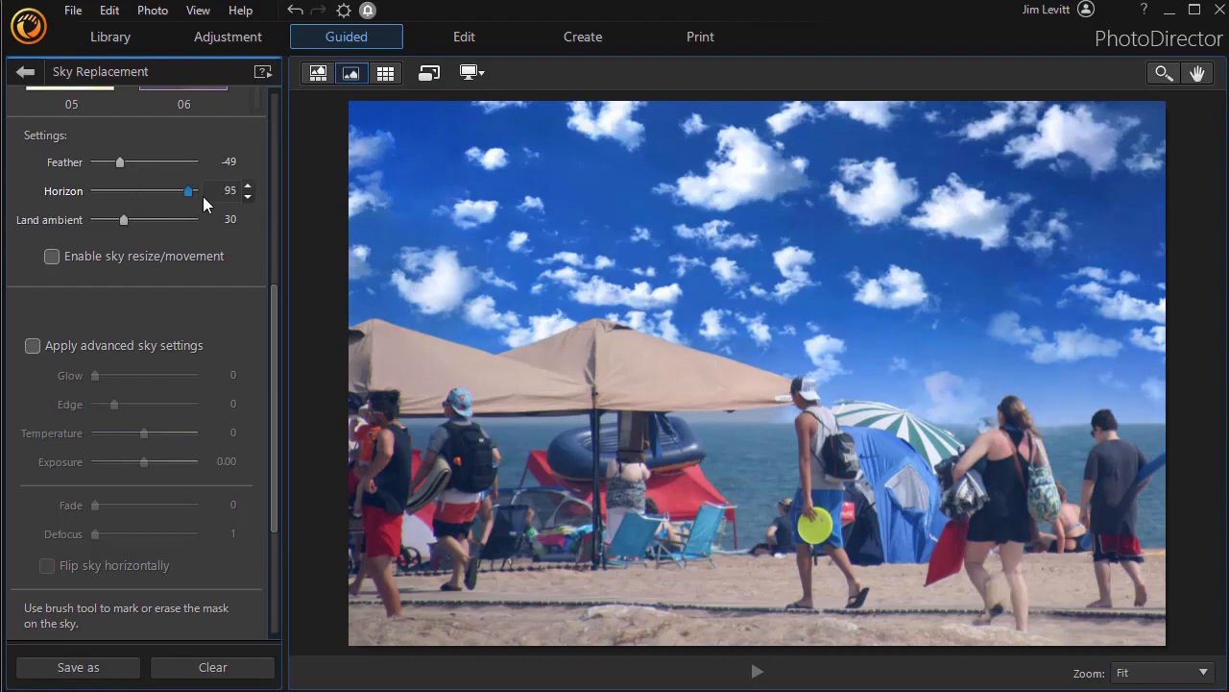
{"action": "left_click_drag", "start_coordinate": [188, 190], "coordinate": [125, 190]}
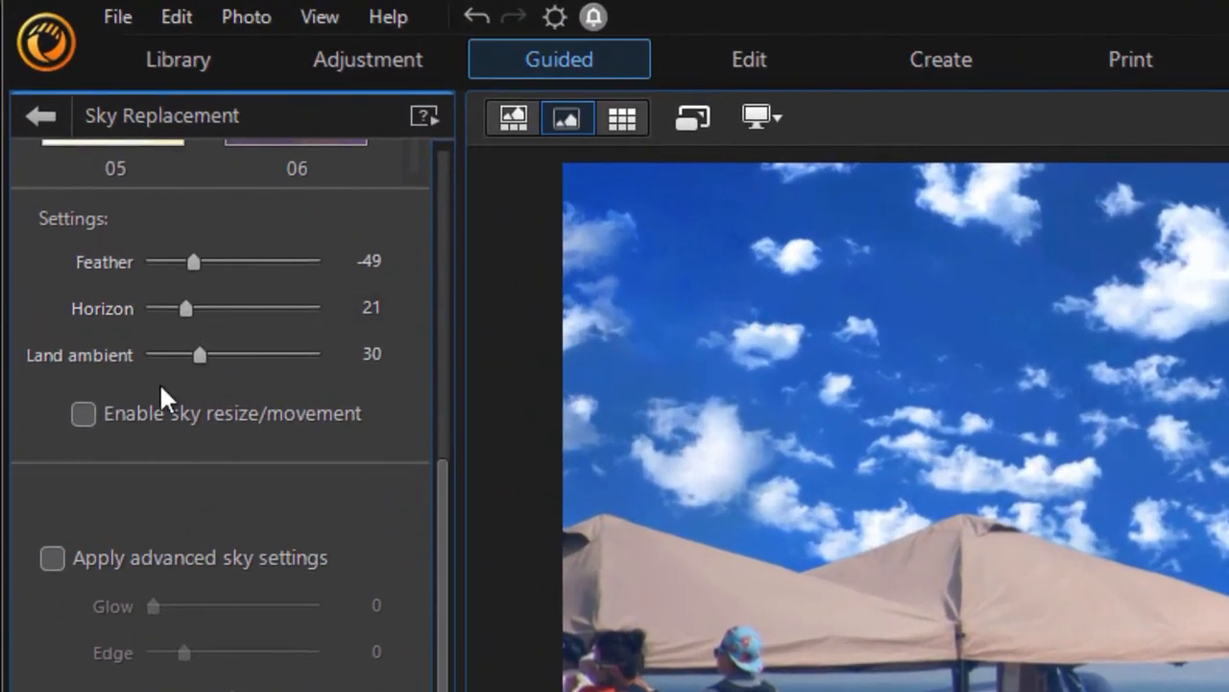
{"action": "mouse_move", "coordinate": [202, 354]}
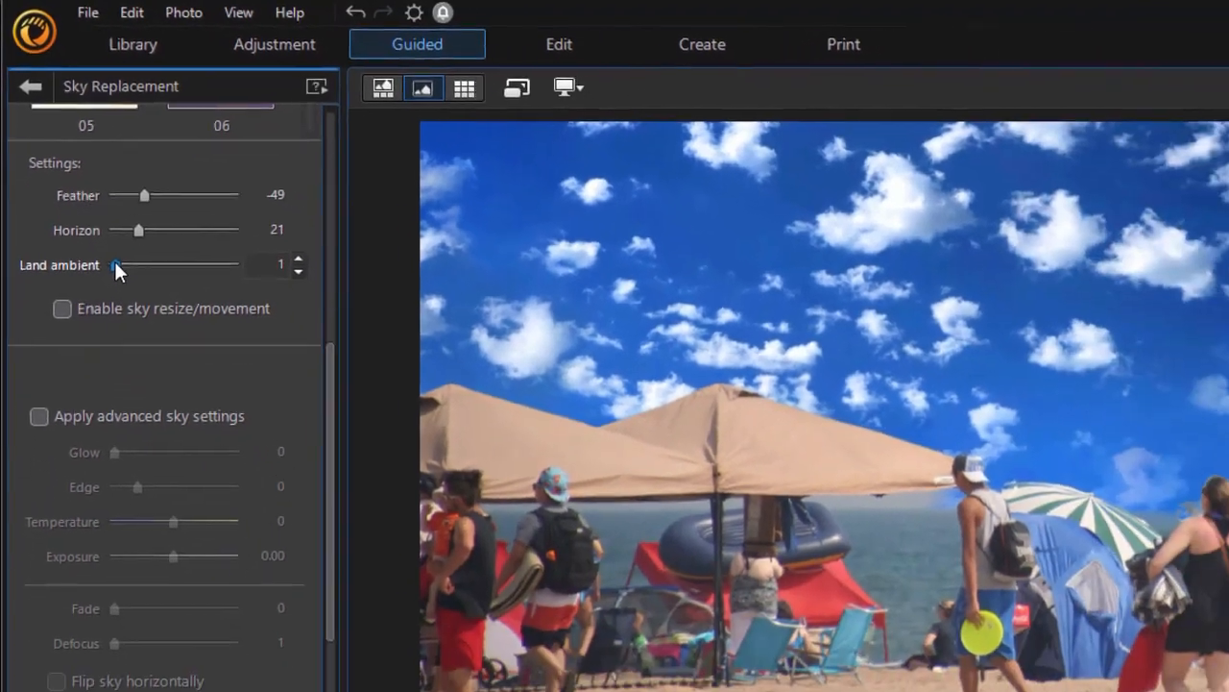
Drag the Land ambient slider back and forth, settling at 32
{"action": "left_click_drag", "start_coordinate": [113, 264], "coordinate": [118, 253]}
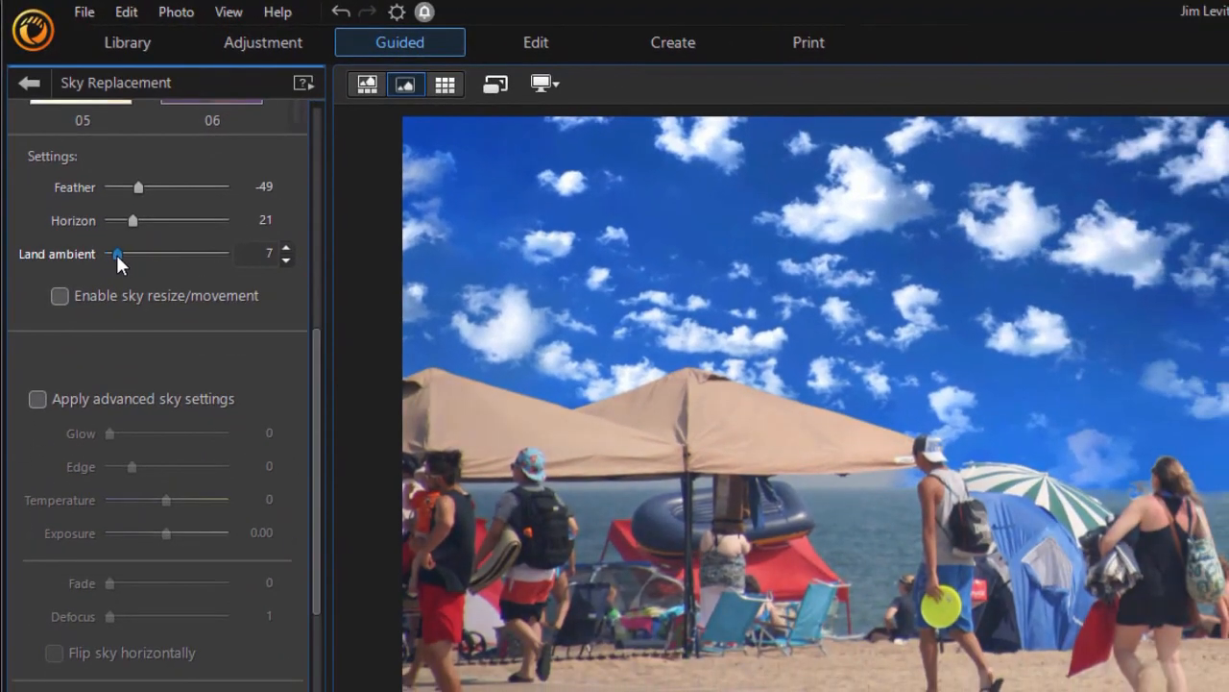
{"action": "left_click_drag", "start_coordinate": [117, 252], "coordinate": [172, 253]}
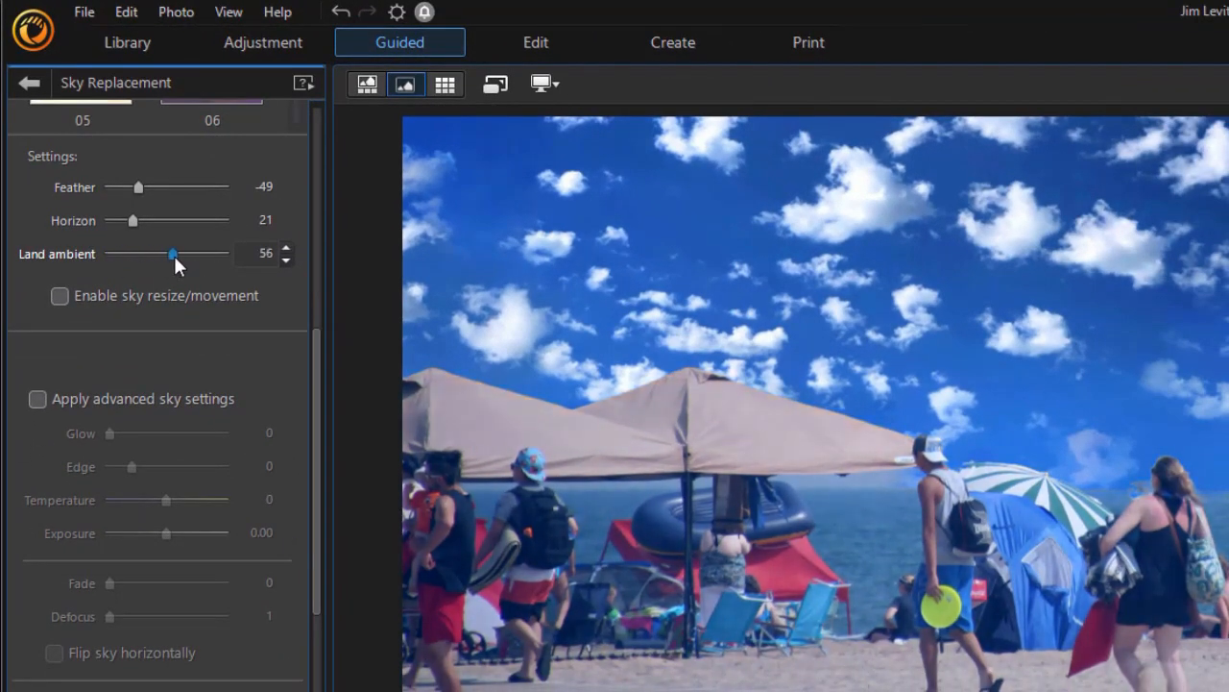
{"action": "left_click_drag", "start_coordinate": [174, 252], "coordinate": [195, 253]}
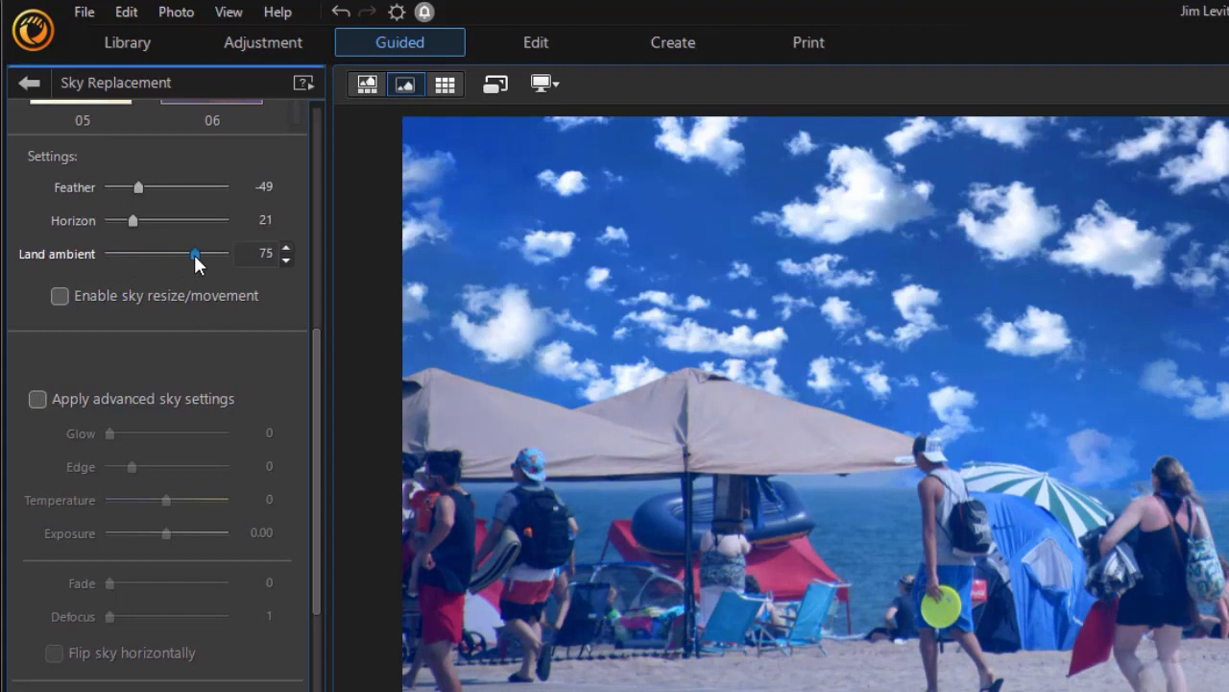
{"action": "left_click_drag", "start_coordinate": [195, 252], "coordinate": [144, 252]}
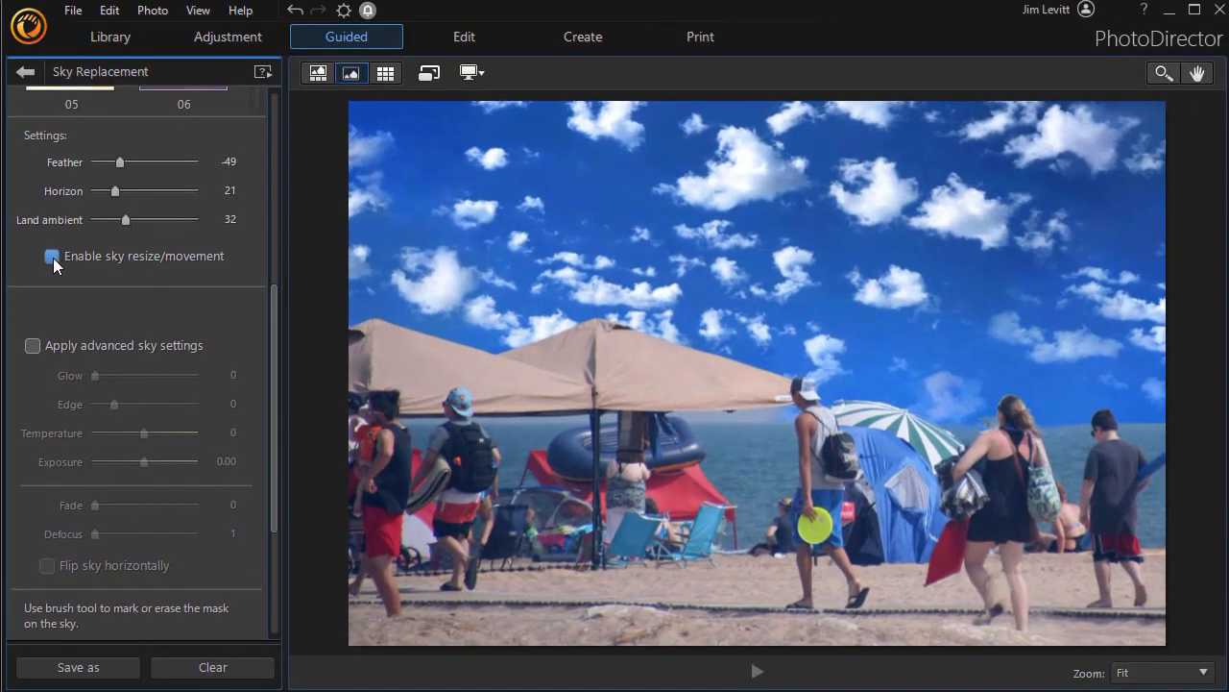
{"action": "mouse_move", "coordinate": [52, 257]}
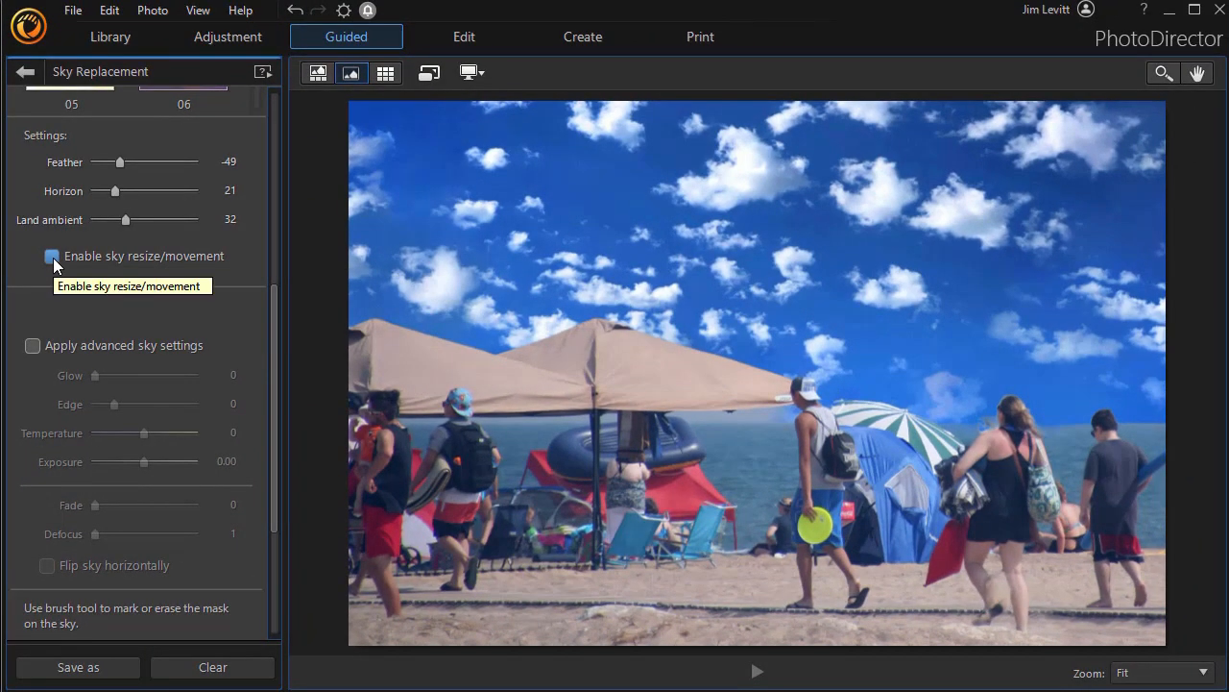
{"action": "left_click", "coordinate": [51, 255]}
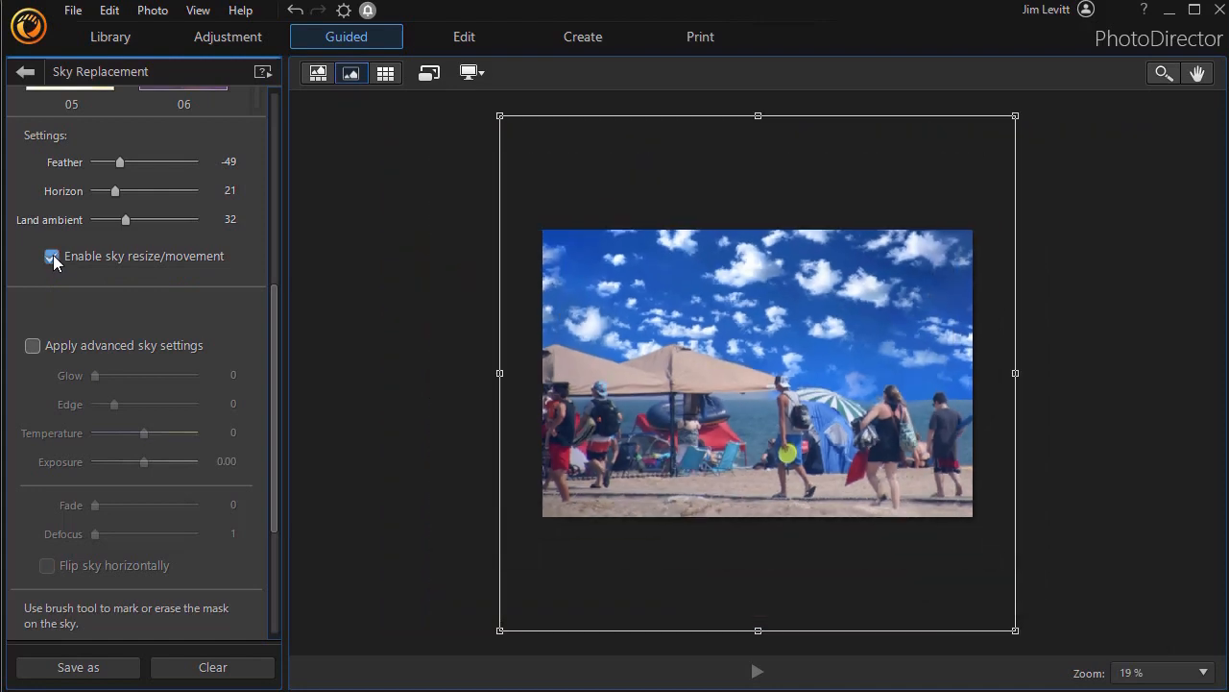
{"action": "left_click", "coordinate": [50, 256]}
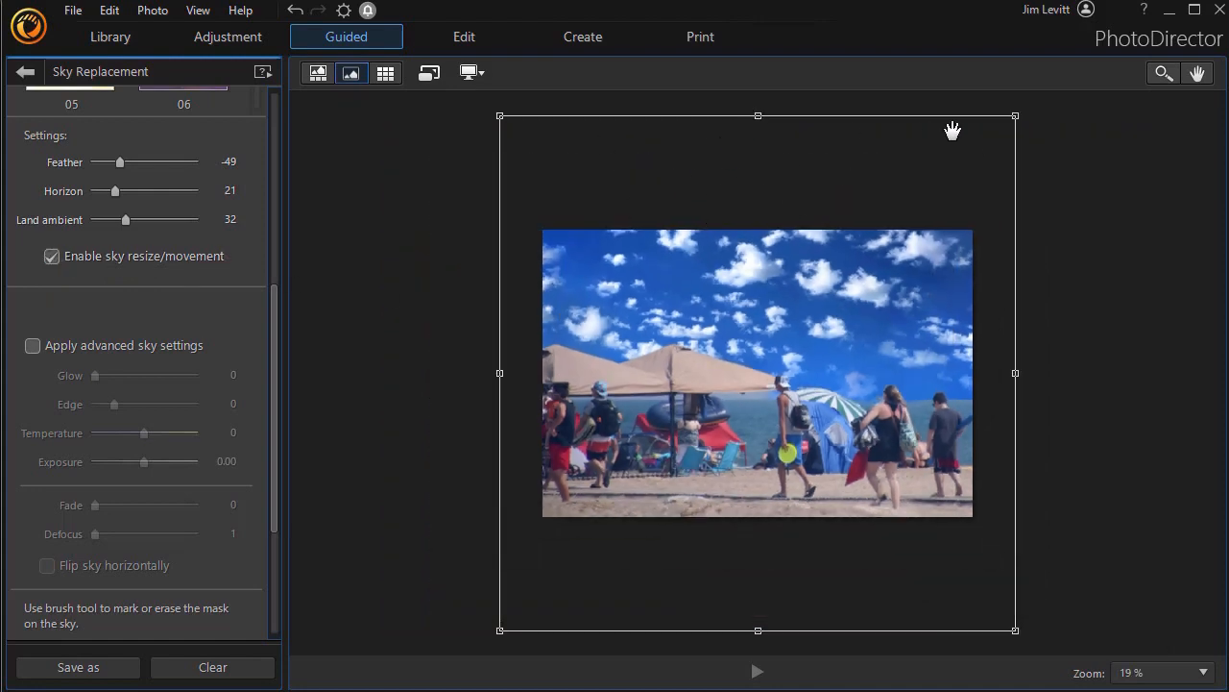
{"action": "mouse_move", "coordinate": [853, 589]}
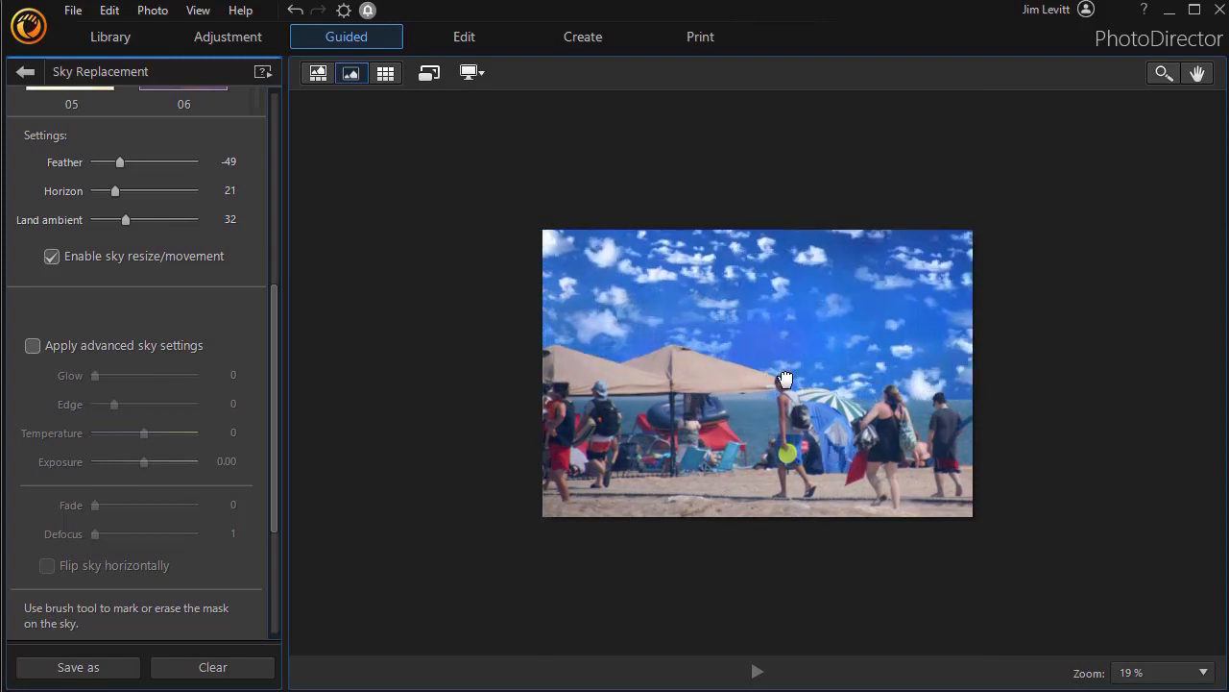
{"action": "mouse_move", "coordinate": [670, 269]}
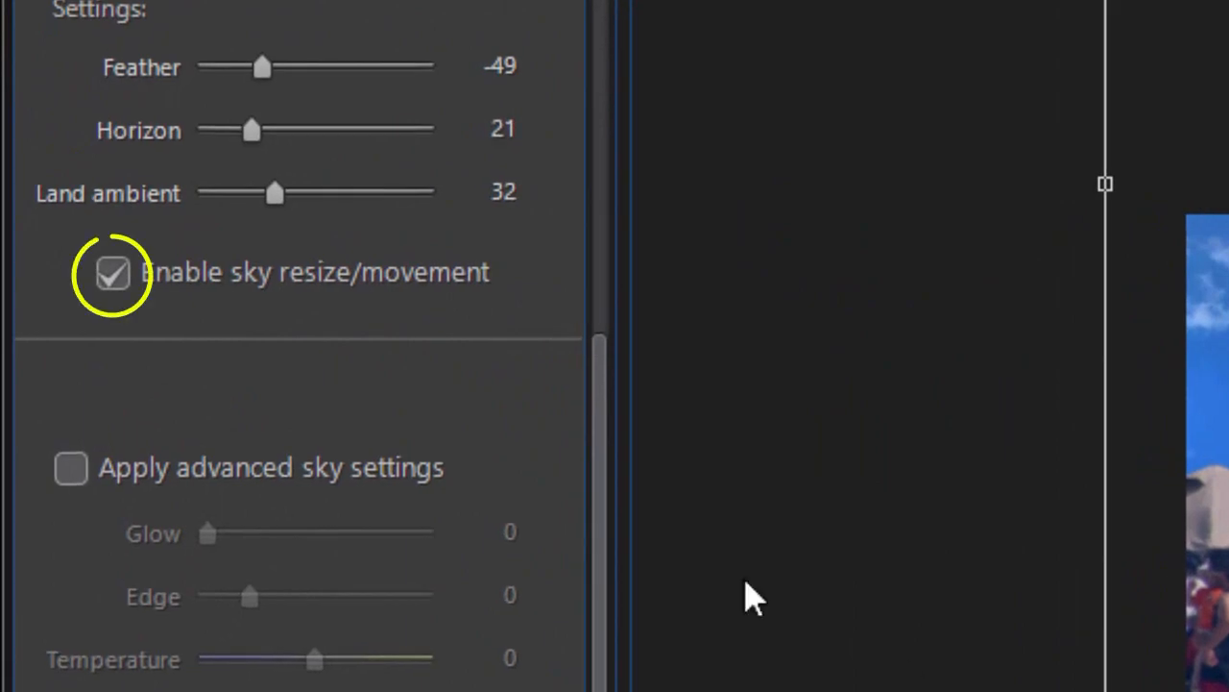
{"action": "left_click", "coordinate": [113, 272]}
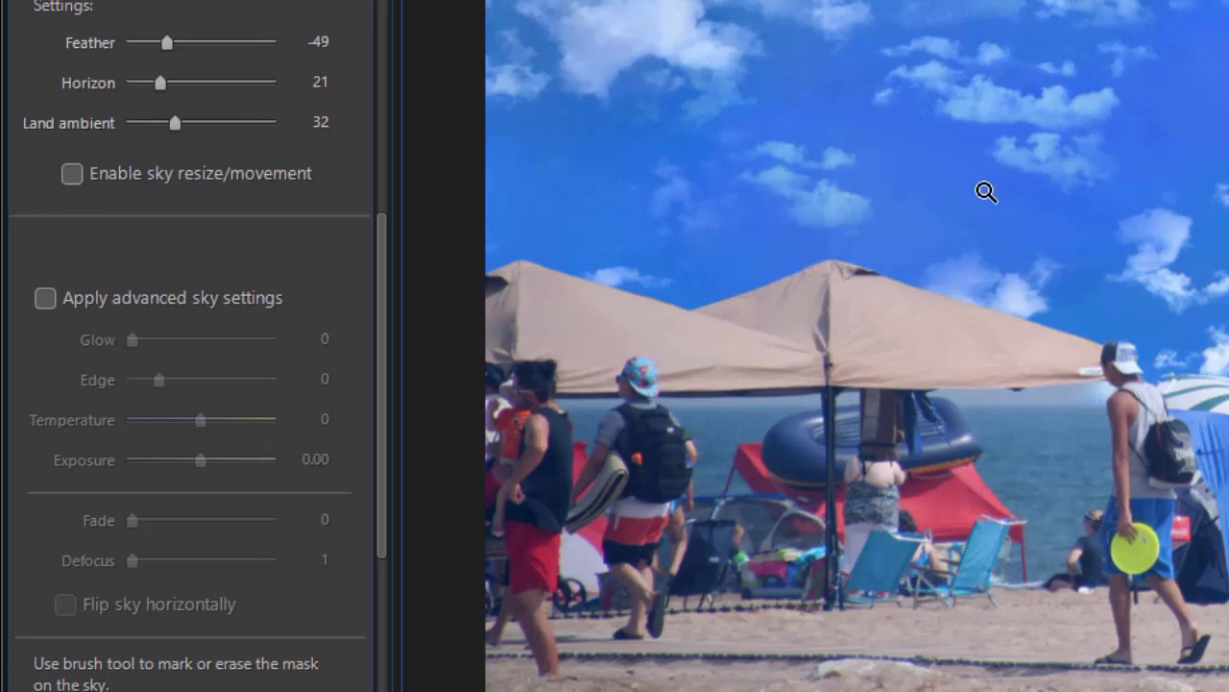
{"action": "mouse_move", "coordinate": [59, 300]}
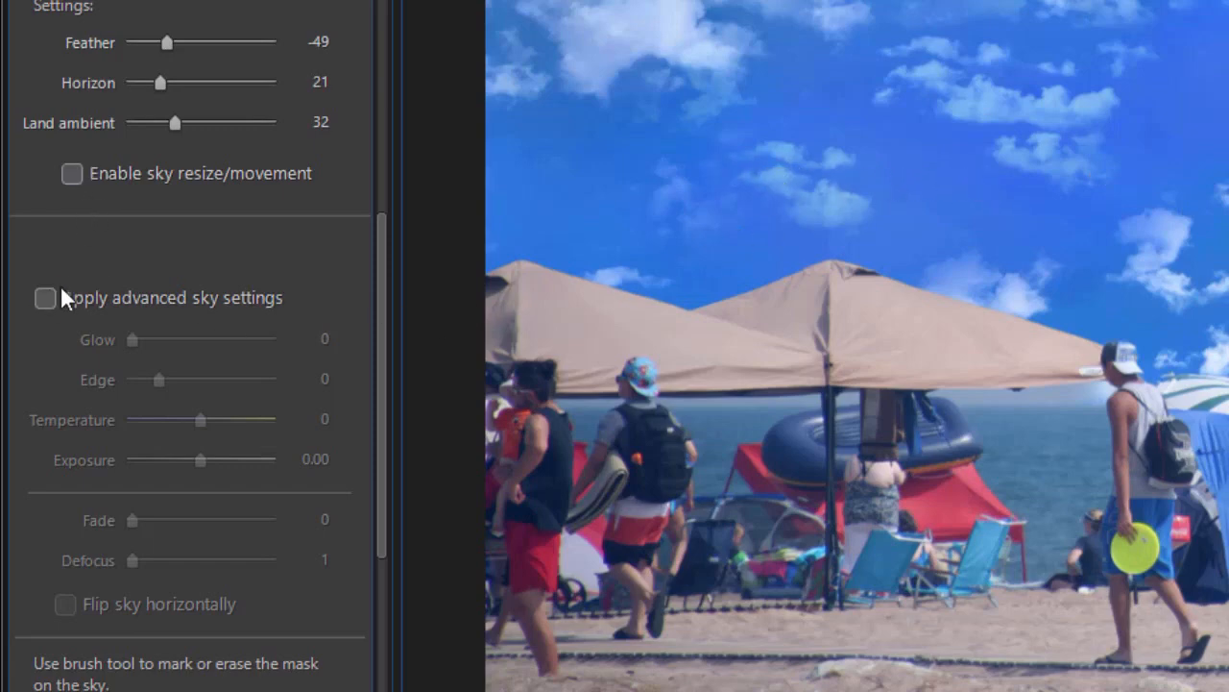
Enable advanced sky settings, test Glow and reset it to 0, and set Edge to 2
{"action": "left_click", "coordinate": [45, 298]}
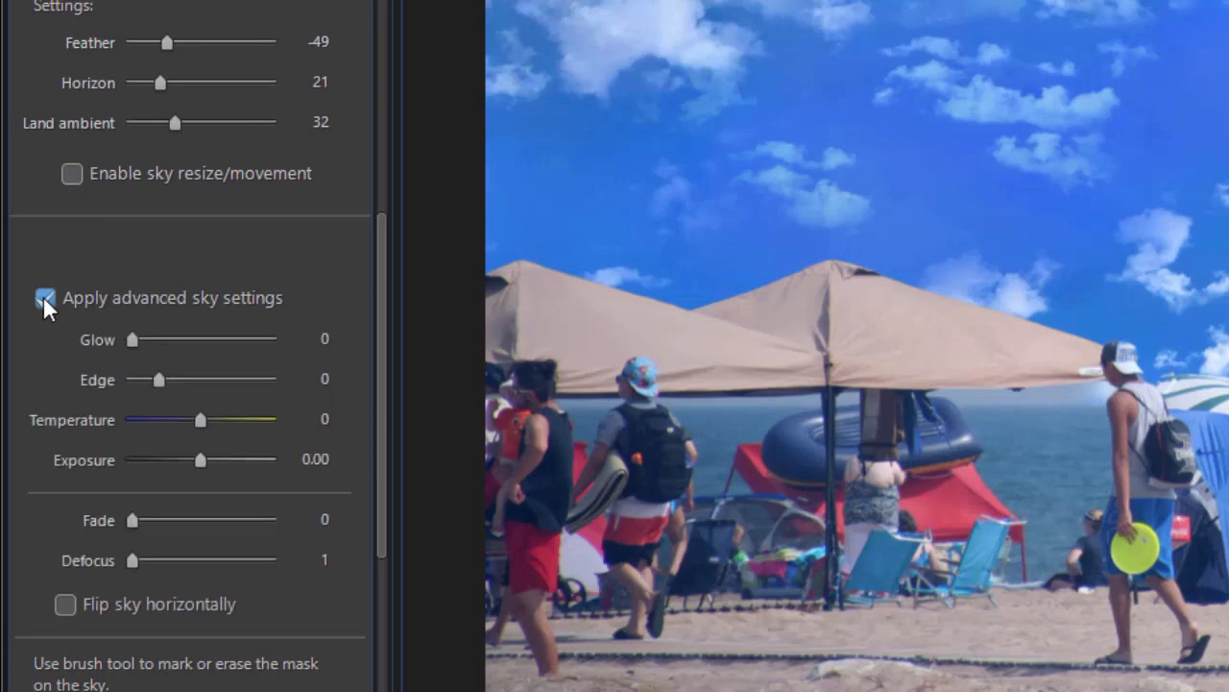
{"action": "scroll", "scroll_direction": "down", "scroll_amount": 3}
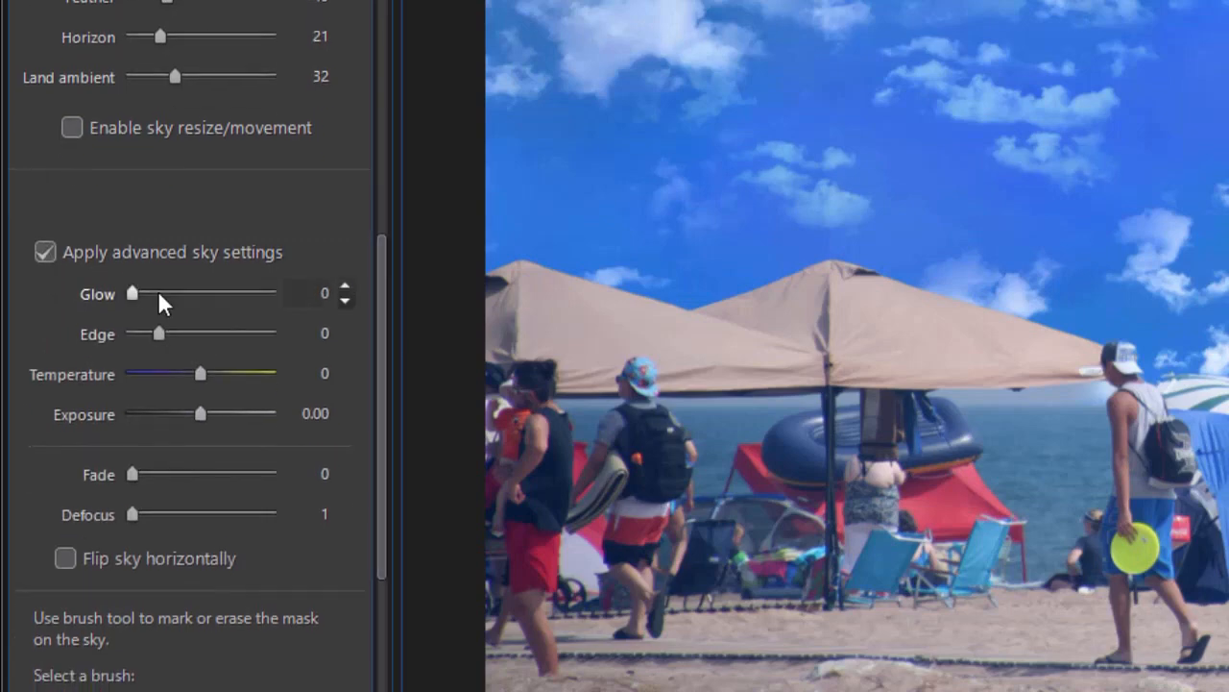
{"action": "left_click_drag", "start_coordinate": [133, 293], "coordinate": [146, 293]}
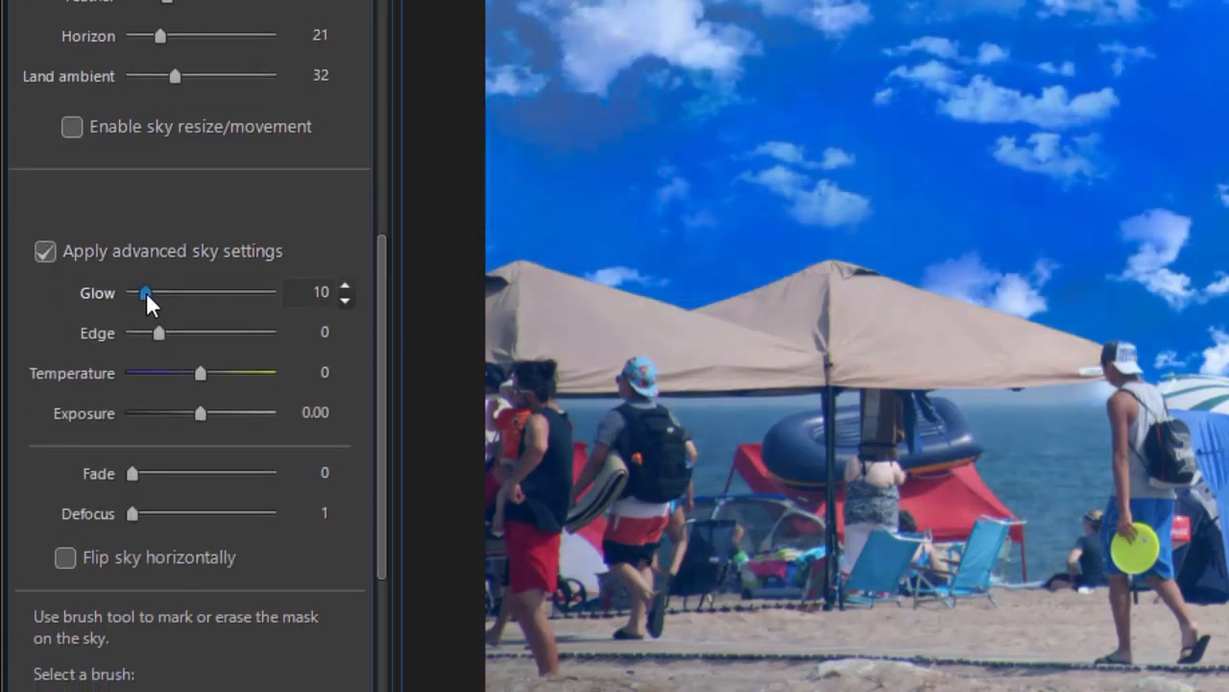
{"action": "left_click_drag", "start_coordinate": [146, 292], "coordinate": [161, 292]}
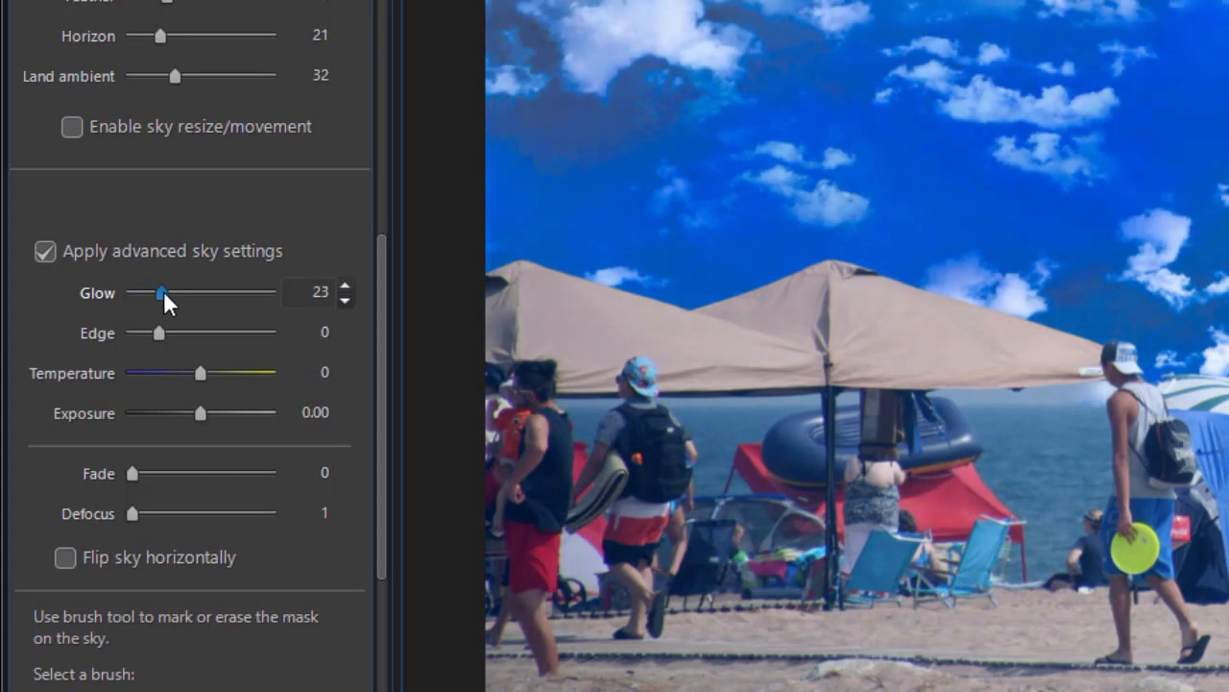
{"action": "left_click_drag", "start_coordinate": [161, 292], "coordinate": [131, 292]}
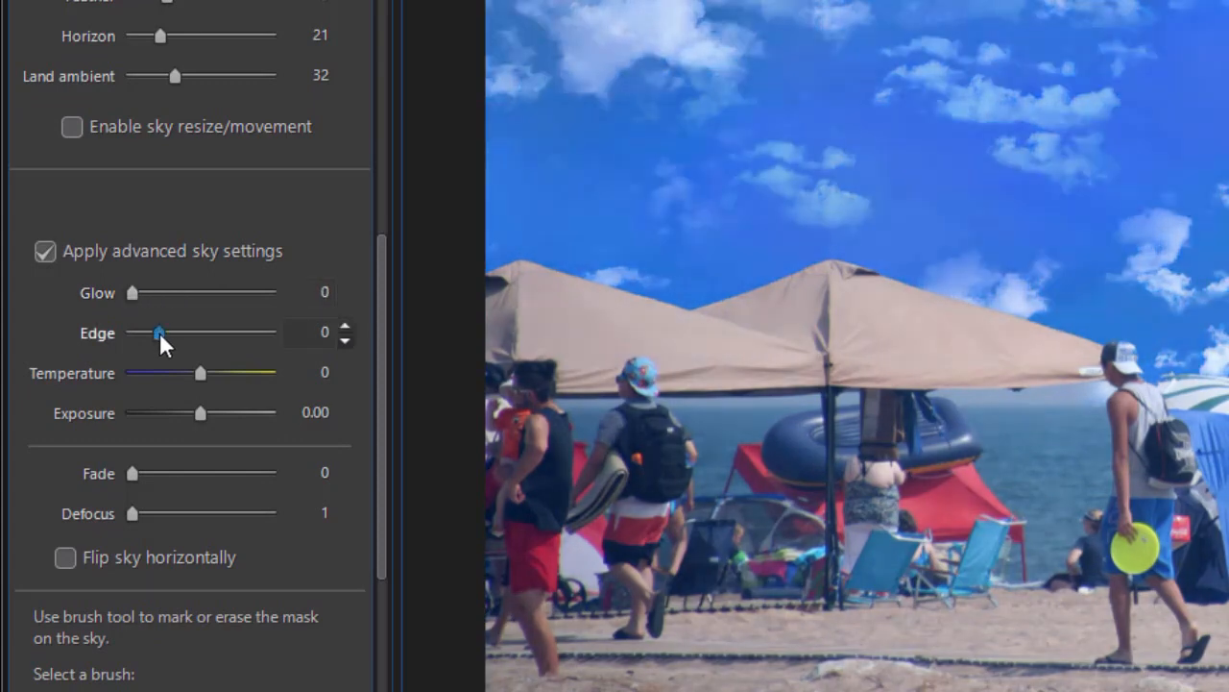
{"action": "left_click_drag", "start_coordinate": [159, 332], "coordinate": [188, 331]}
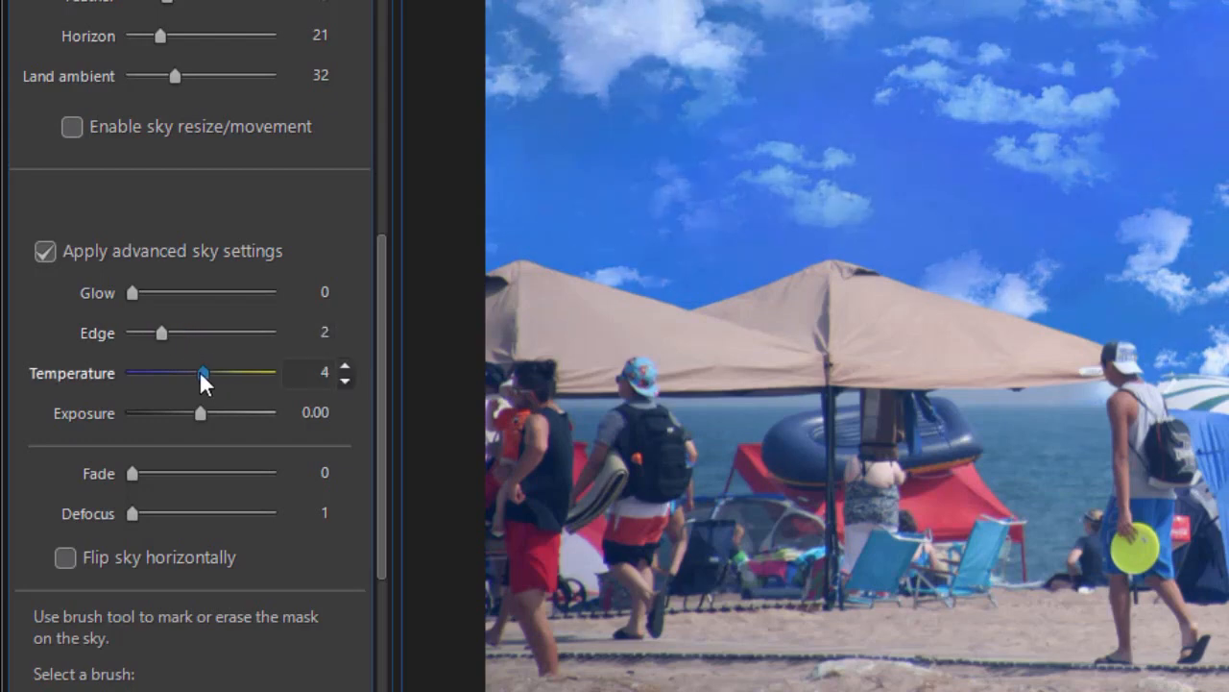
Test Temperature and return it to 0, then set Exposure to -0.19
{"action": "left_click_drag", "start_coordinate": [201, 372], "coordinate": [225, 372]}
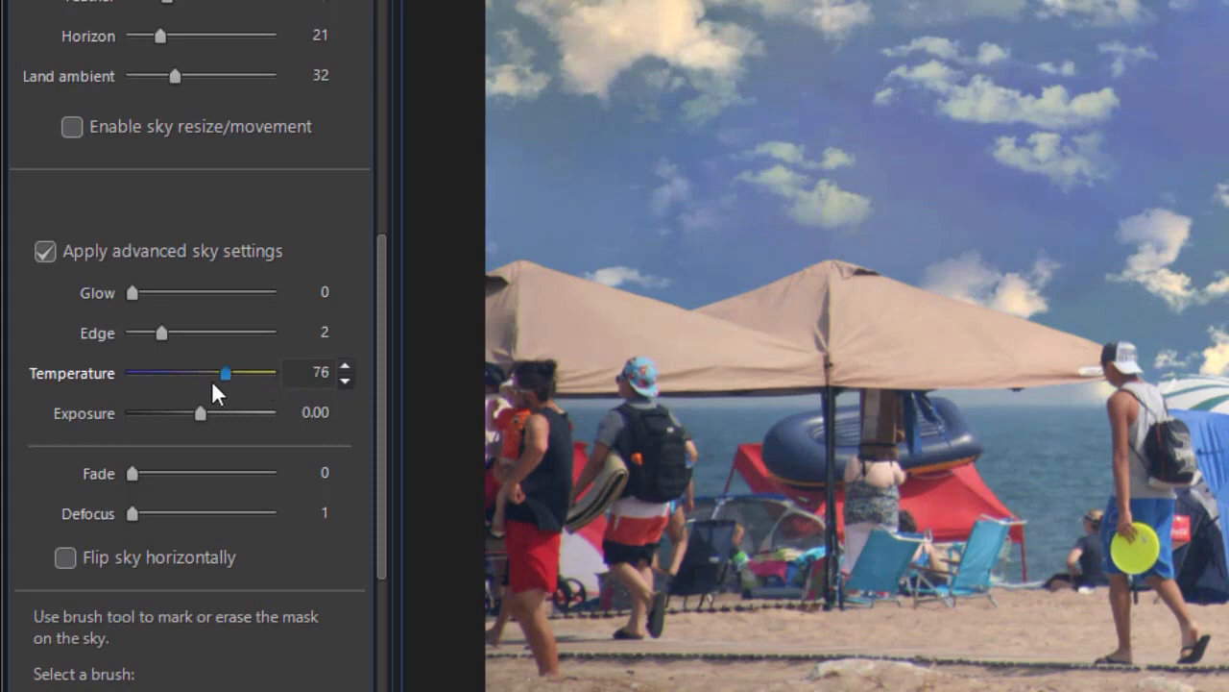
{"action": "left_click_drag", "start_coordinate": [226, 373], "coordinate": [197, 373]}
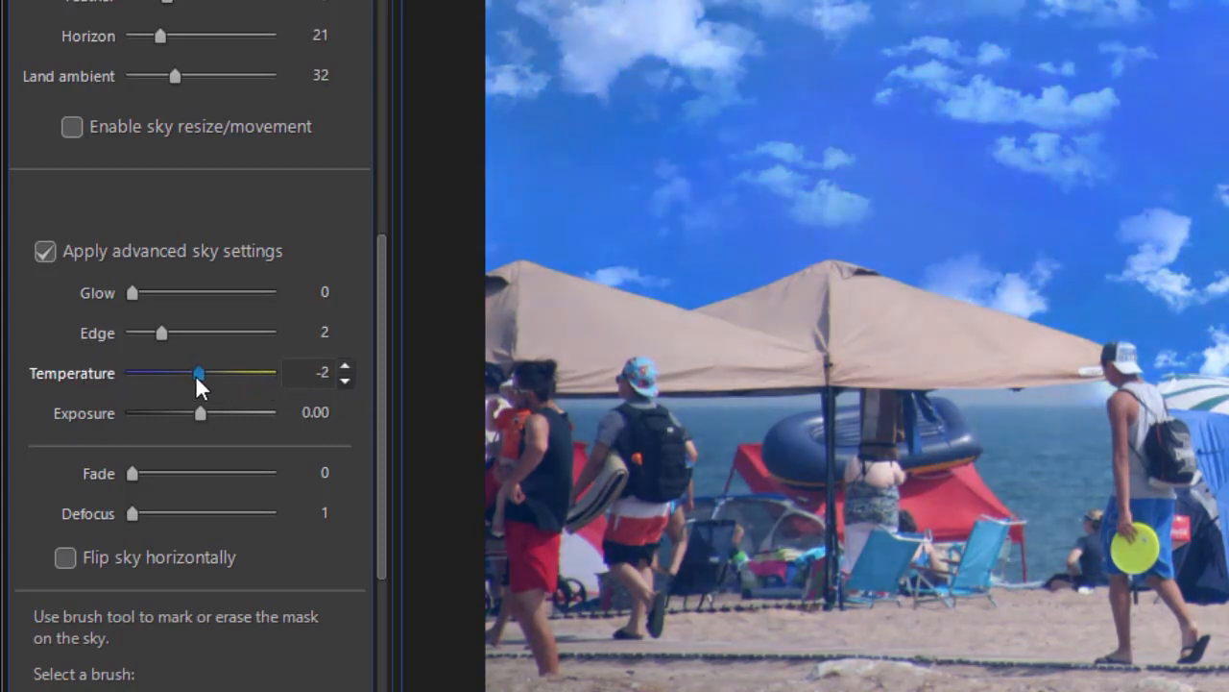
{"action": "mouse_move", "coordinate": [201, 412]}
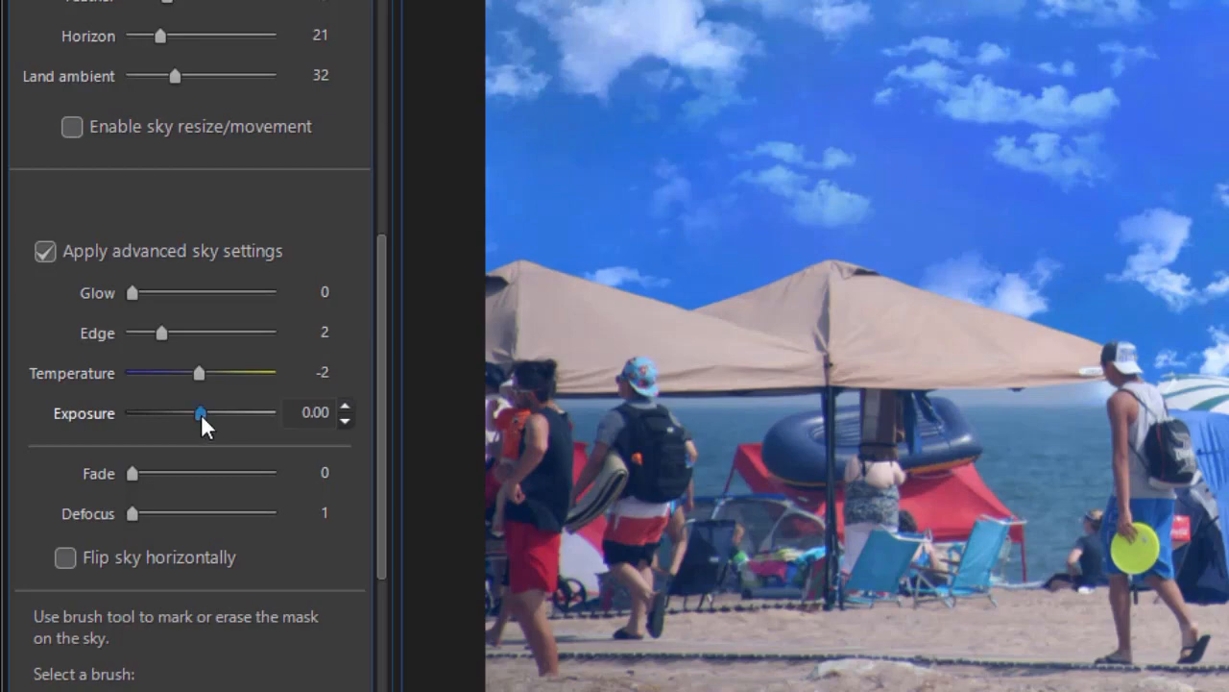
{"action": "left_click_drag", "start_coordinate": [200, 413], "coordinate": [223, 413]}
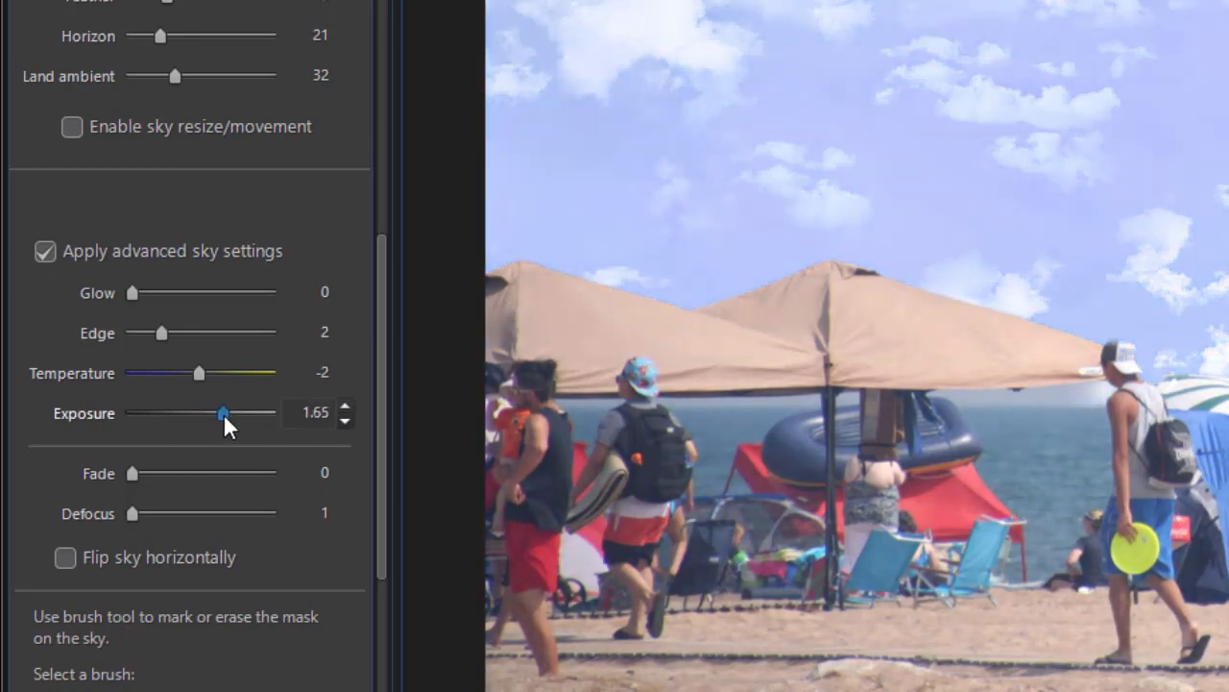
{"action": "left_click_drag", "start_coordinate": [222, 412], "coordinate": [185, 412]}
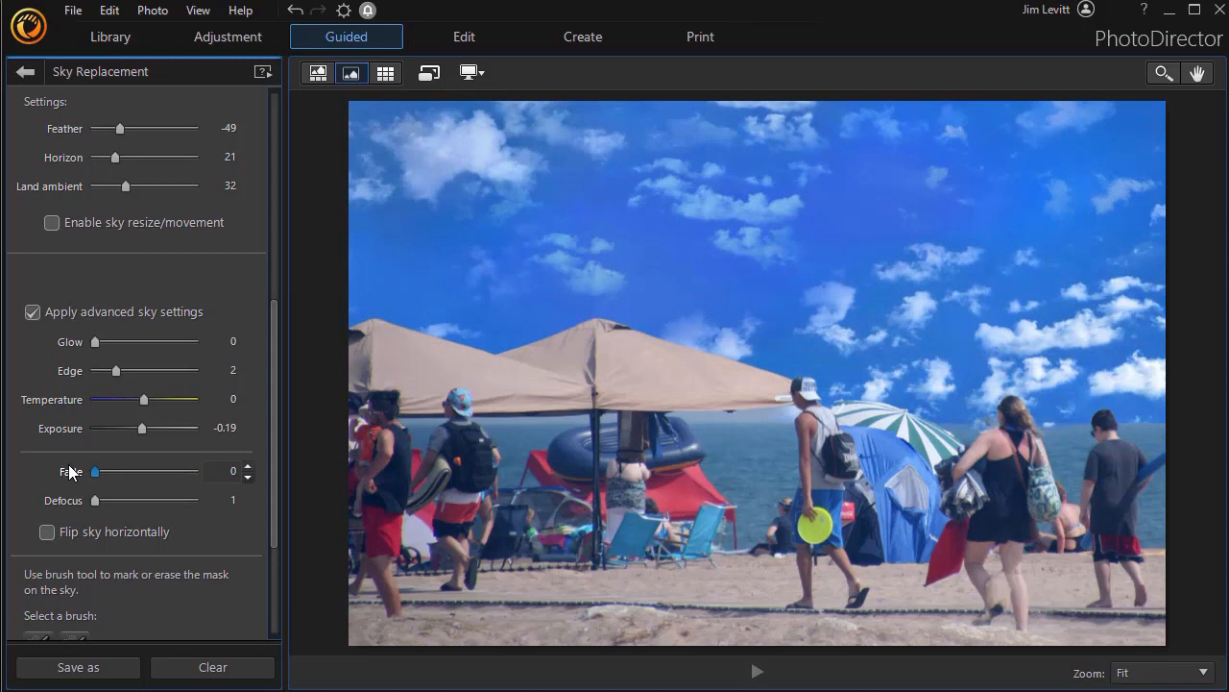
{"action": "mouse_move", "coordinate": [95, 502]}
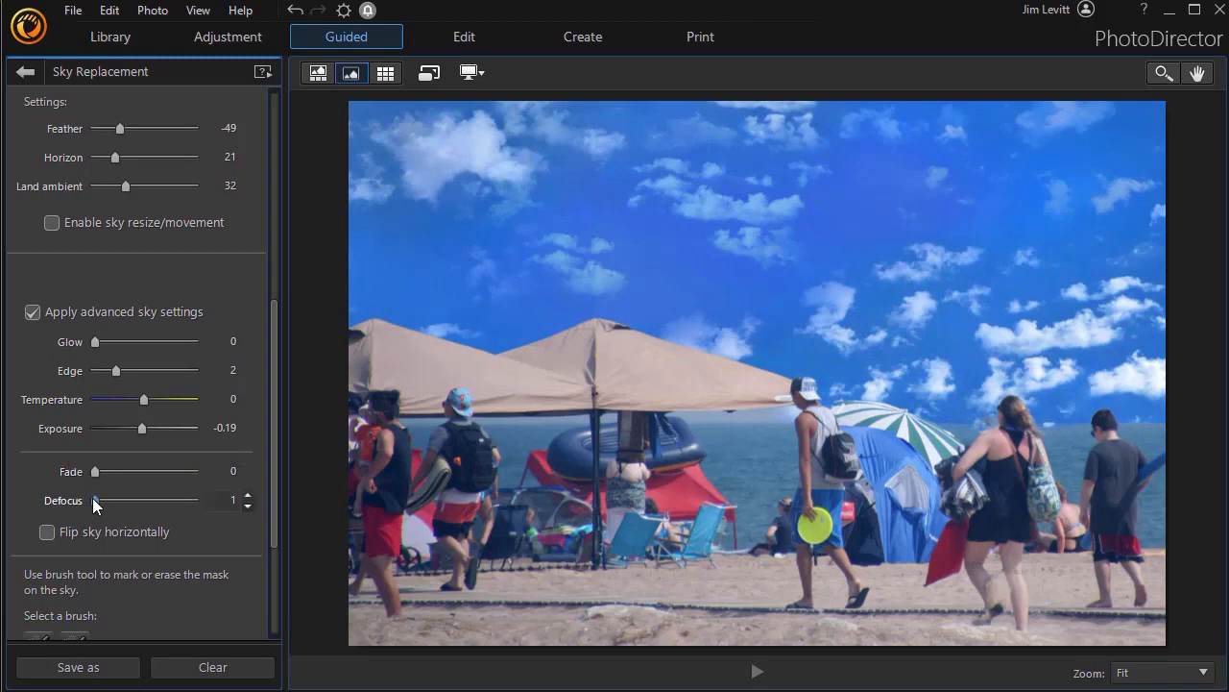
{"action": "left_click_drag", "start_coordinate": [94, 500], "coordinate": [130, 500]}
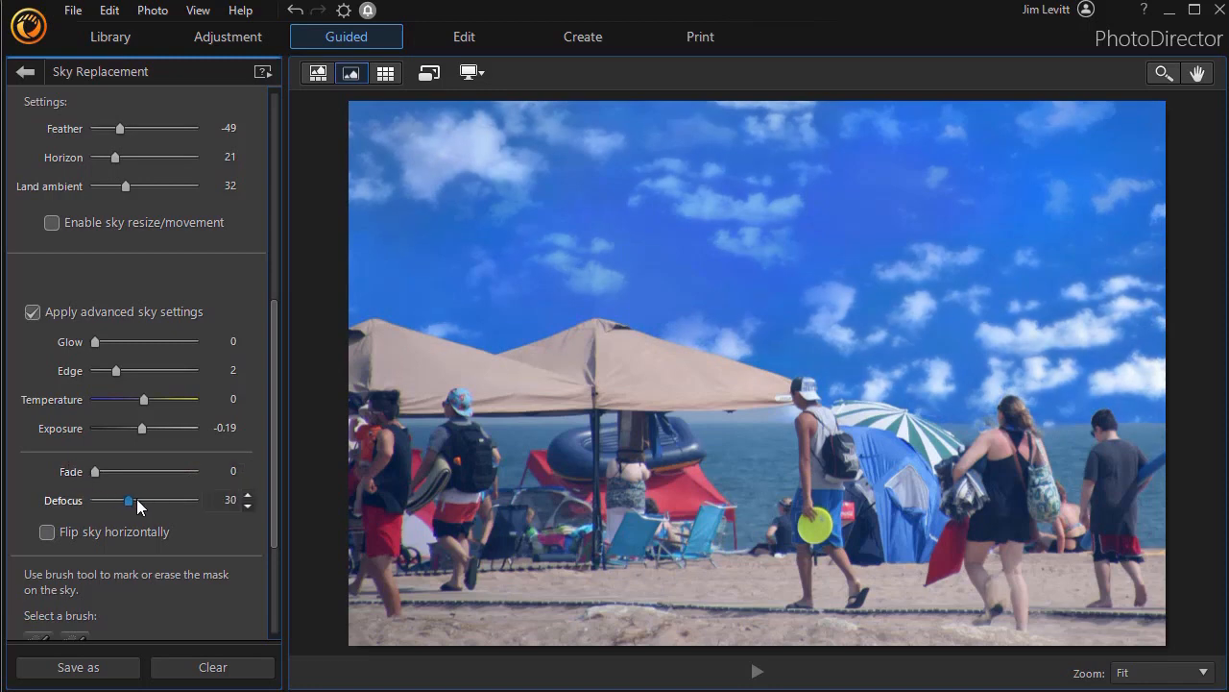
{"action": "left_click_drag", "start_coordinate": [130, 499], "coordinate": [93, 499]}
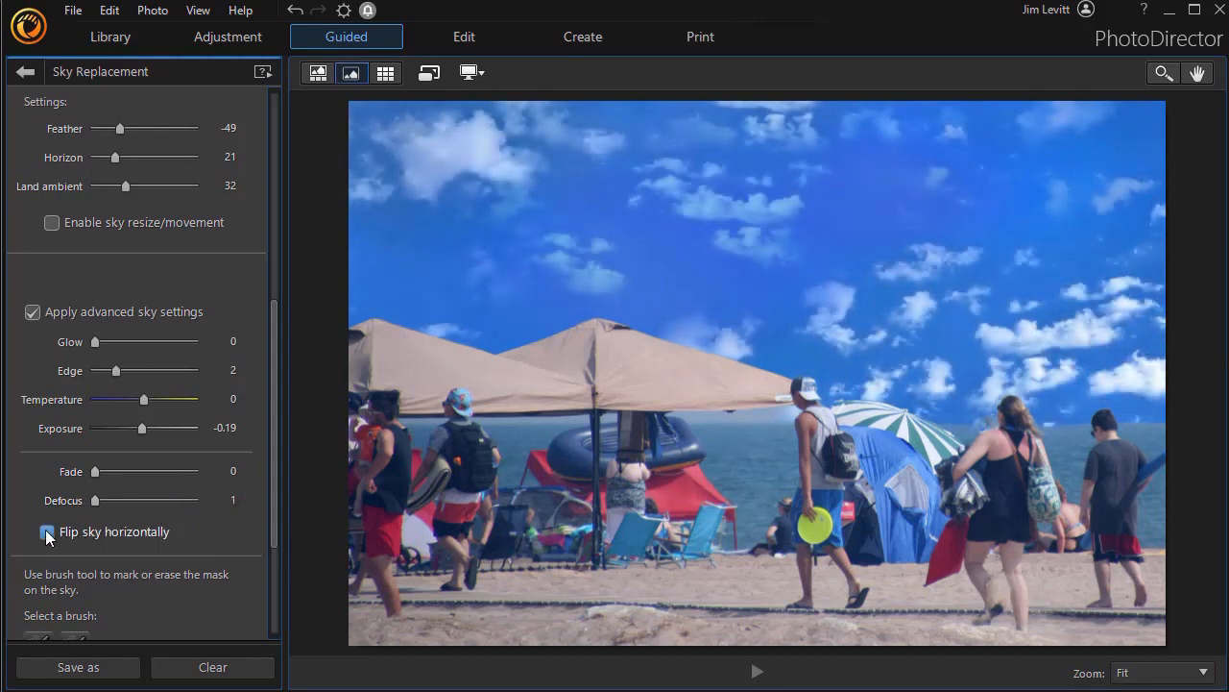
{"action": "mouse_move", "coordinate": [47, 531]}
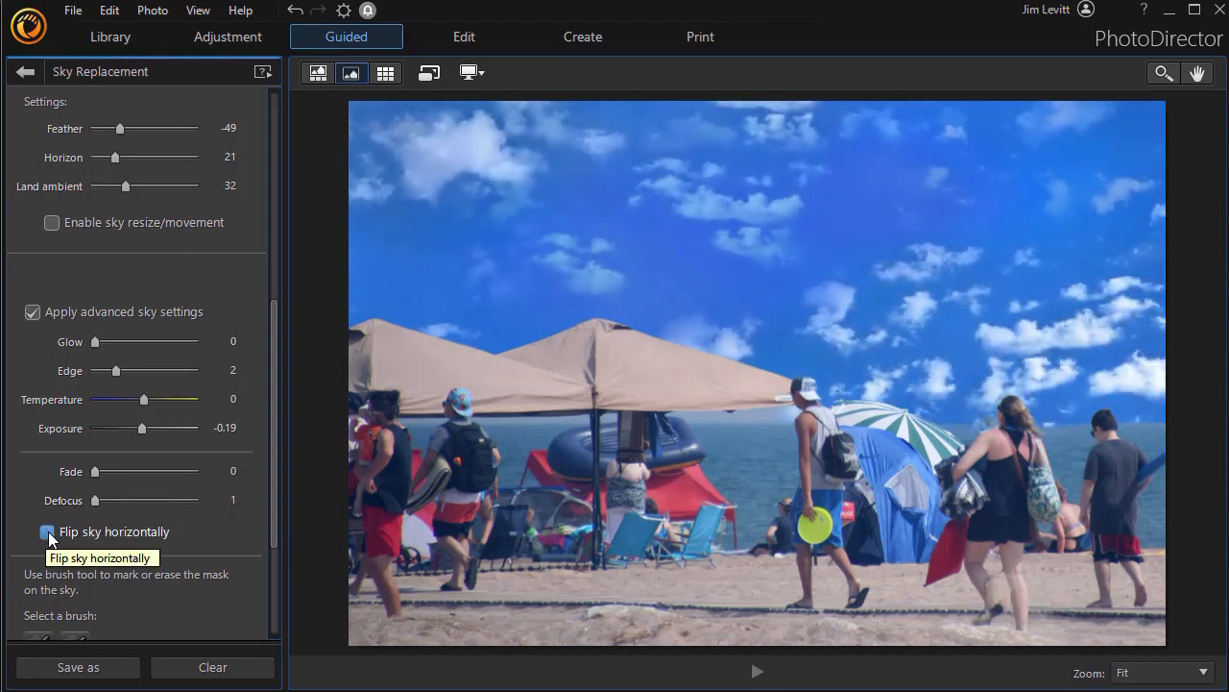
{"action": "left_click", "coordinate": [47, 531]}
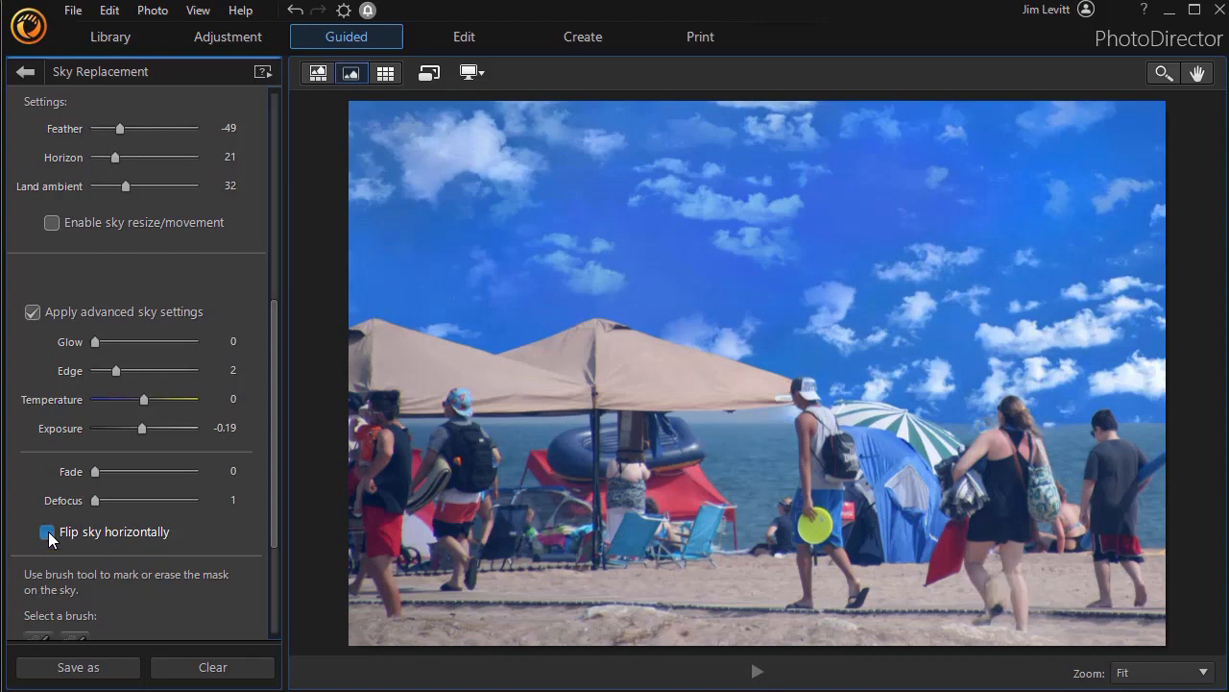
{"action": "left_click", "coordinate": [47, 531]}
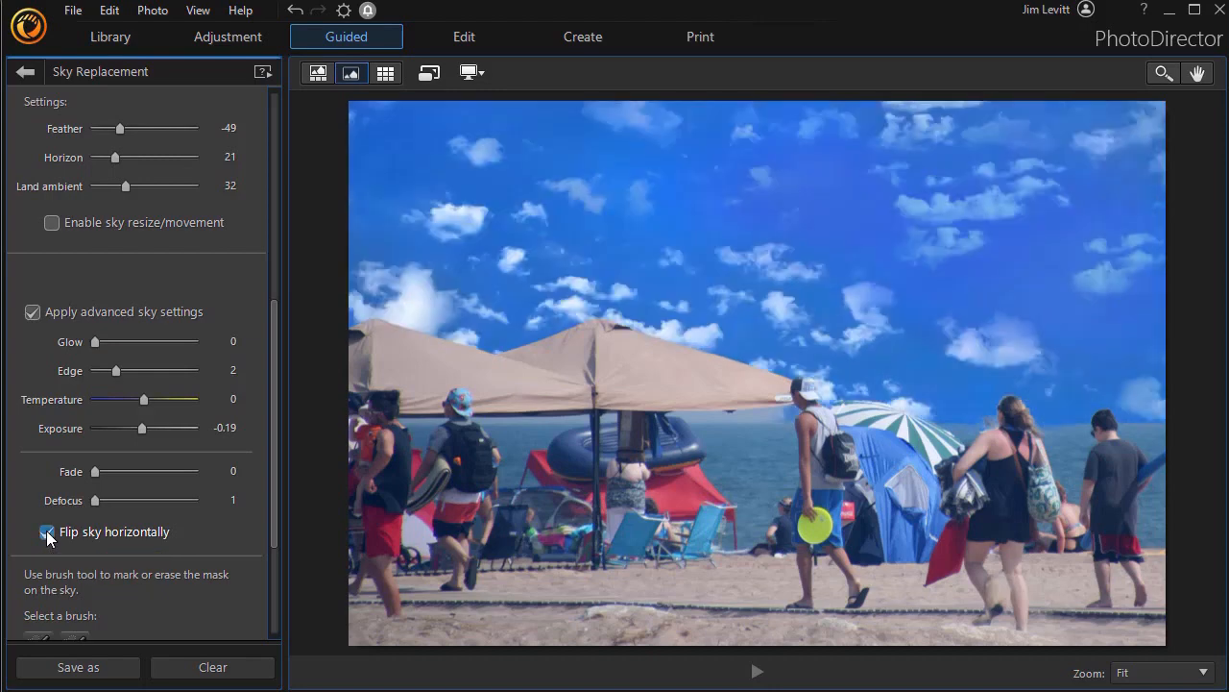
{"action": "left_click", "coordinate": [47, 531]}
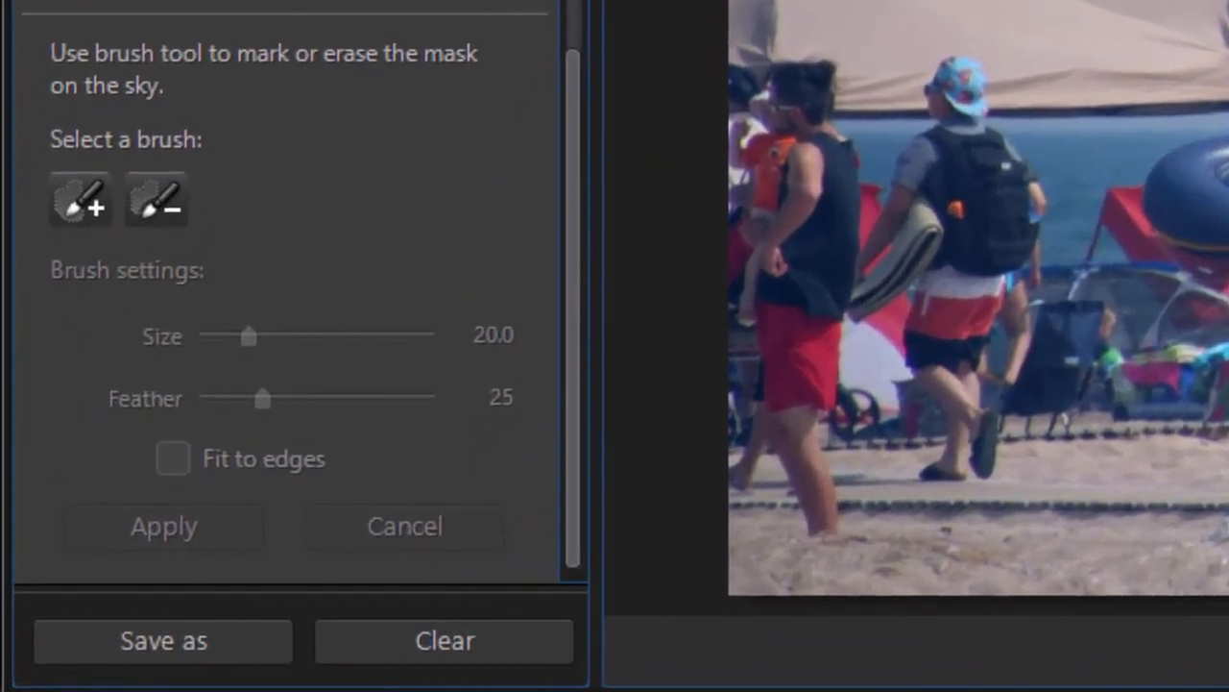
{"action": "mouse_move", "coordinate": [178, 172]}
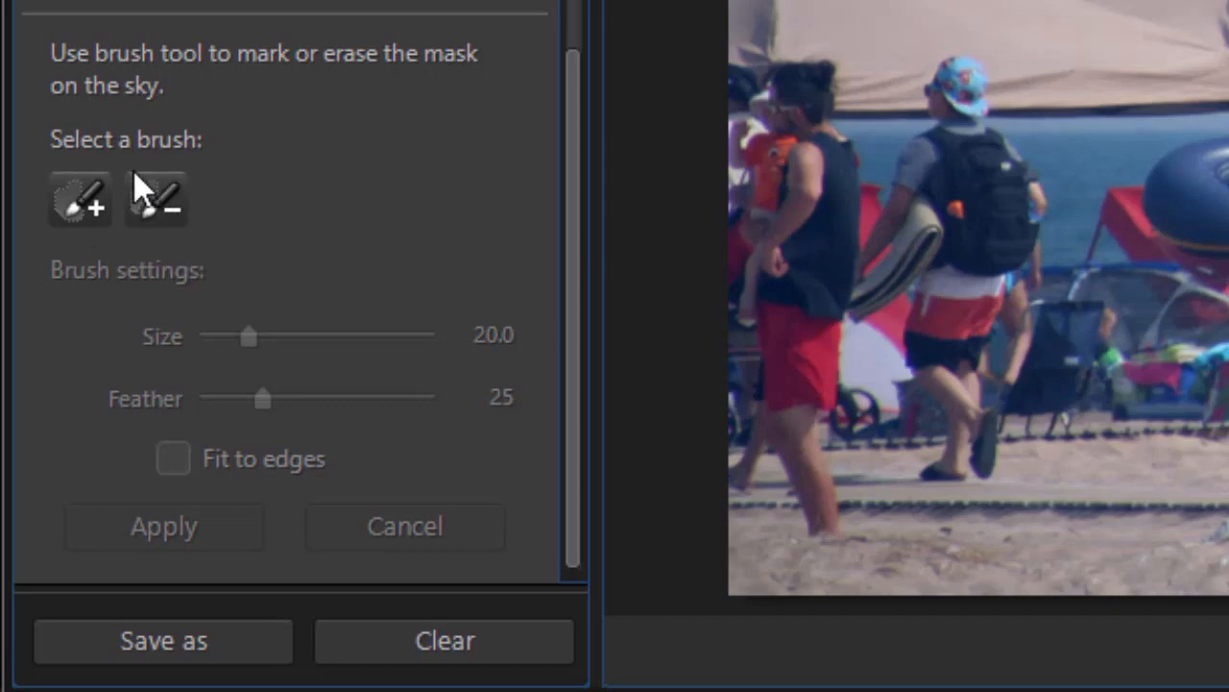
{"action": "mouse_move", "coordinate": [267, 209]}
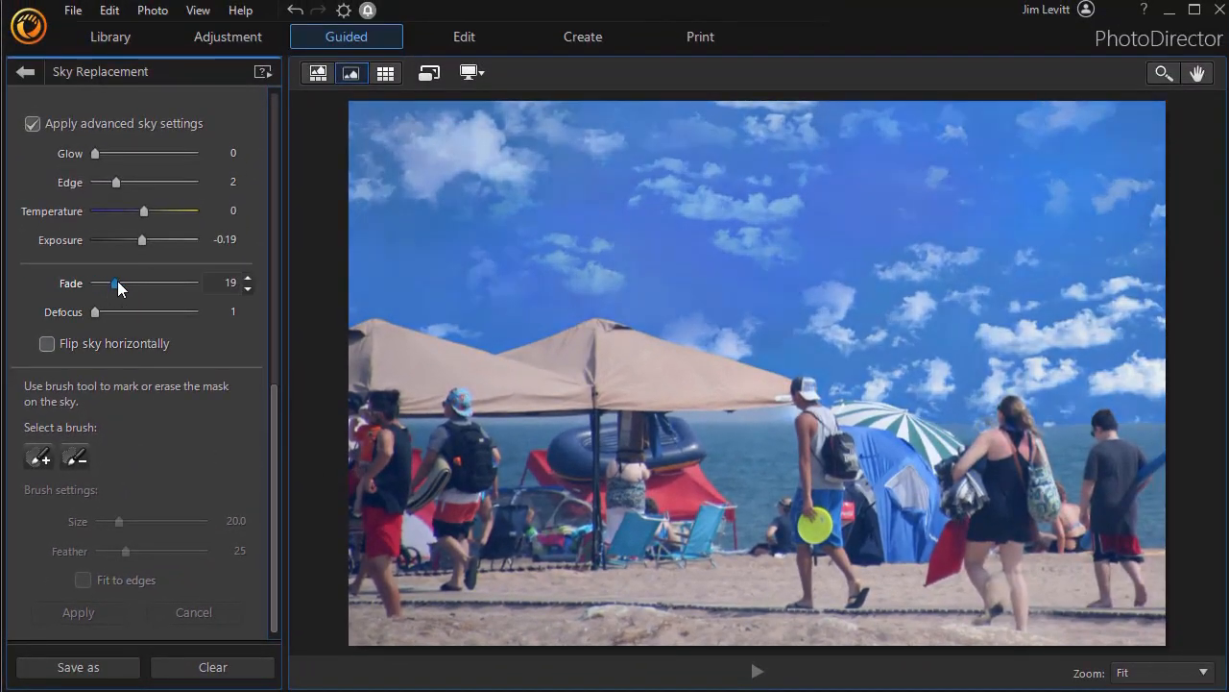
Set the advanced sky Fade slider to about 79
{"action": "left_click_drag", "start_coordinate": [115, 283], "coordinate": [175, 282]}
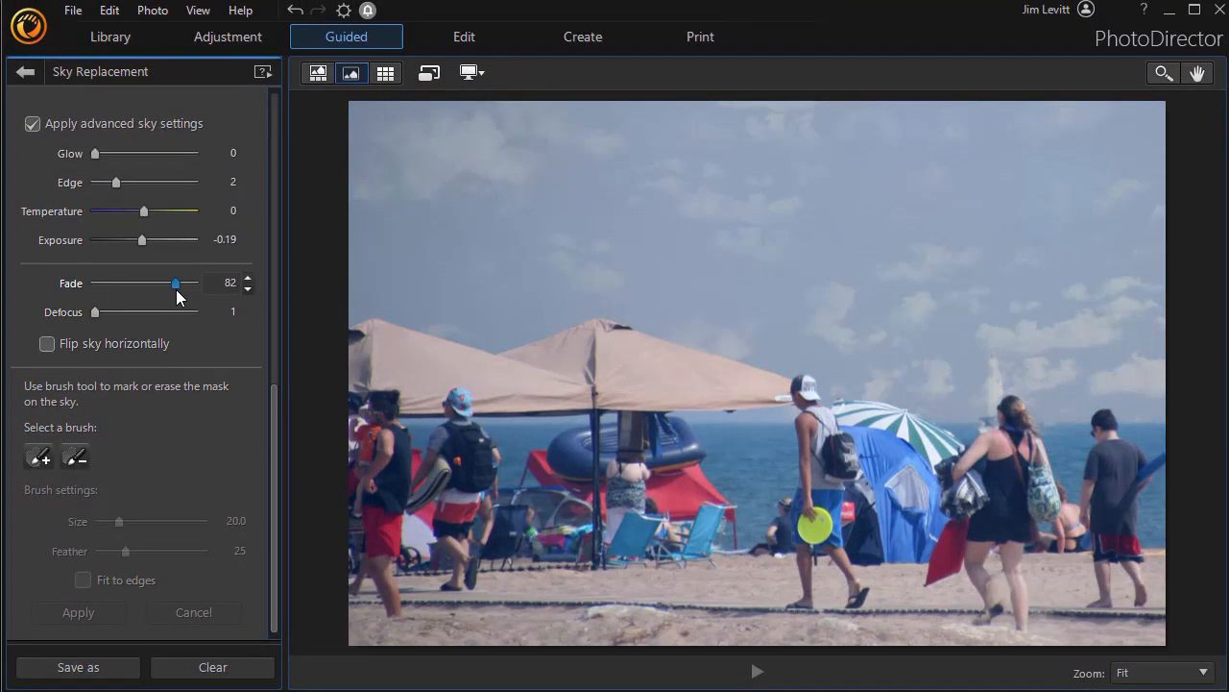
{"action": "left_click_drag", "start_coordinate": [176, 282], "coordinate": [172, 282]}
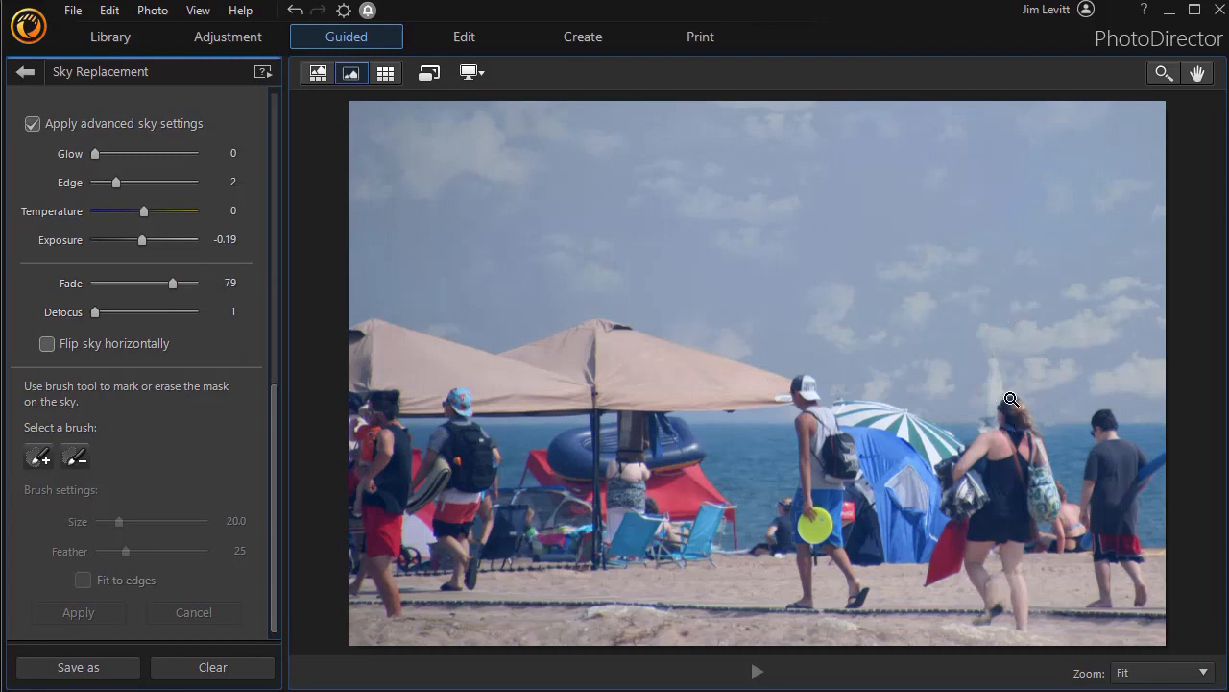
{"action": "mouse_move", "coordinate": [1163, 73]}
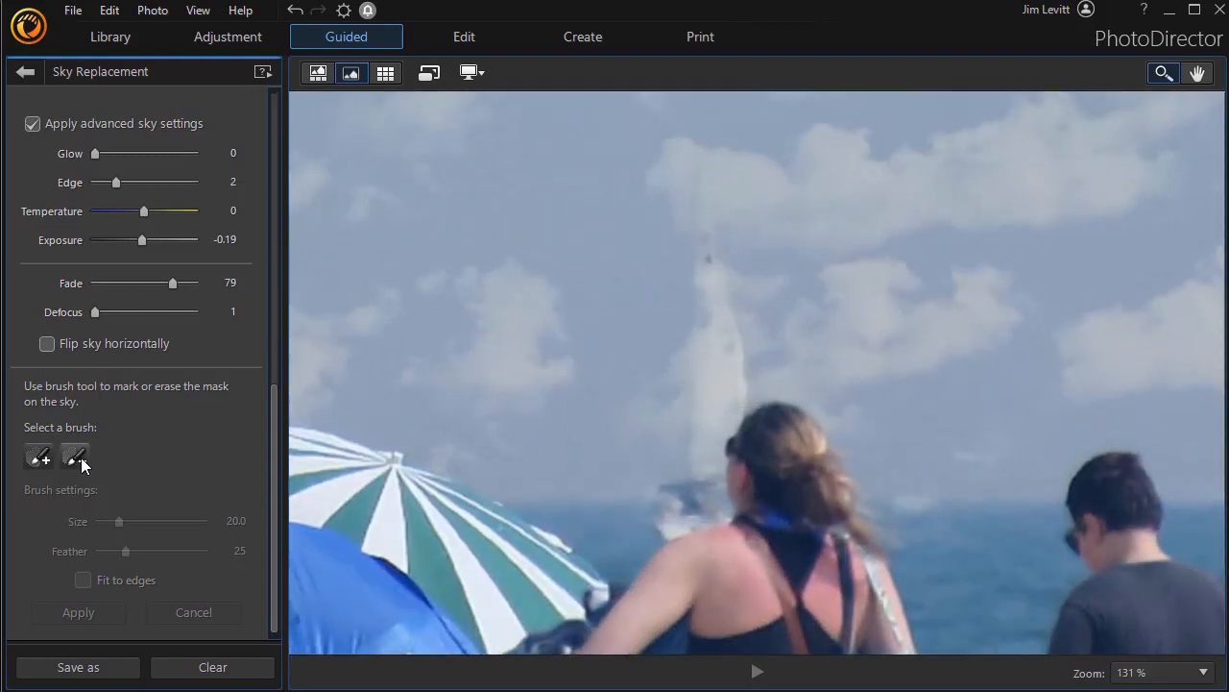
Erase the sky mask around the sailboat's mast and sail tip with a hard brush
{"action": "left_click", "coordinate": [38, 456]}
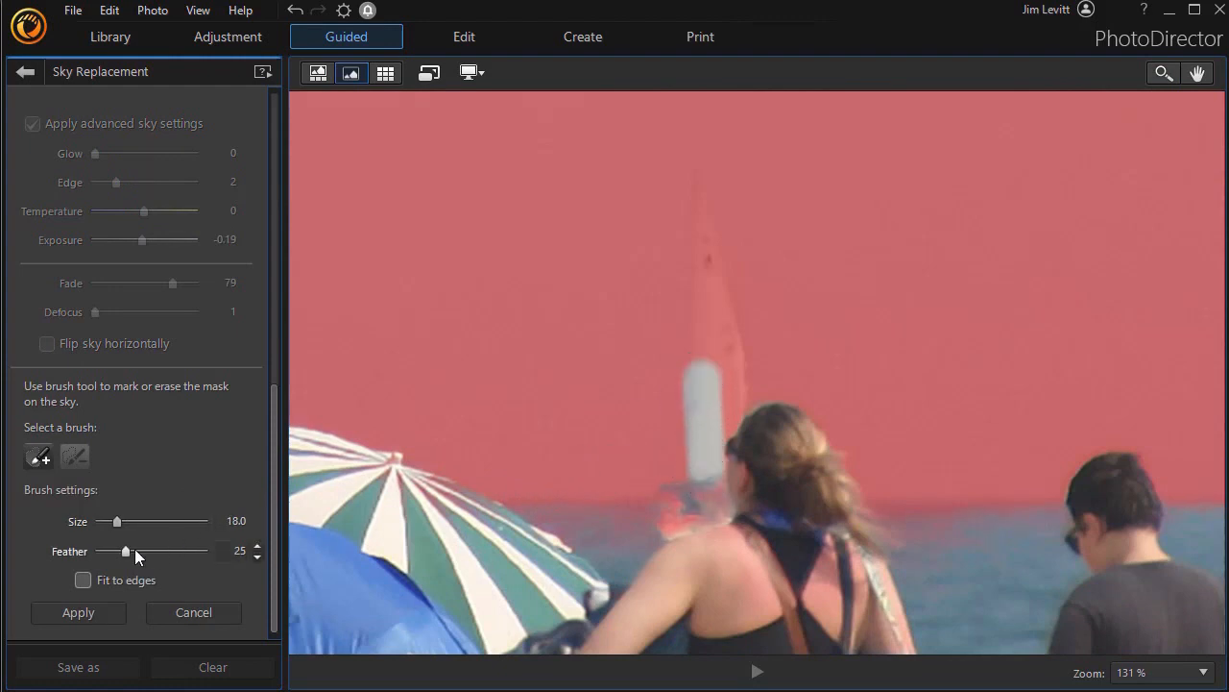
{"action": "left_click_drag", "start_coordinate": [137, 550], "coordinate": [125, 550]}
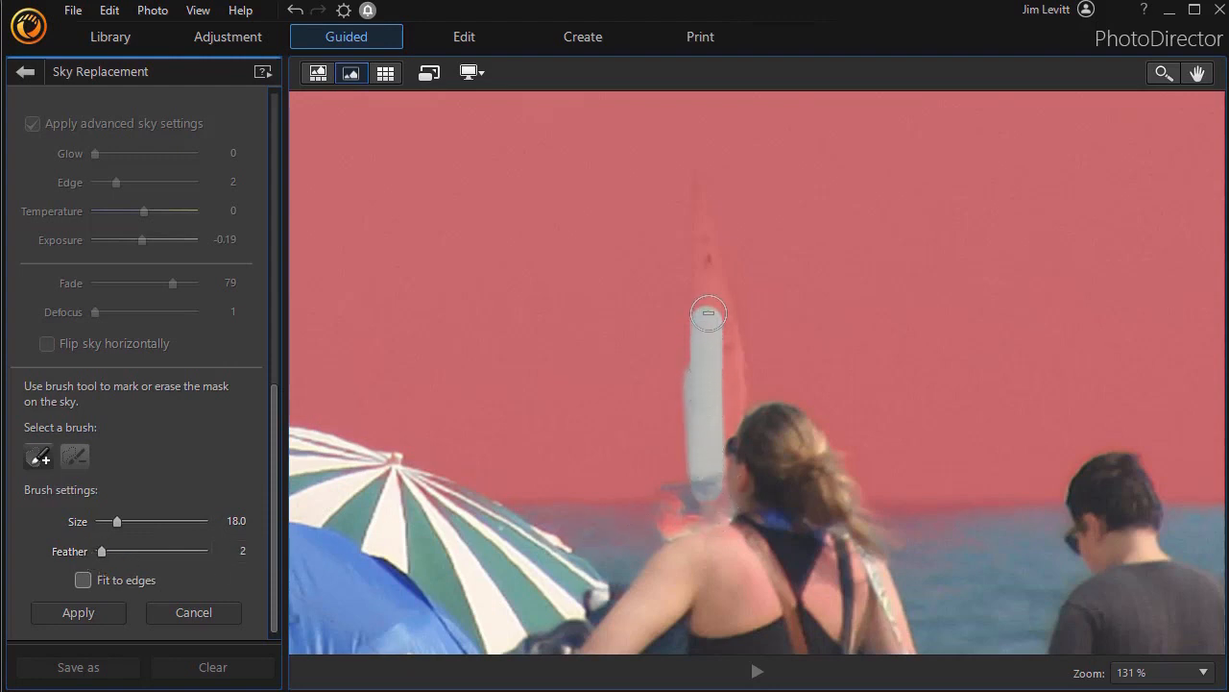
{"action": "left_click_drag", "start_coordinate": [709, 314], "coordinate": [727, 306]}
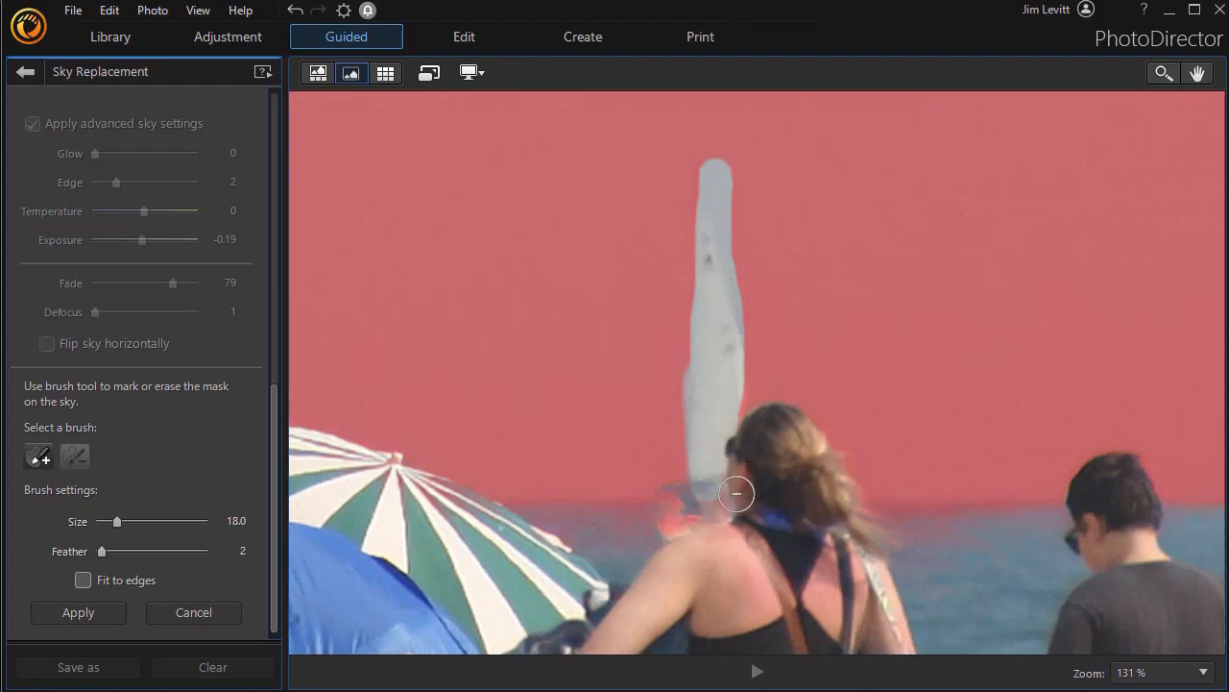
{"action": "mouse_move", "coordinate": [755, 512]}
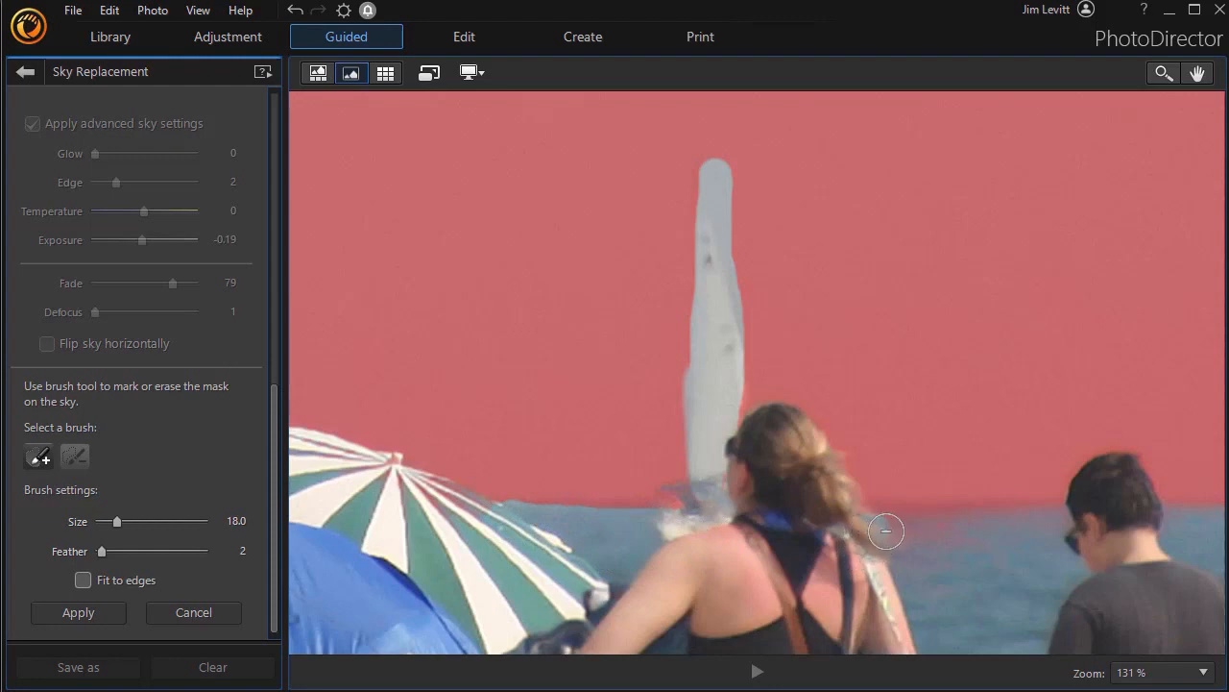
{"action": "mouse_move", "coordinate": [936, 595]}
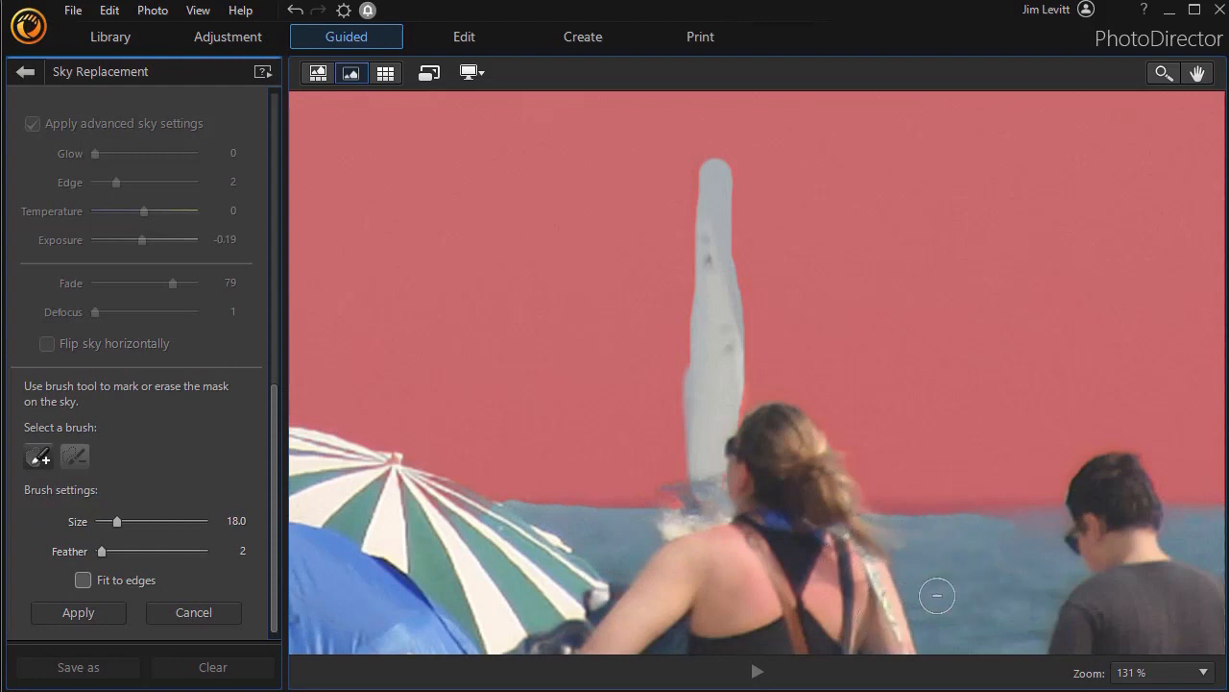
{"action": "mouse_move", "coordinate": [1220, 523]}
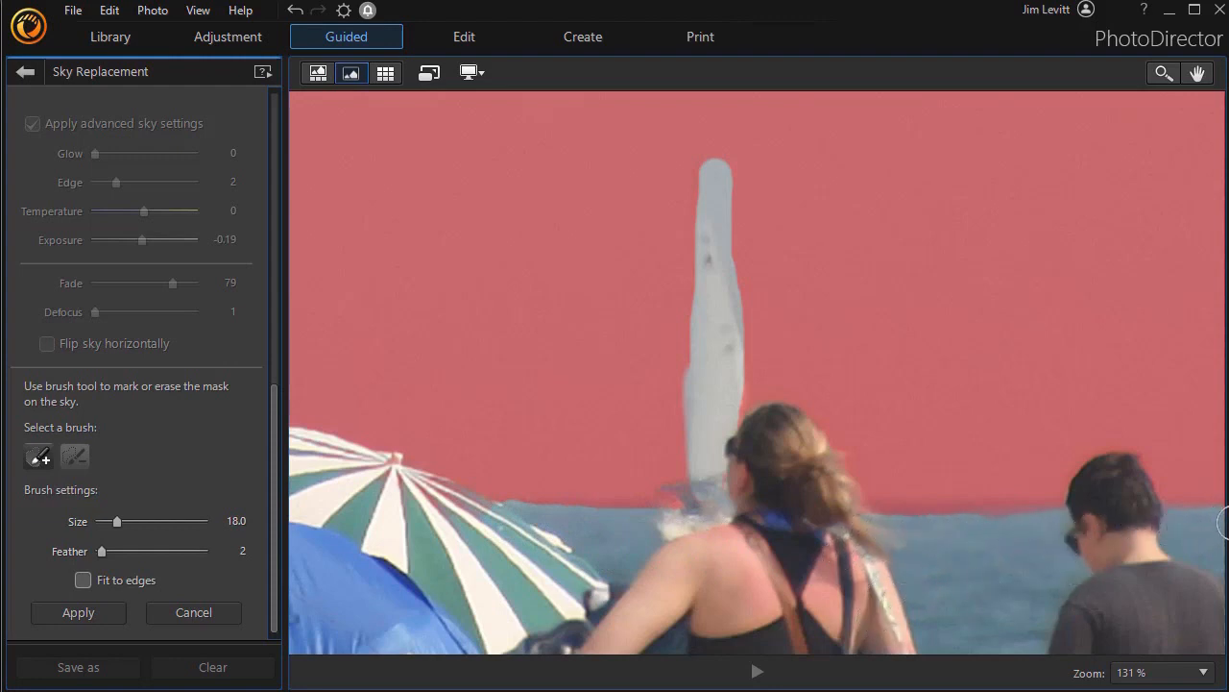
{"action": "mouse_move", "coordinate": [800, 552]}
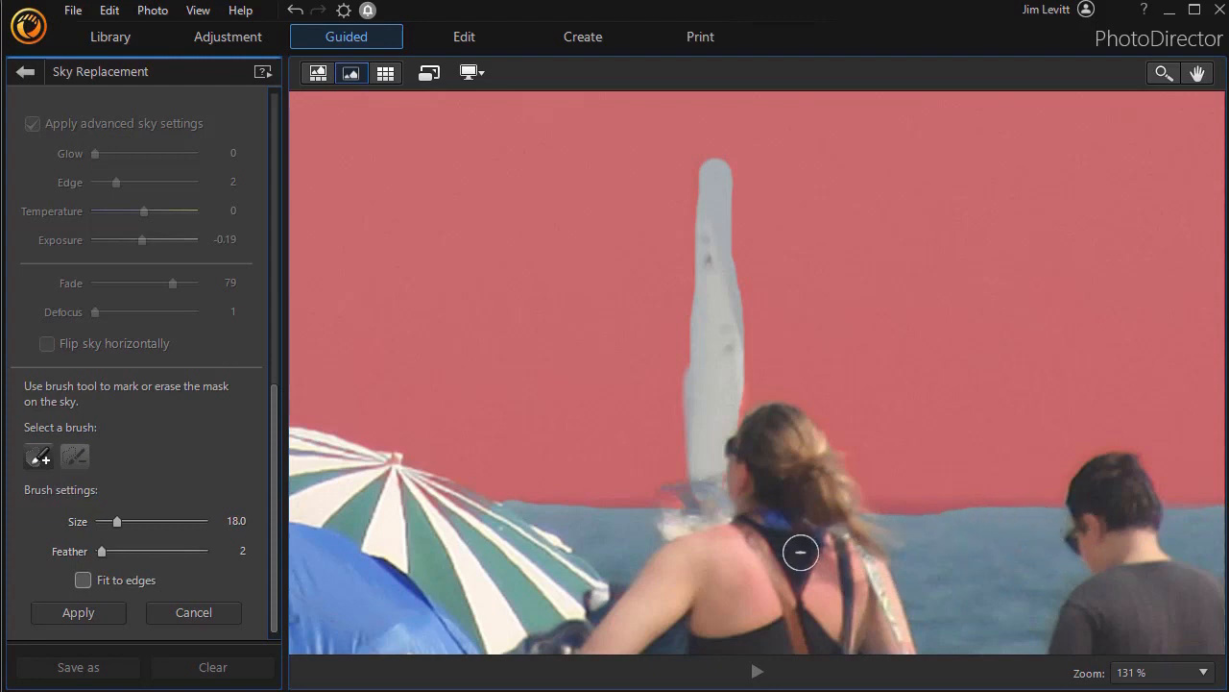
{"action": "mouse_move", "coordinate": [344, 467]}
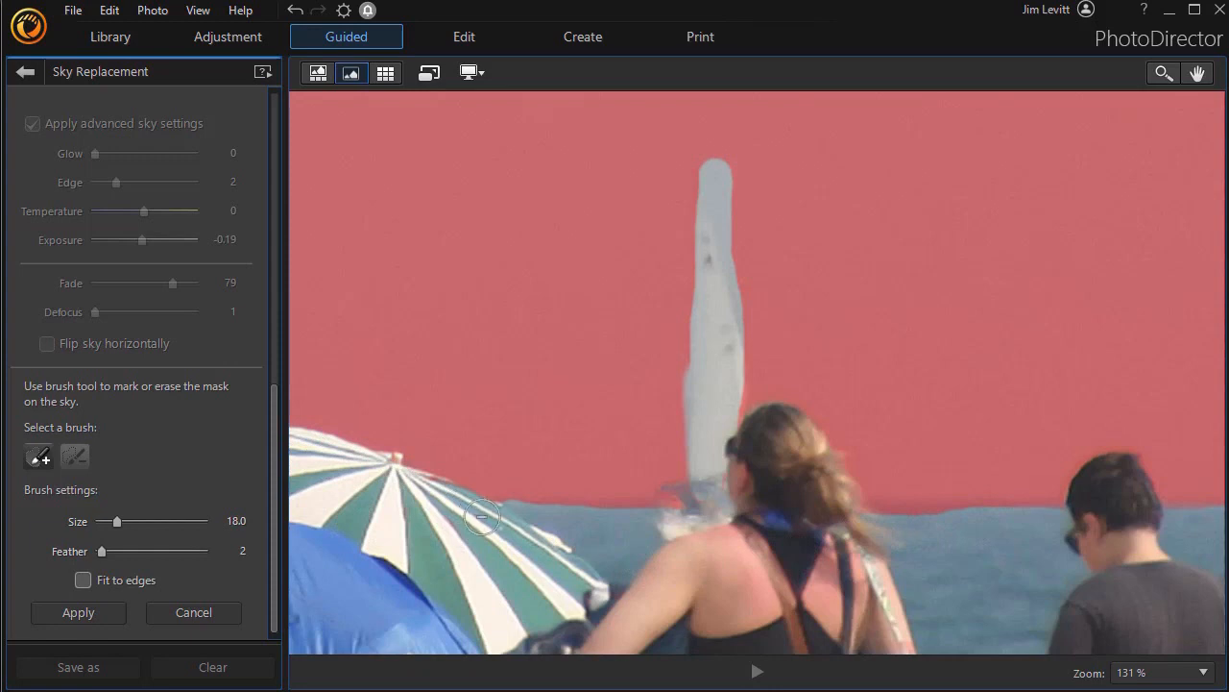
{"action": "mouse_move", "coordinate": [526, 538]}
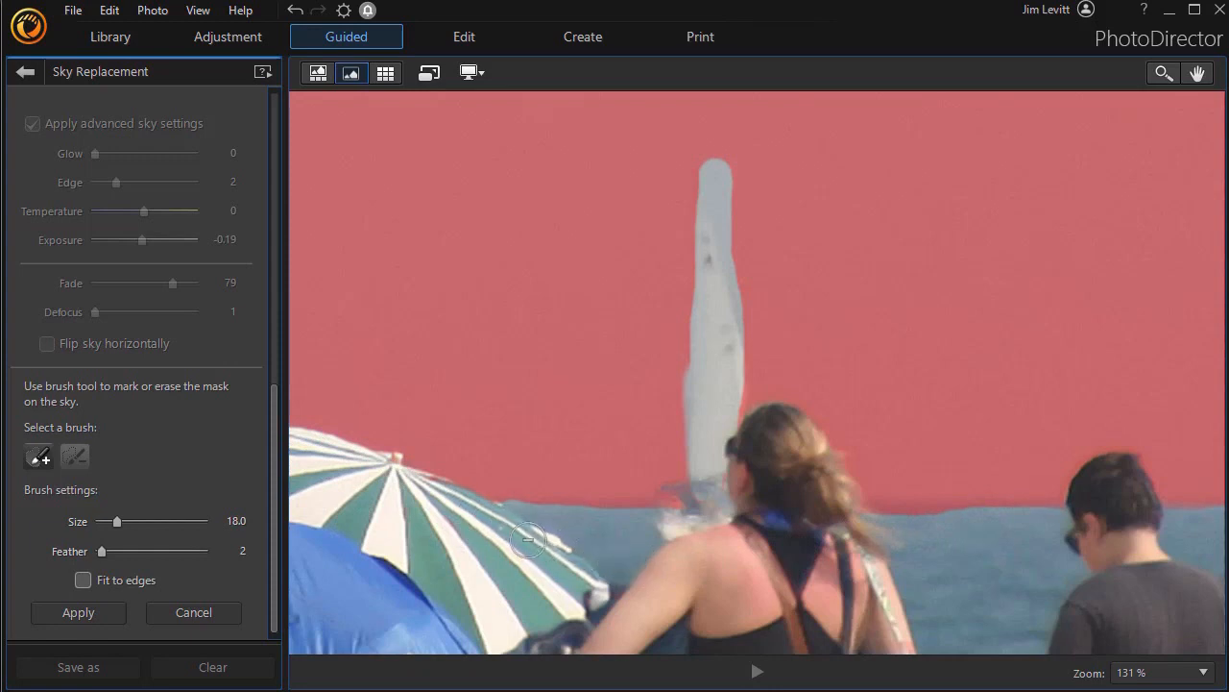
{"action": "mouse_move", "coordinate": [459, 509]}
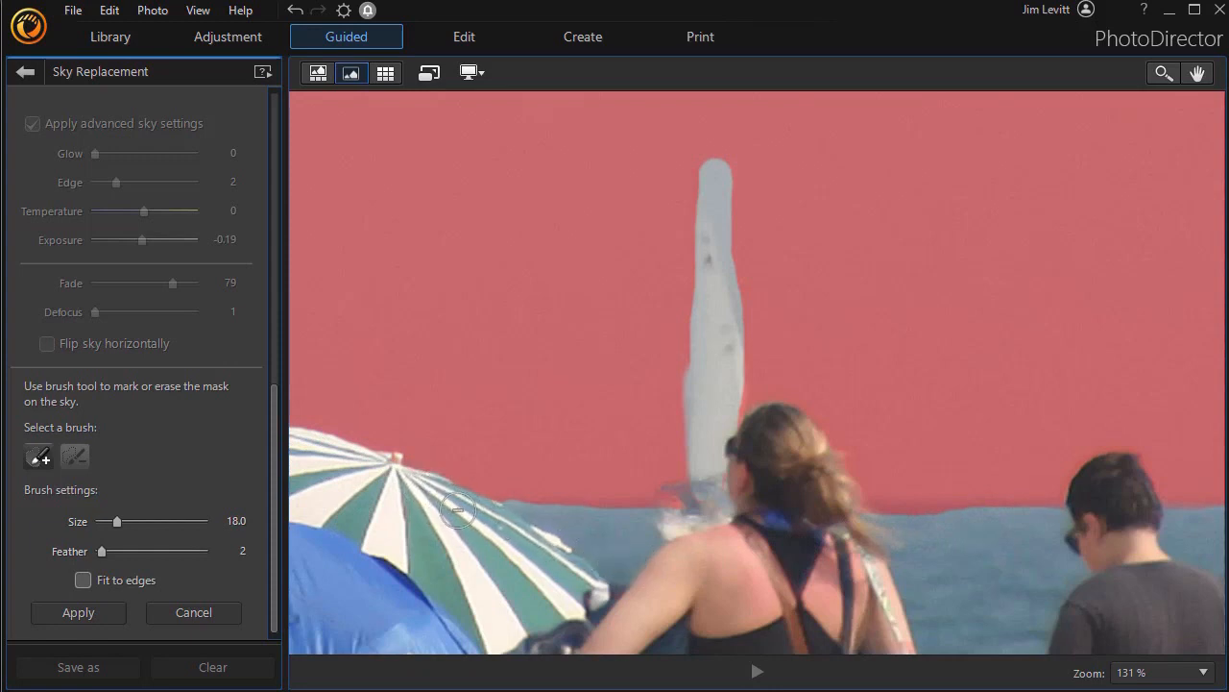
{"action": "mouse_move", "coordinate": [384, 492]}
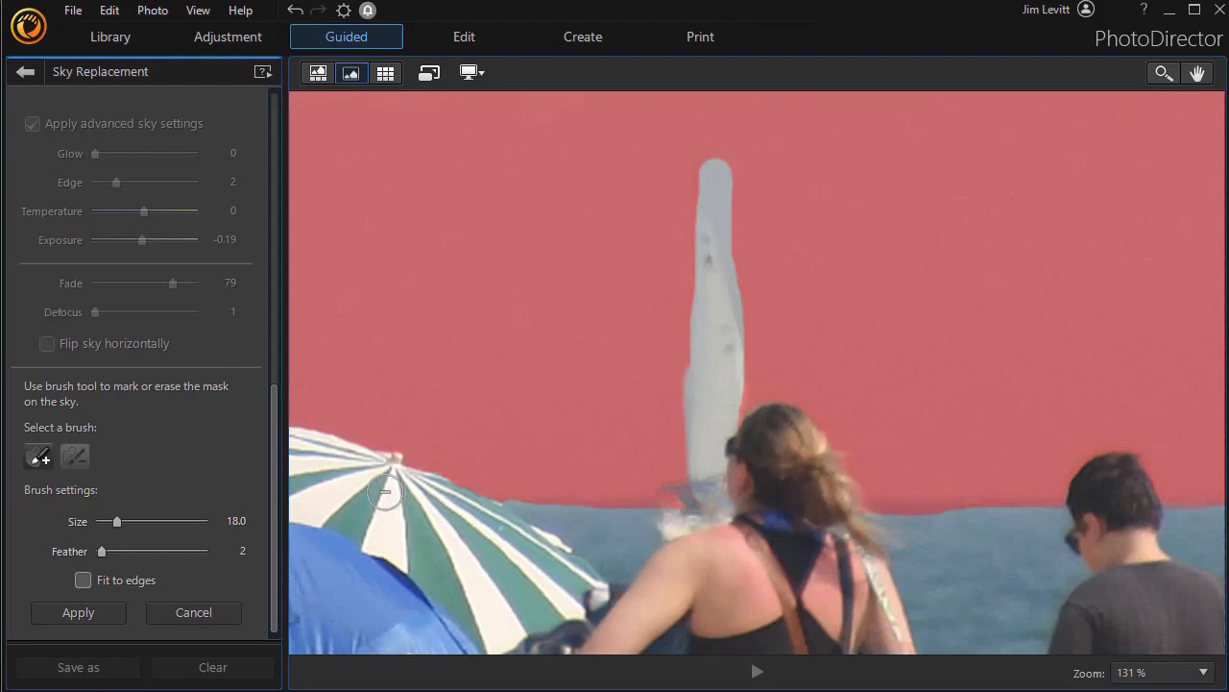
{"action": "mouse_move", "coordinate": [786, 226]}
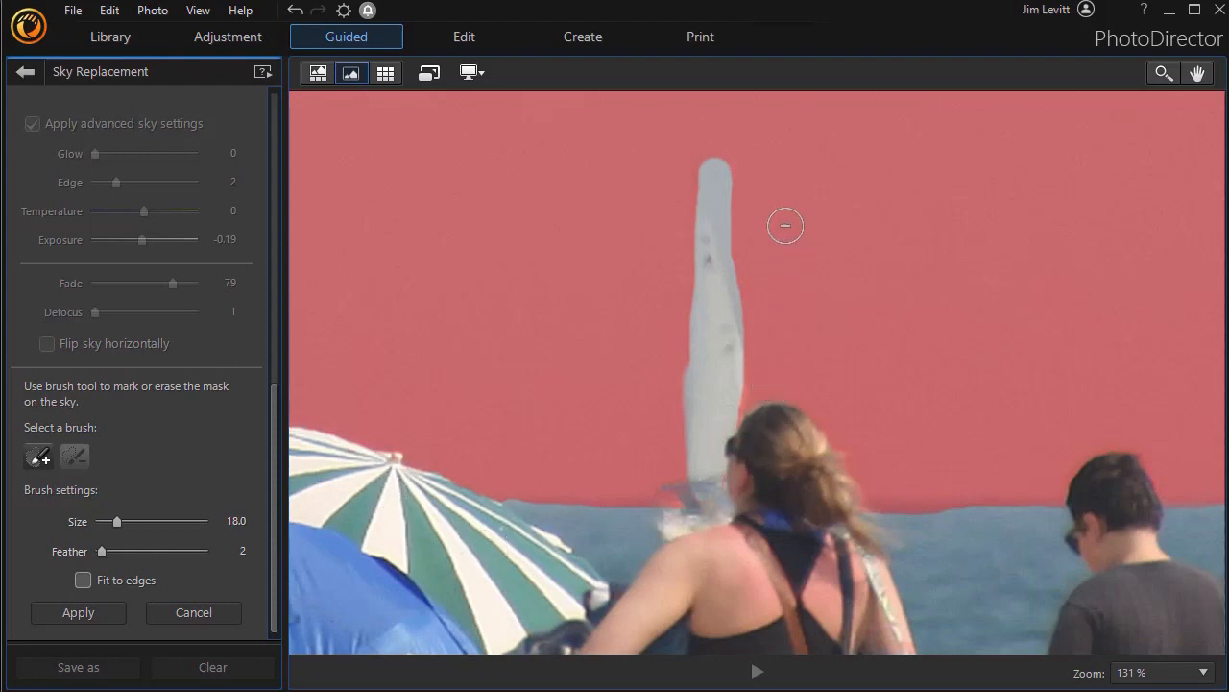
{"action": "mouse_move", "coordinate": [728, 192]}
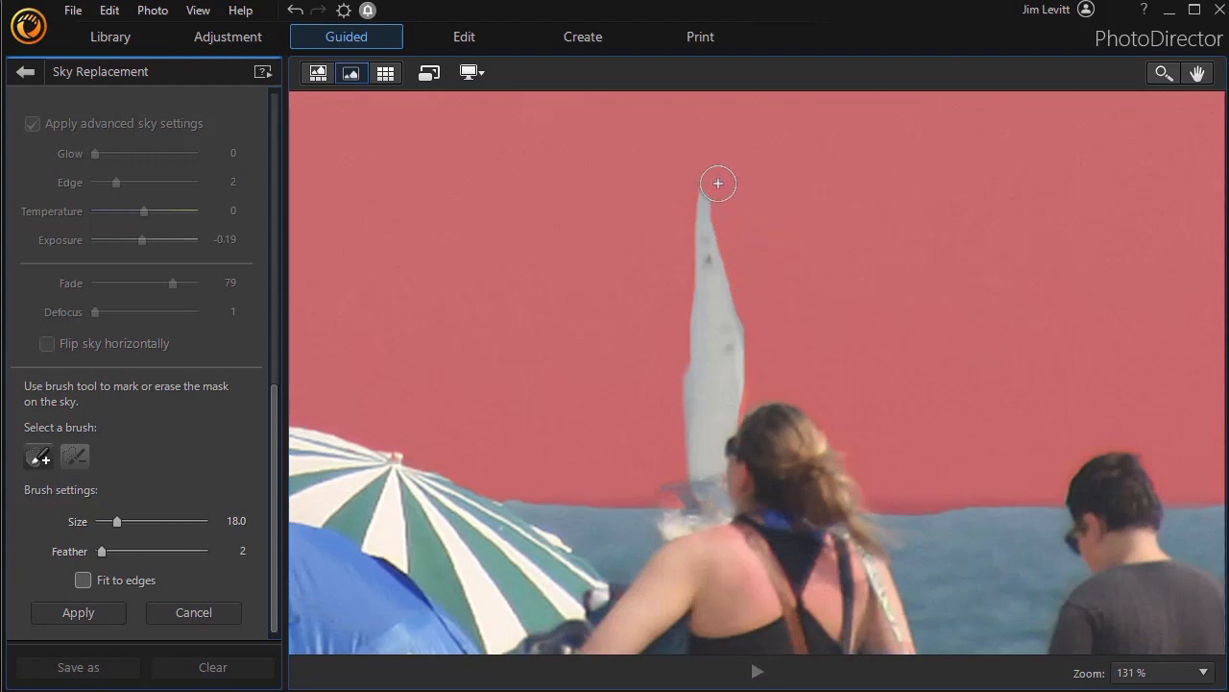
{"action": "mouse_move", "coordinate": [732, 217]}
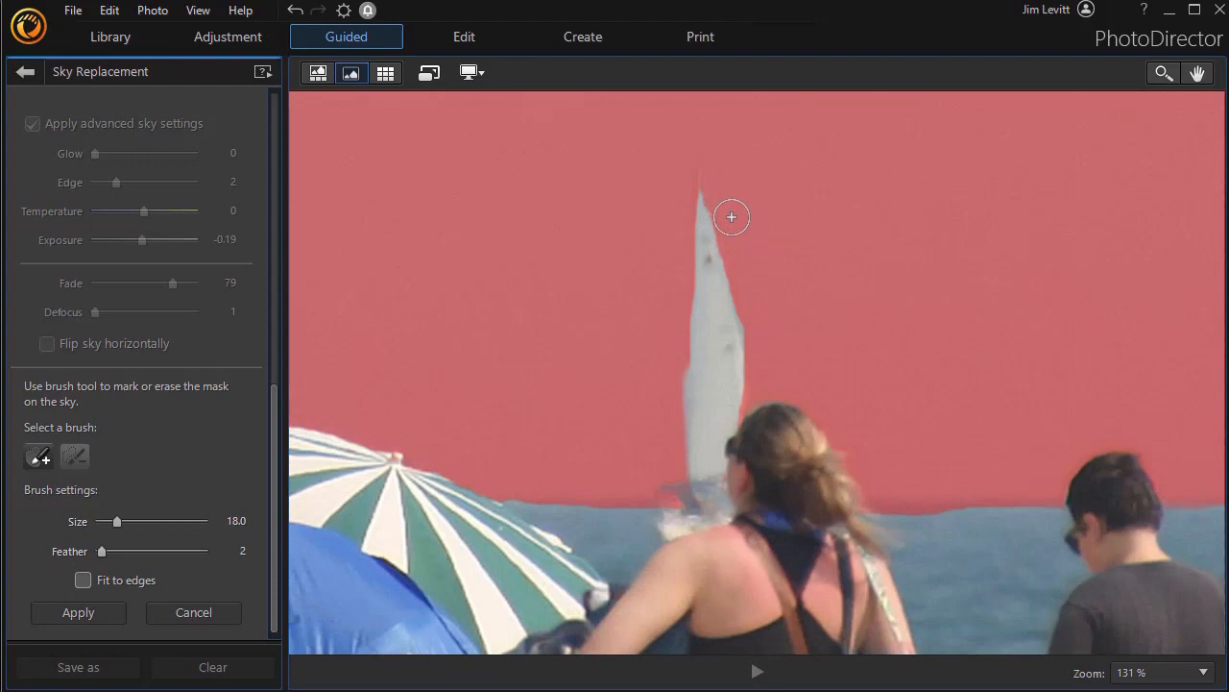
{"action": "mouse_move", "coordinate": [706, 517]}
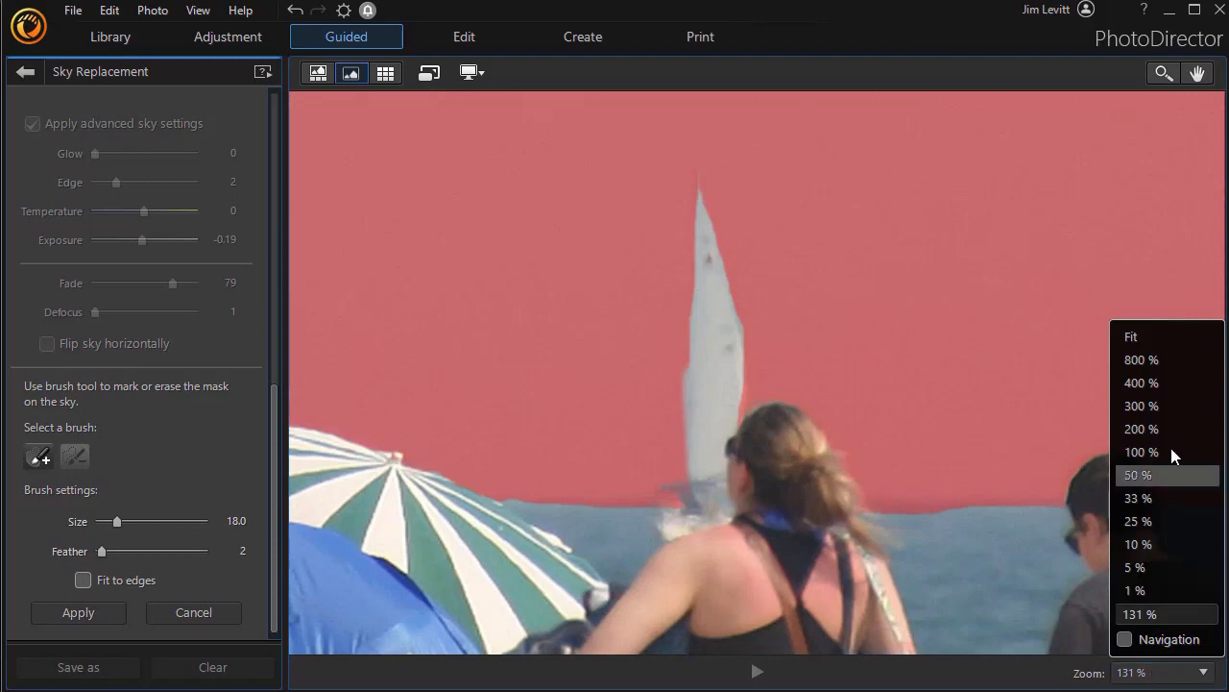
{"action": "left_click", "coordinate": [1132, 337]}
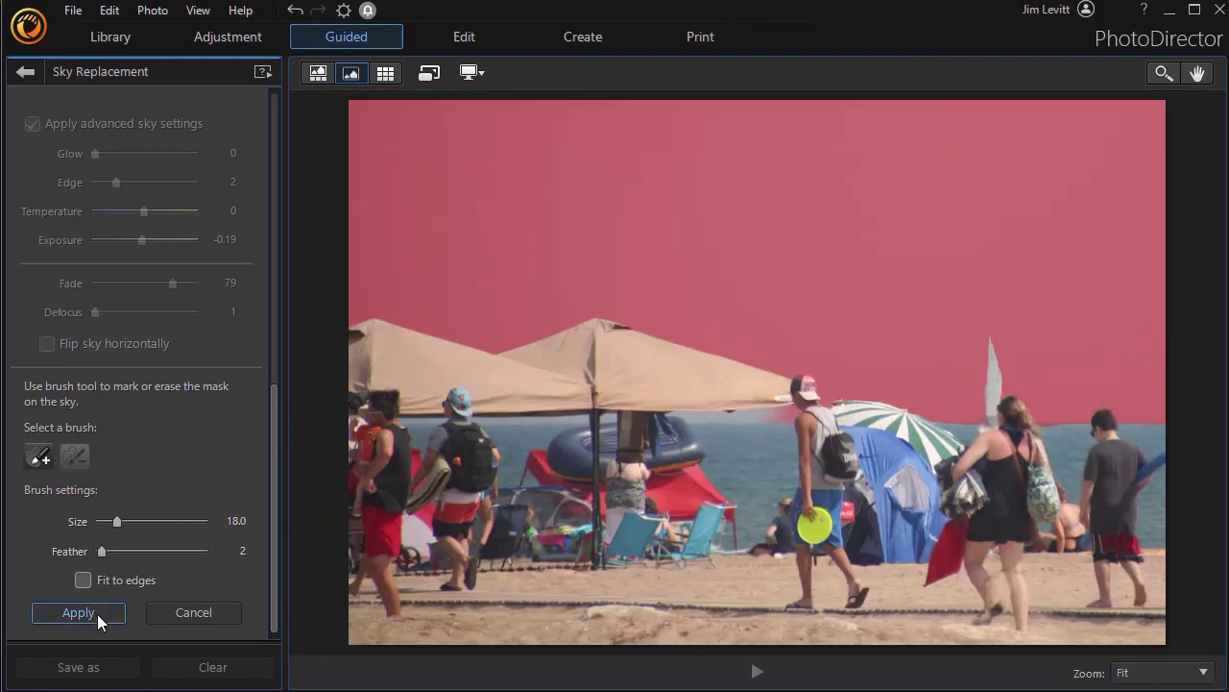
Apply the refined sky mask and lower the sky Fade from 79 to 22
{"action": "left_click", "coordinate": [77, 612]}
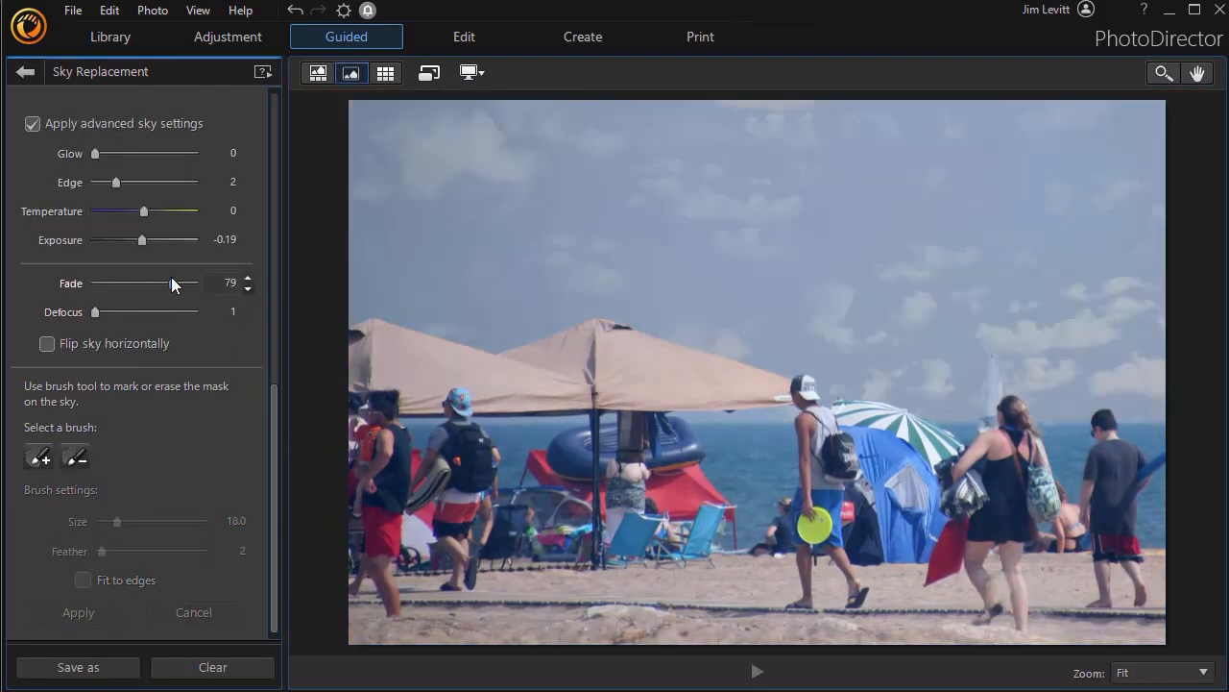
{"action": "left_click_drag", "start_coordinate": [171, 282], "coordinate": [107, 282]}
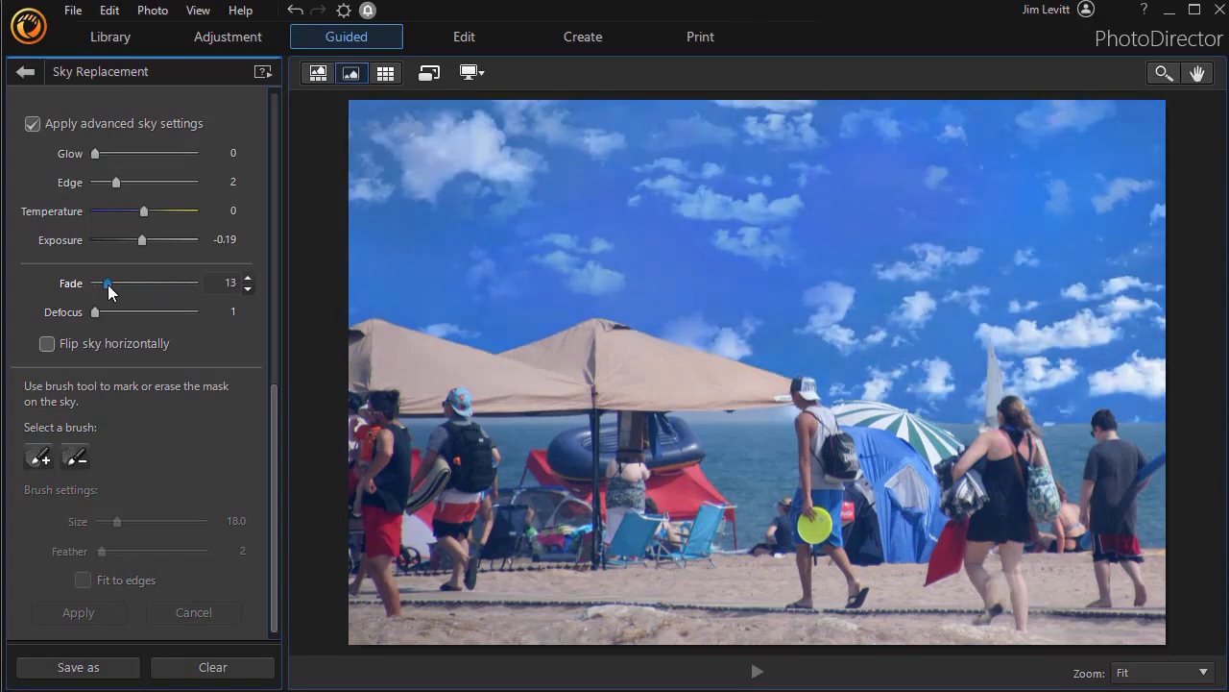
{"action": "left_click_drag", "start_coordinate": [107, 282], "coordinate": [117, 282]}
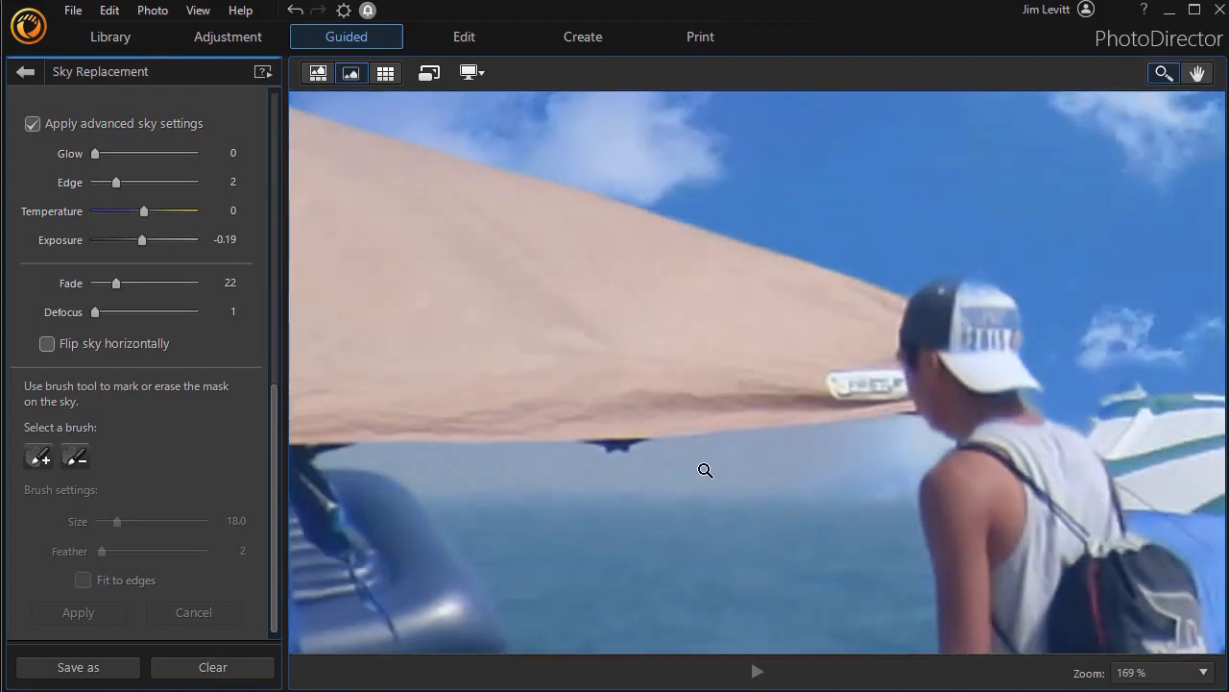
{"action": "mouse_move", "coordinate": [506, 470]}
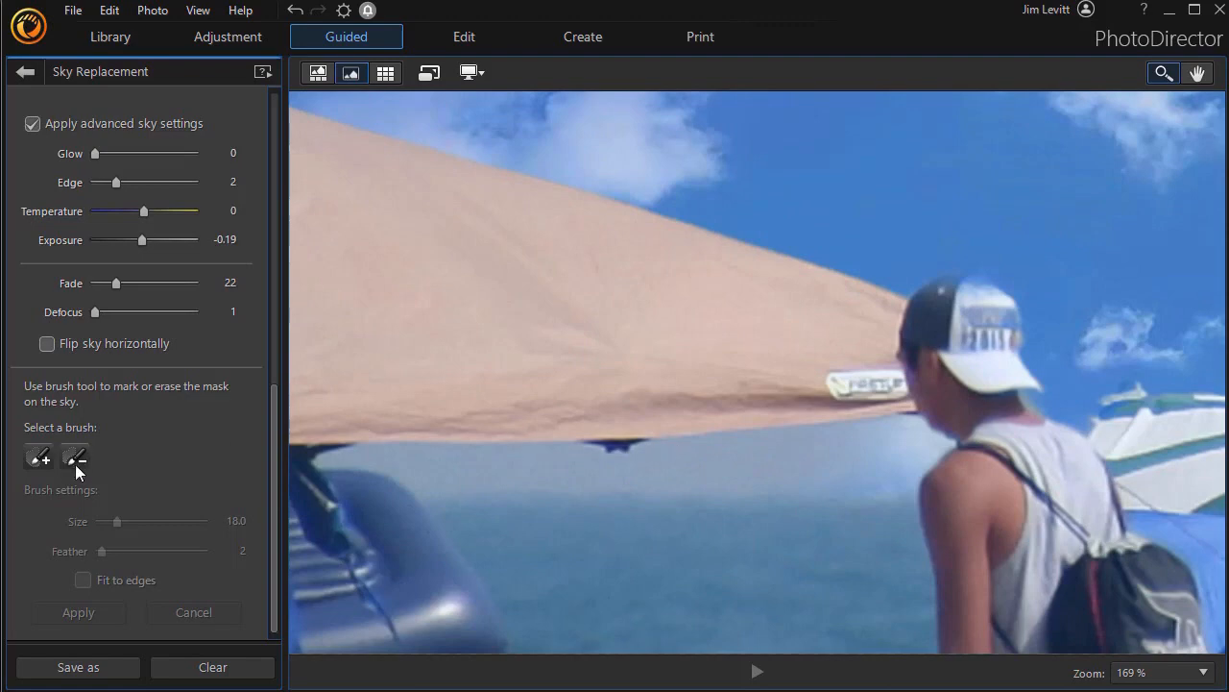
Paint the sky mask along the gap beneath the right canopy's edge, then zoom to fit
{"action": "left_click", "coordinate": [75, 456]}
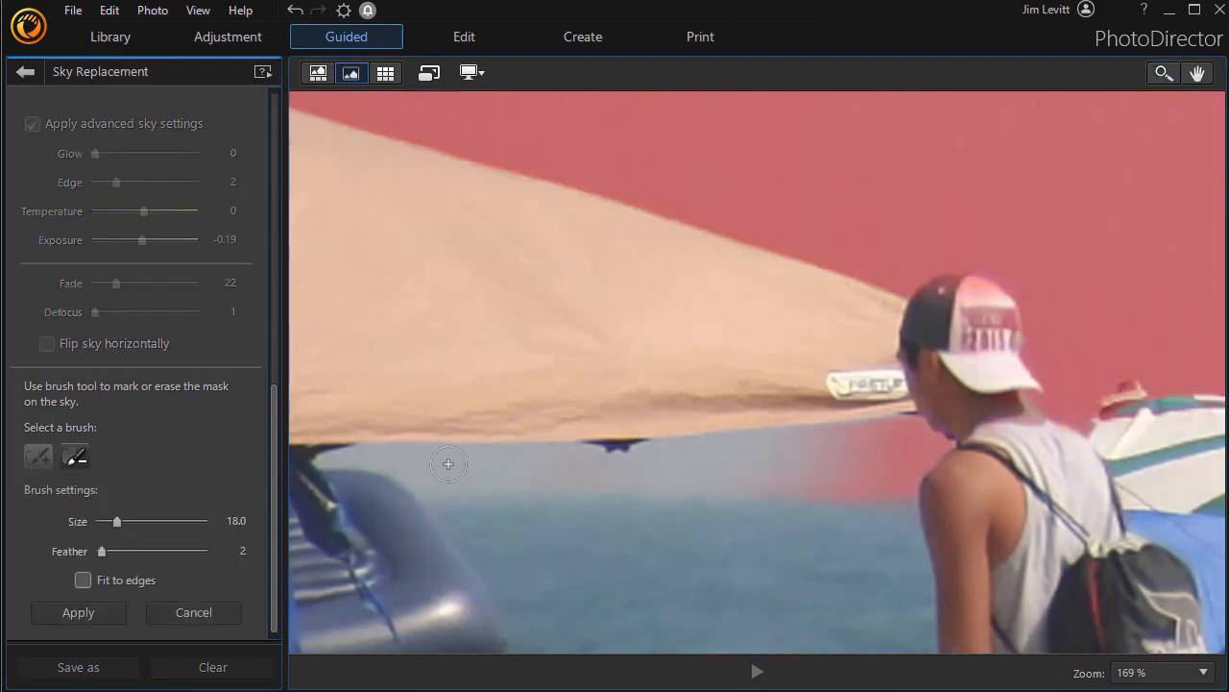
{"action": "left_click_drag", "start_coordinate": [447, 464], "coordinate": [564, 460]}
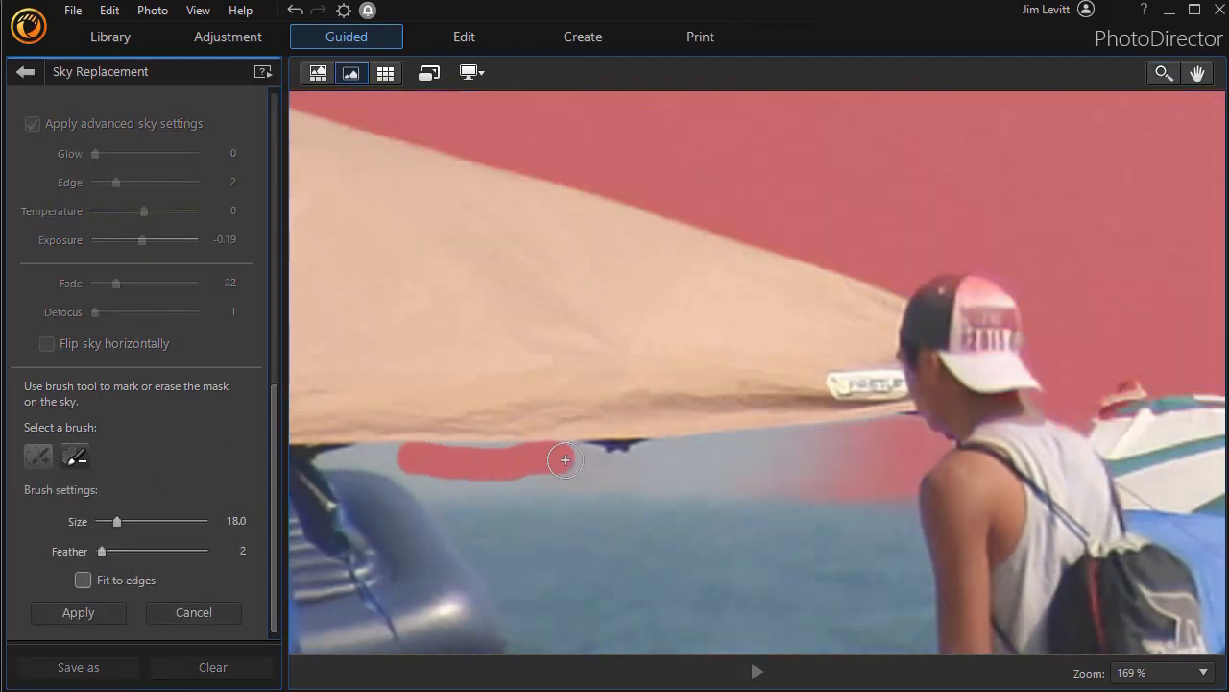
{"action": "left_click_drag", "start_coordinate": [565, 460], "coordinate": [834, 445]}
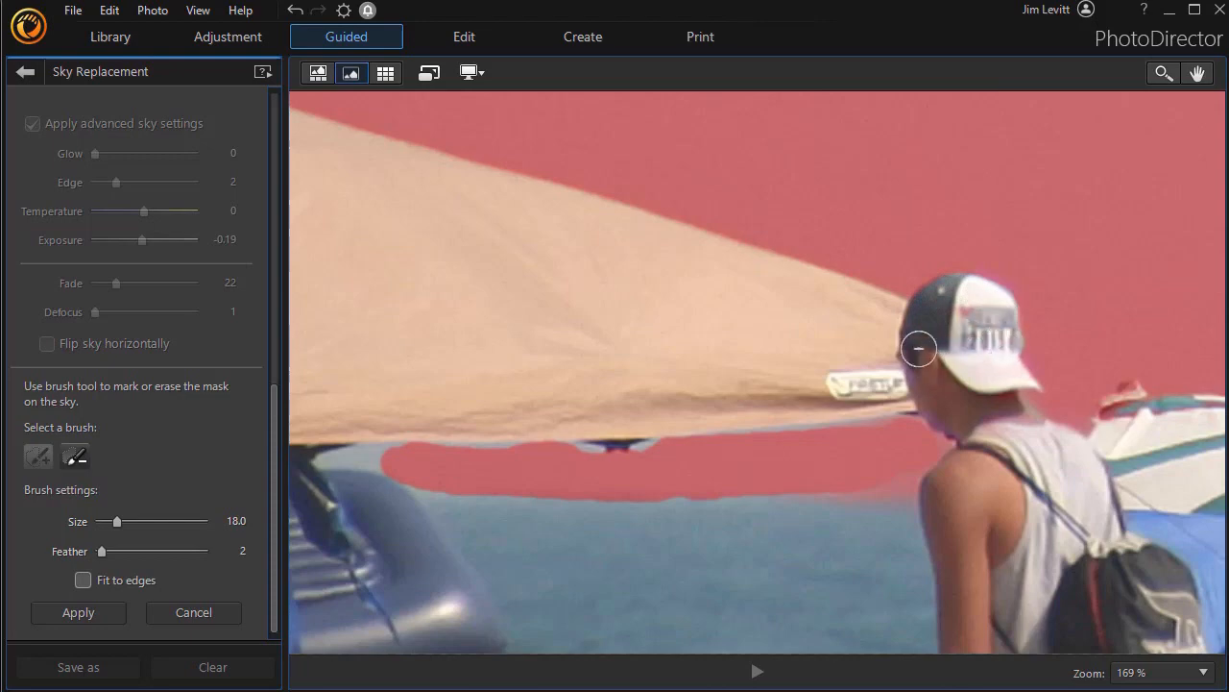
{"action": "left_click", "coordinate": [1200, 671]}
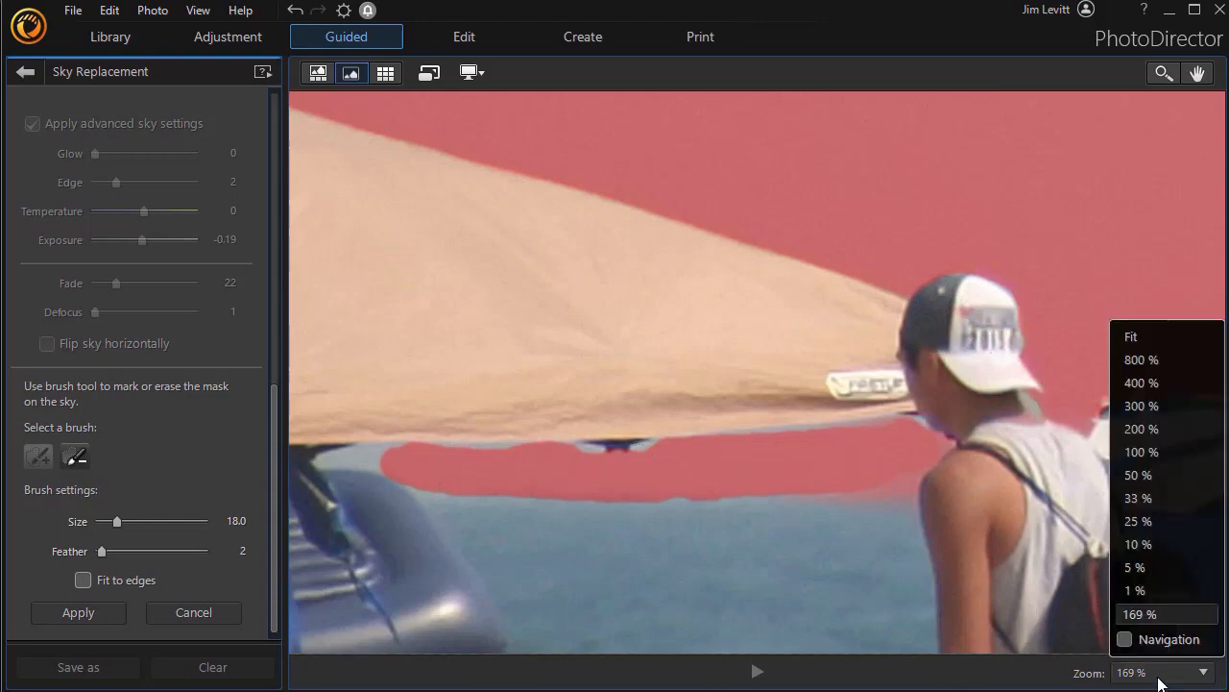
{"action": "left_click", "coordinate": [1131, 336]}
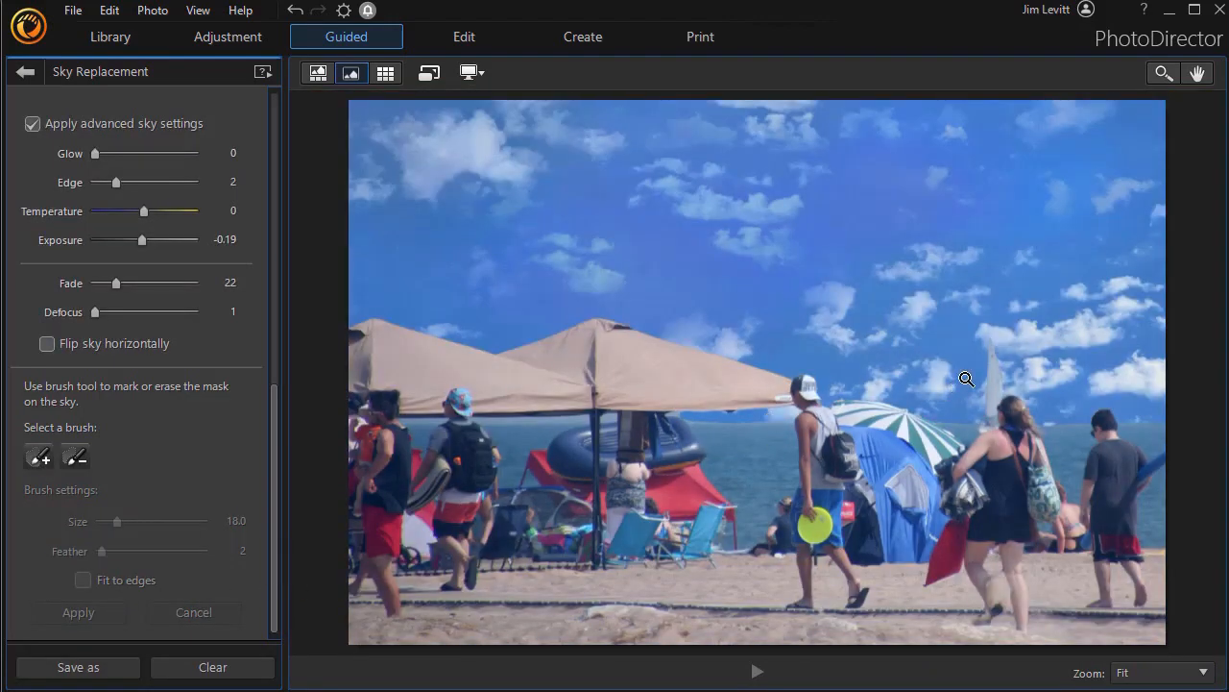
{"action": "mouse_move", "coordinate": [778, 397]}
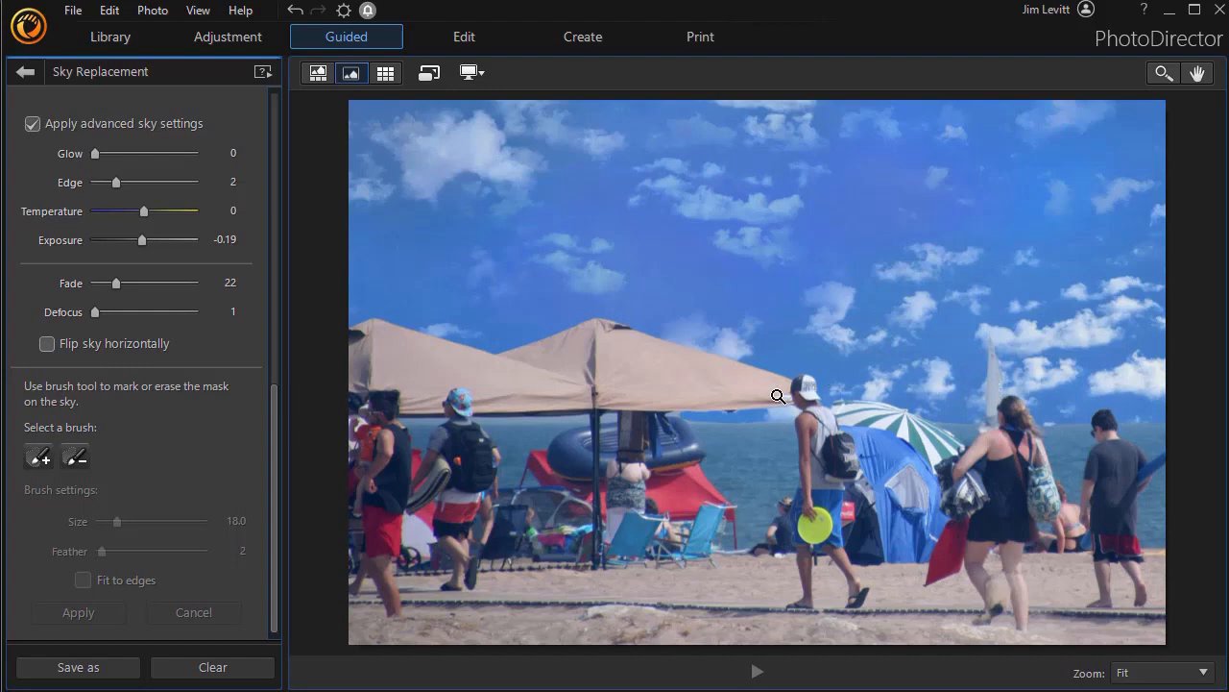
{"action": "mouse_move", "coordinate": [705, 368]}
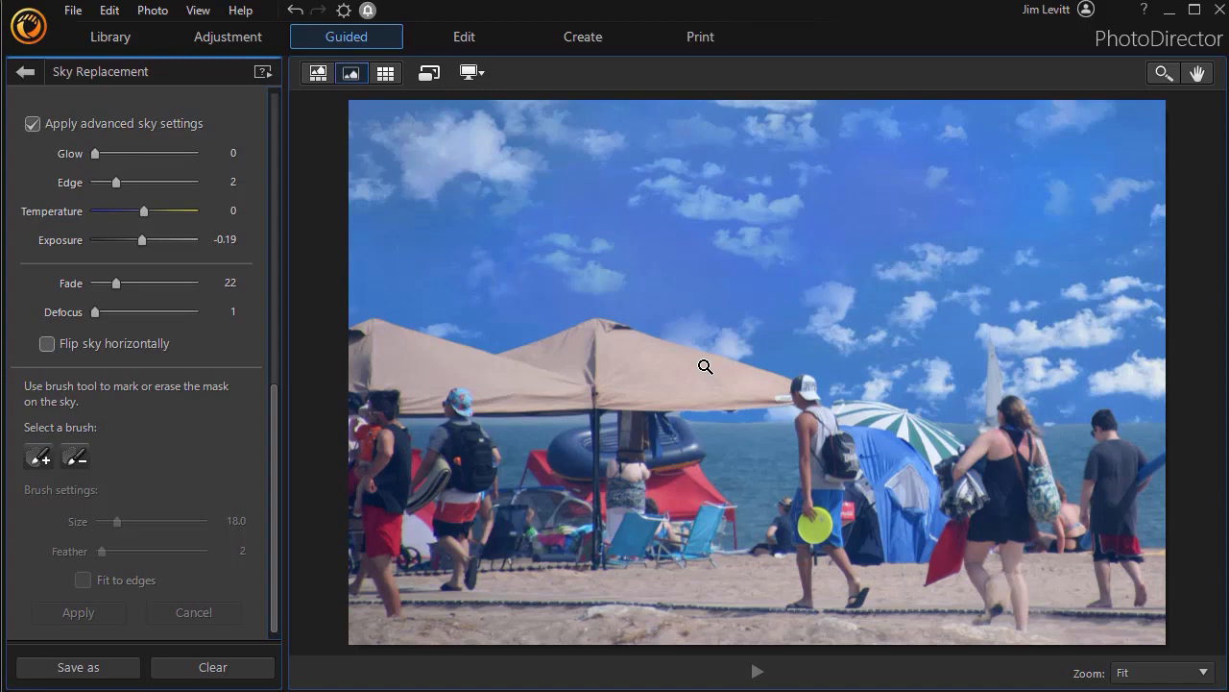
{"action": "mouse_move", "coordinate": [685, 370]}
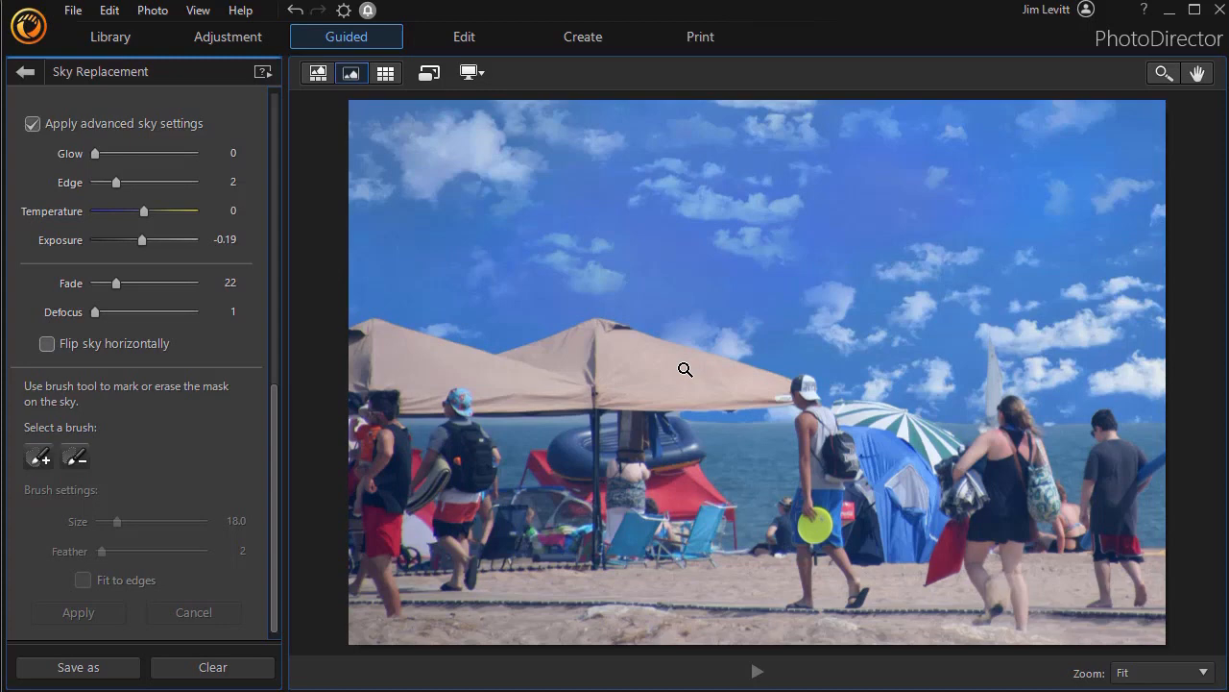
{"action": "mouse_move", "coordinate": [454, 390]}
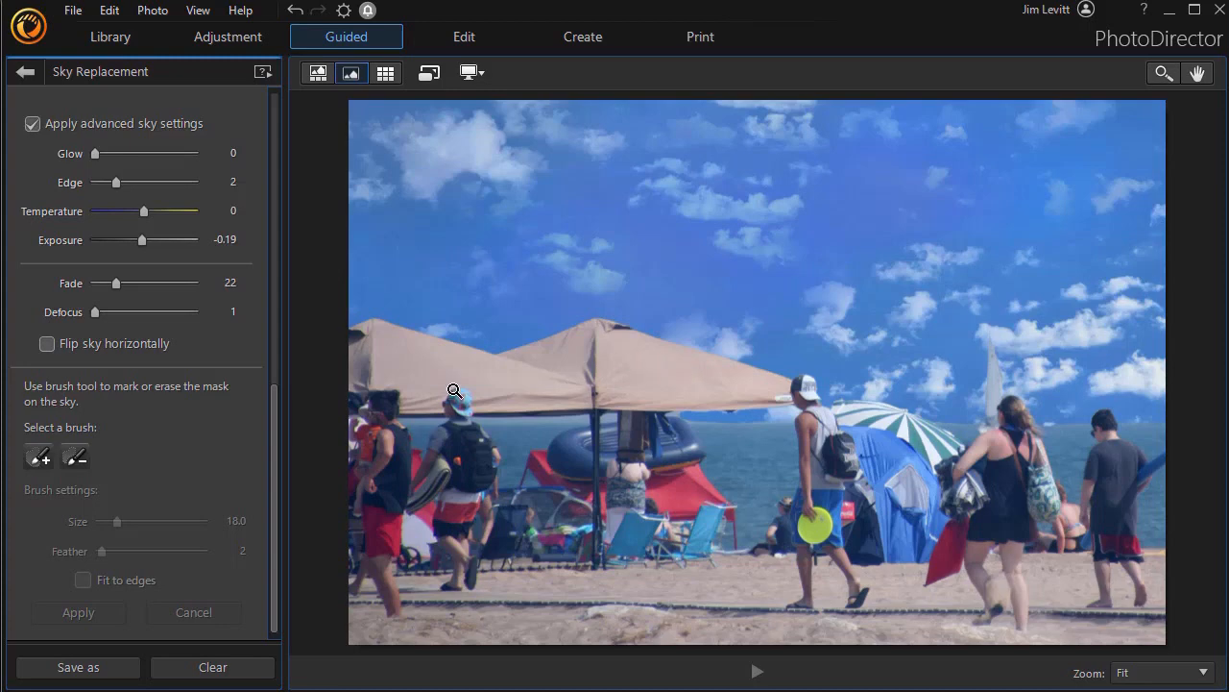
Paint the right-hand canopy into the sky mask and apply it
{"action": "left_click", "coordinate": [74, 455]}
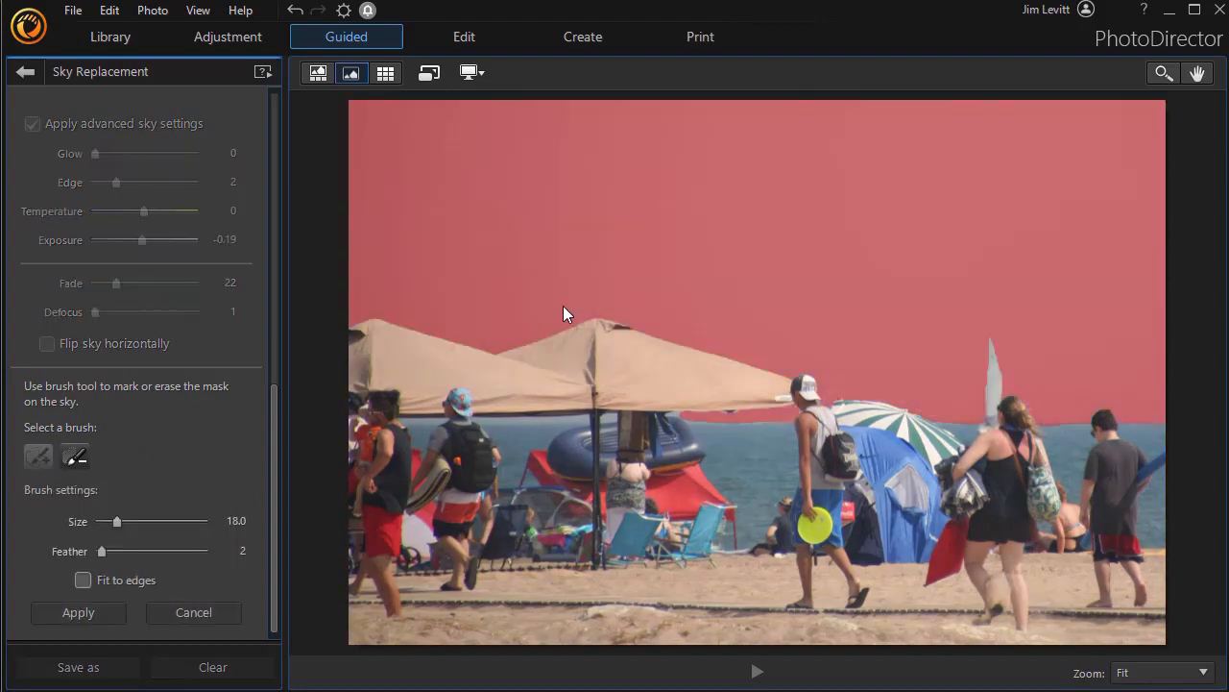
{"action": "mouse_move", "coordinate": [498, 339]}
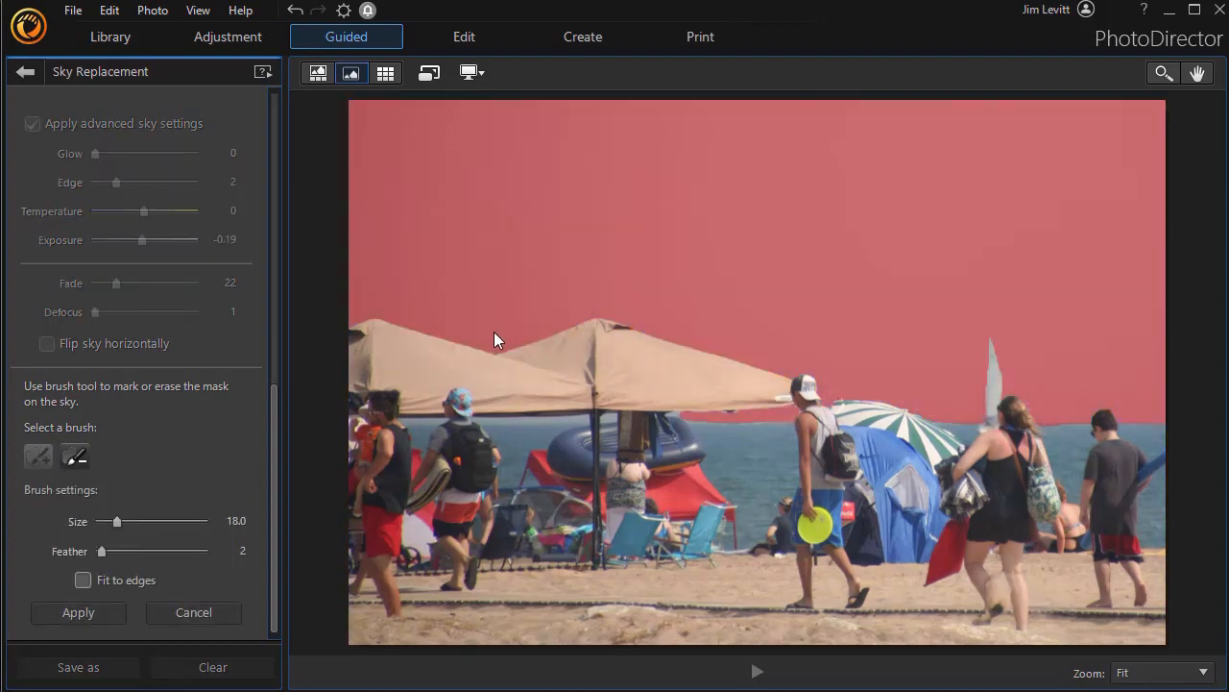
{"action": "left_click_drag", "start_coordinate": [499, 346], "coordinate": [668, 401]}
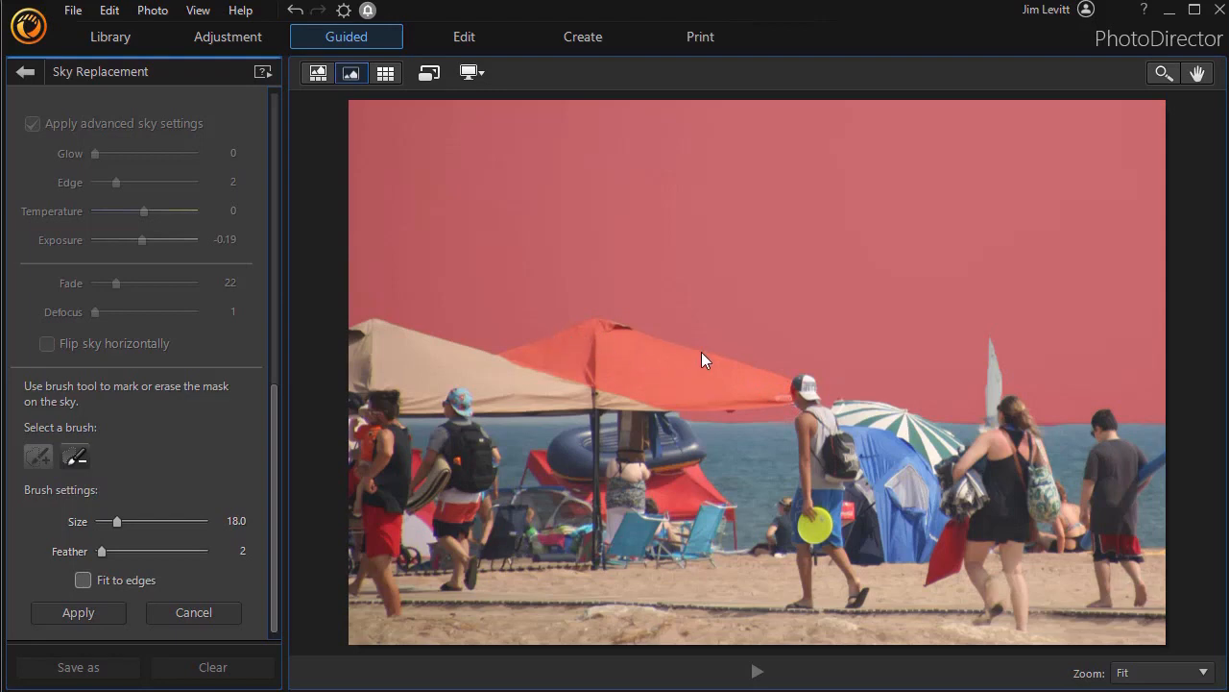
{"action": "mouse_move", "coordinate": [121, 459]}
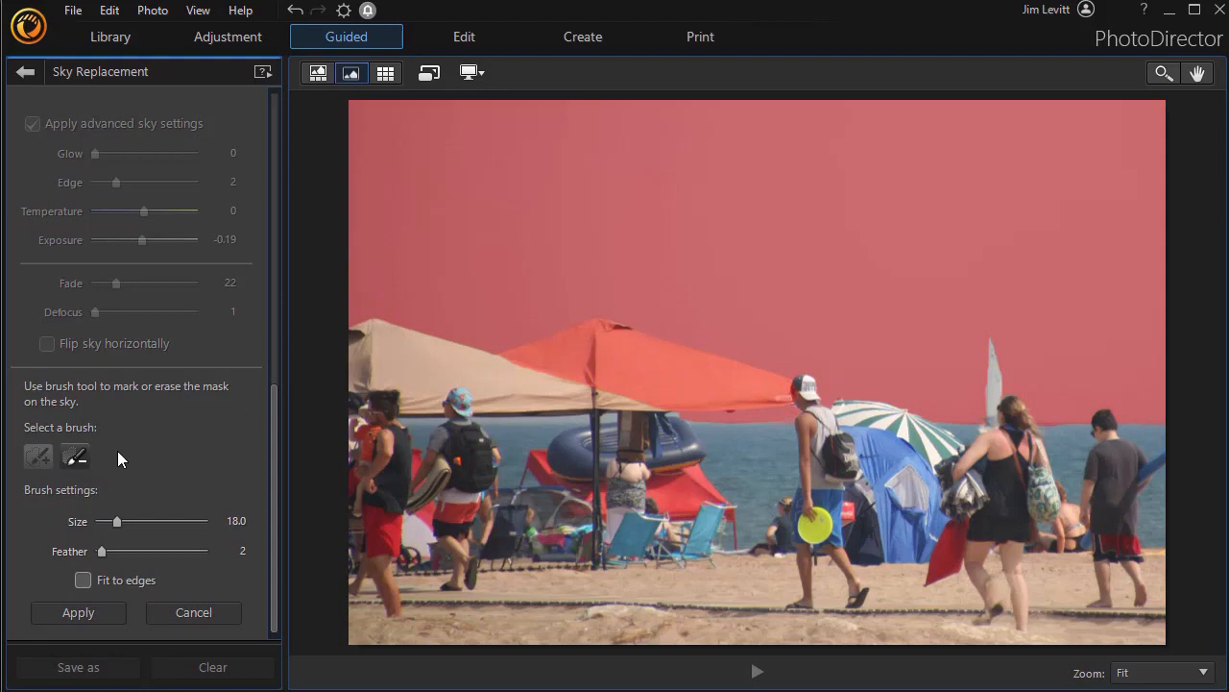
{"action": "left_click", "coordinate": [32, 123]}
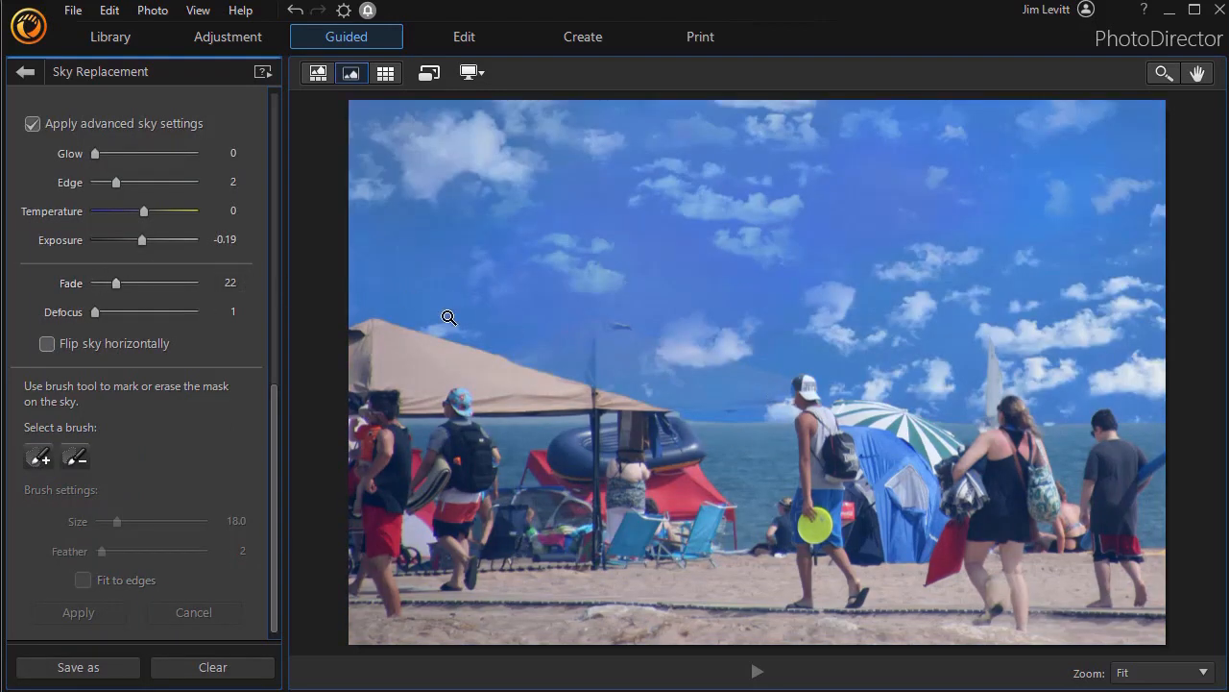
{"action": "mouse_move", "coordinate": [81, 295]}
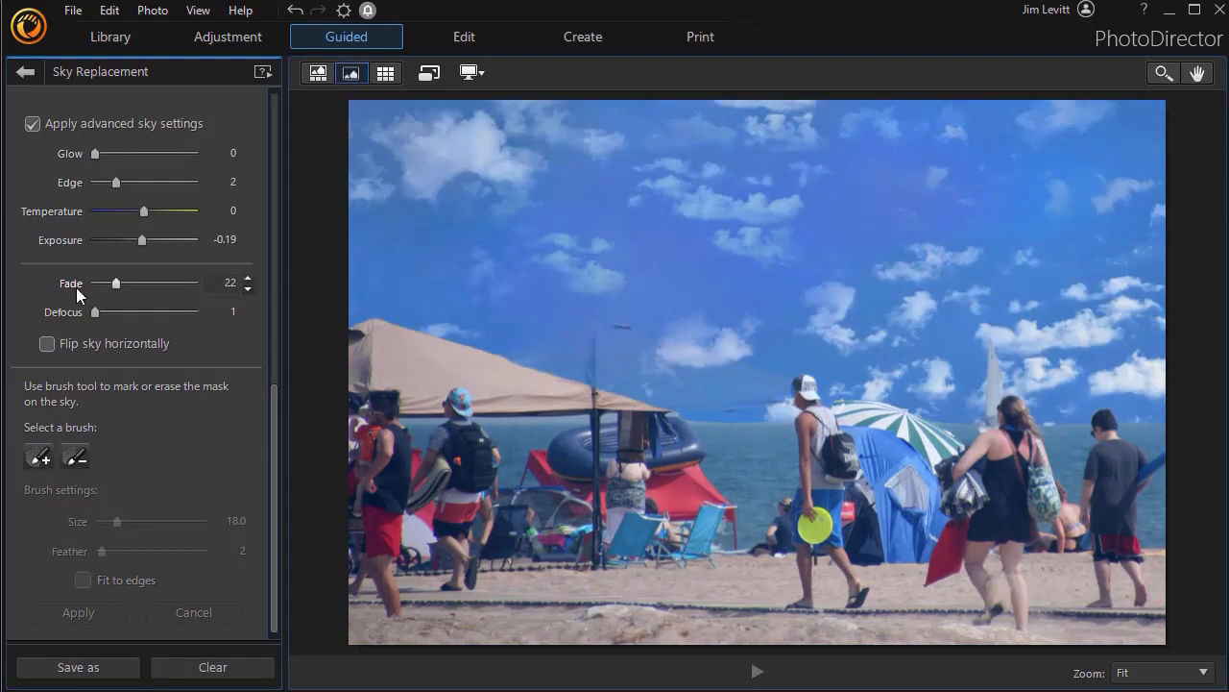
Drag the sky Fade slider from 22 down to 6
{"action": "left_click_drag", "start_coordinate": [116, 282], "coordinate": [106, 282]}
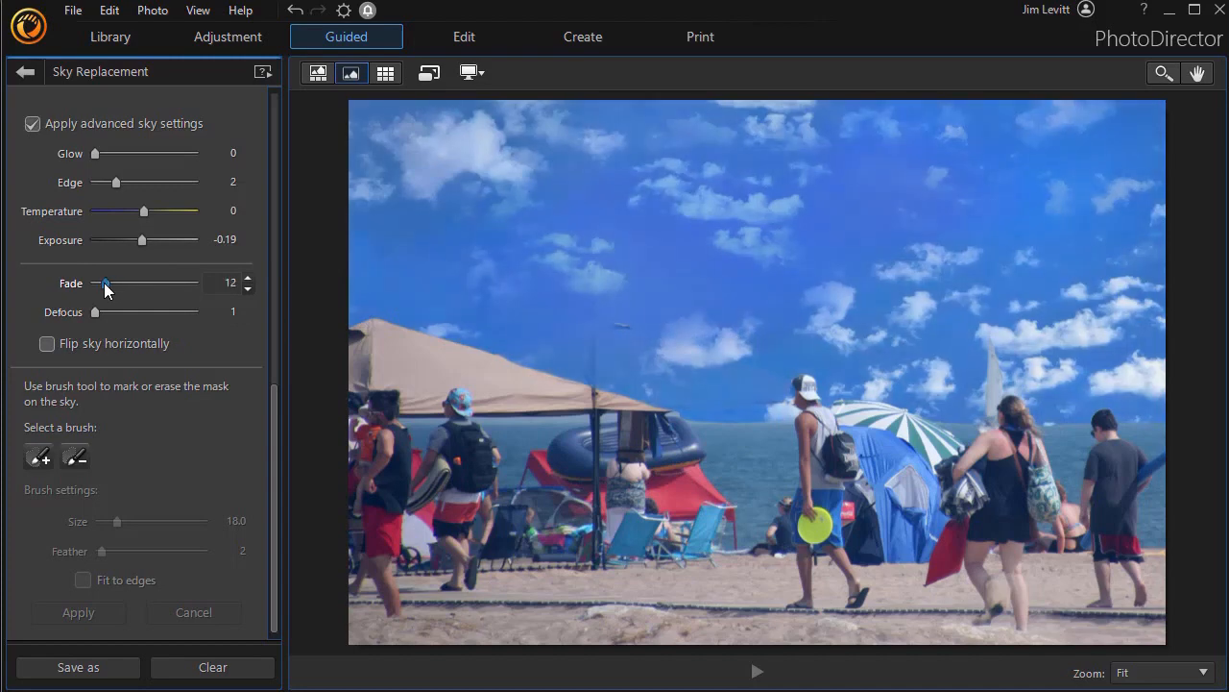
{"action": "left_click_drag", "start_coordinate": [132, 282], "coordinate": [105, 283]}
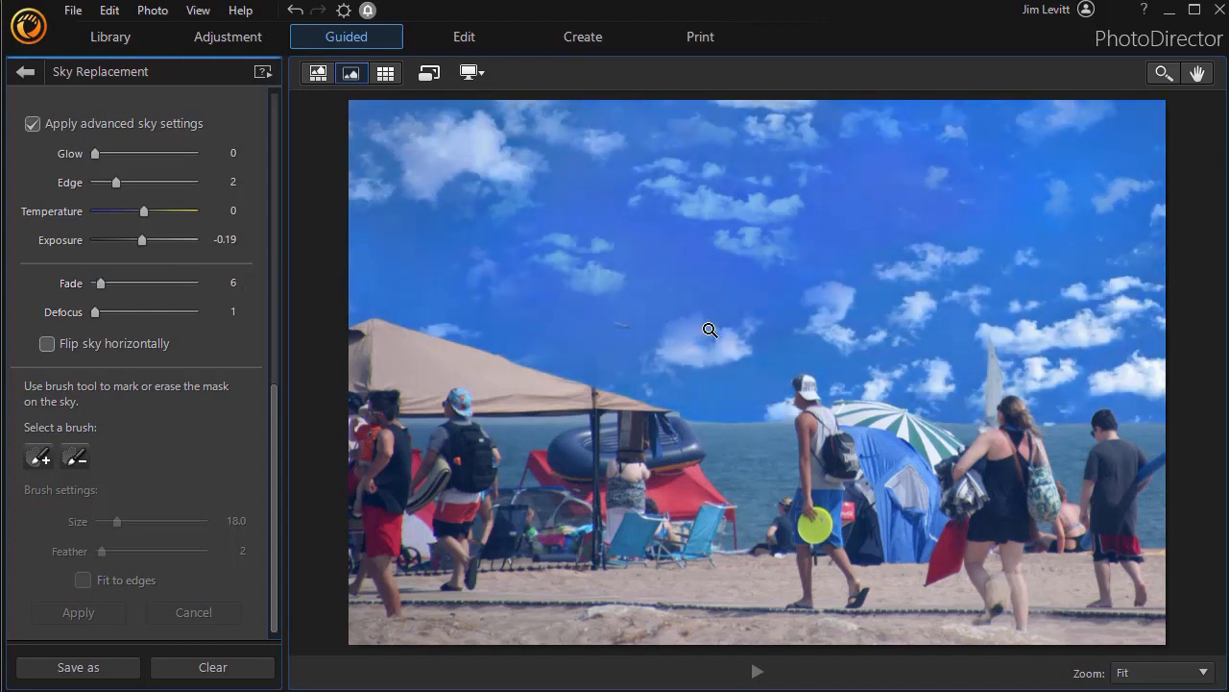